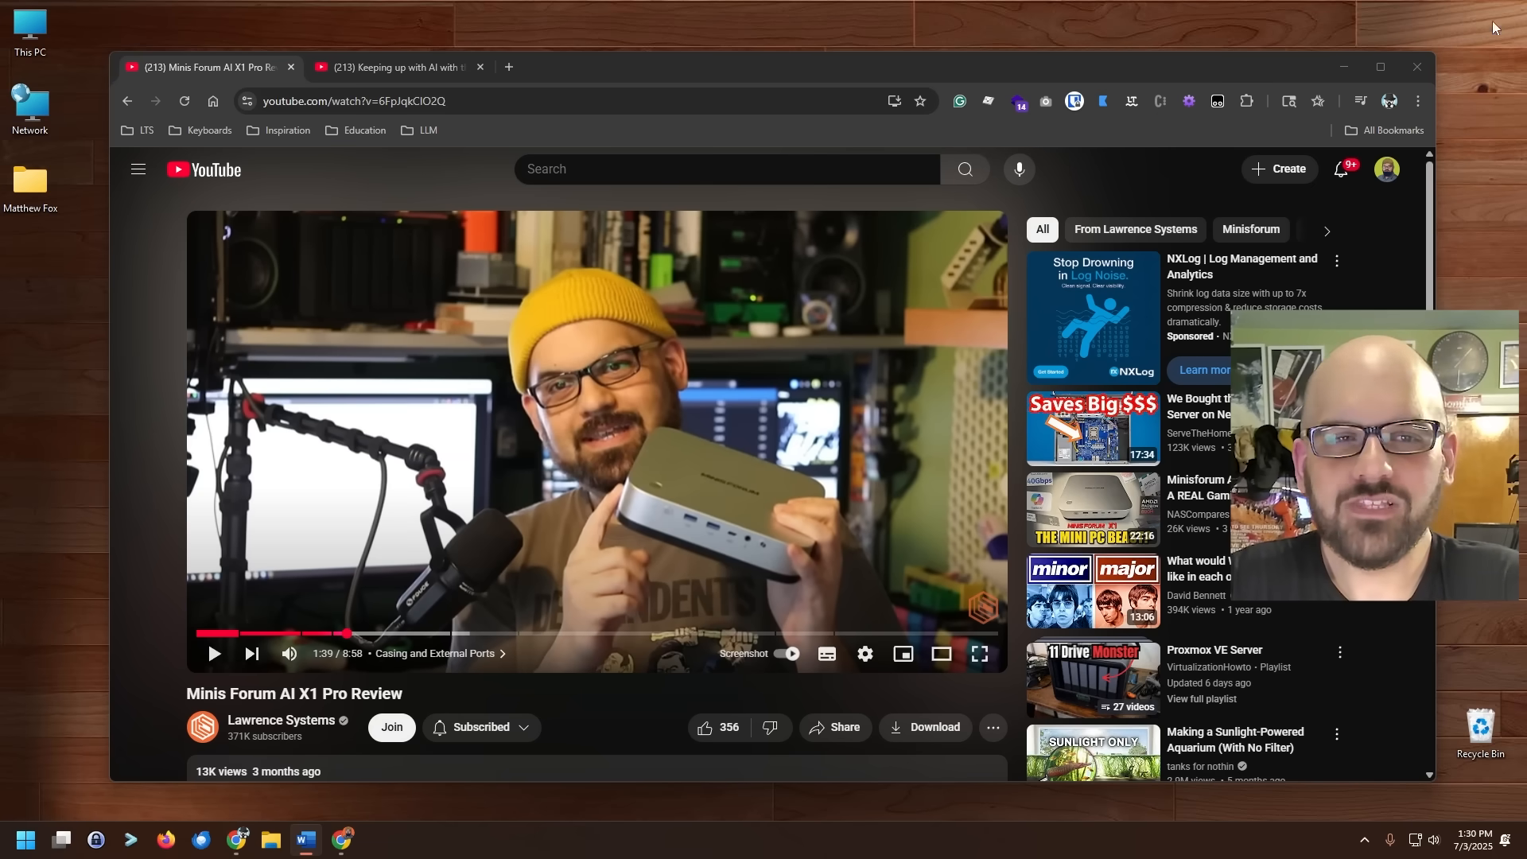
- Switch from the YouTube review tab to the minislab Proxmox VE login page
click(410, 68)
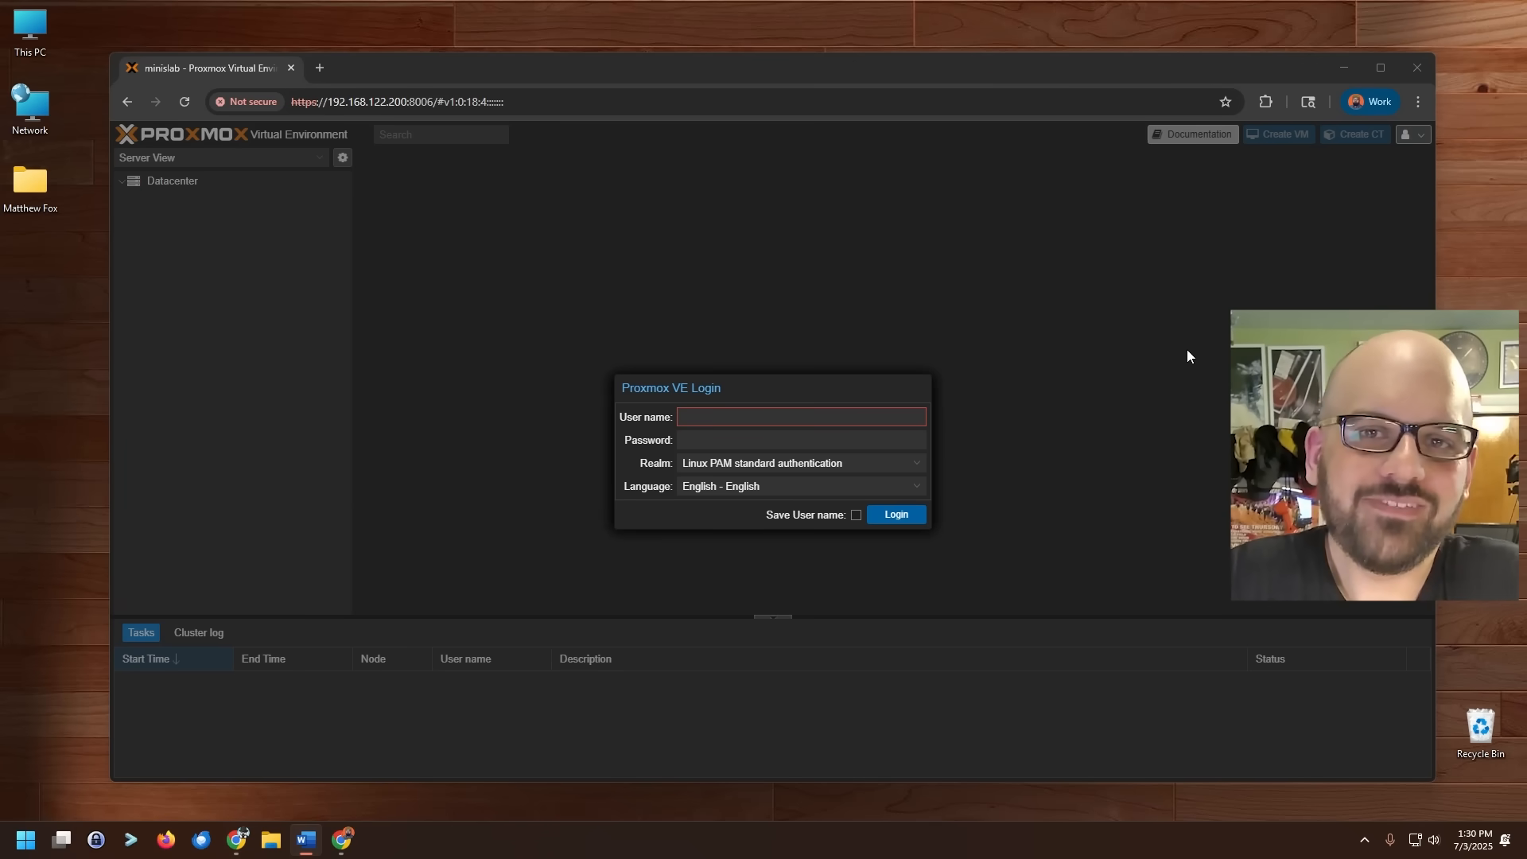
mouse_move(1193, 349)
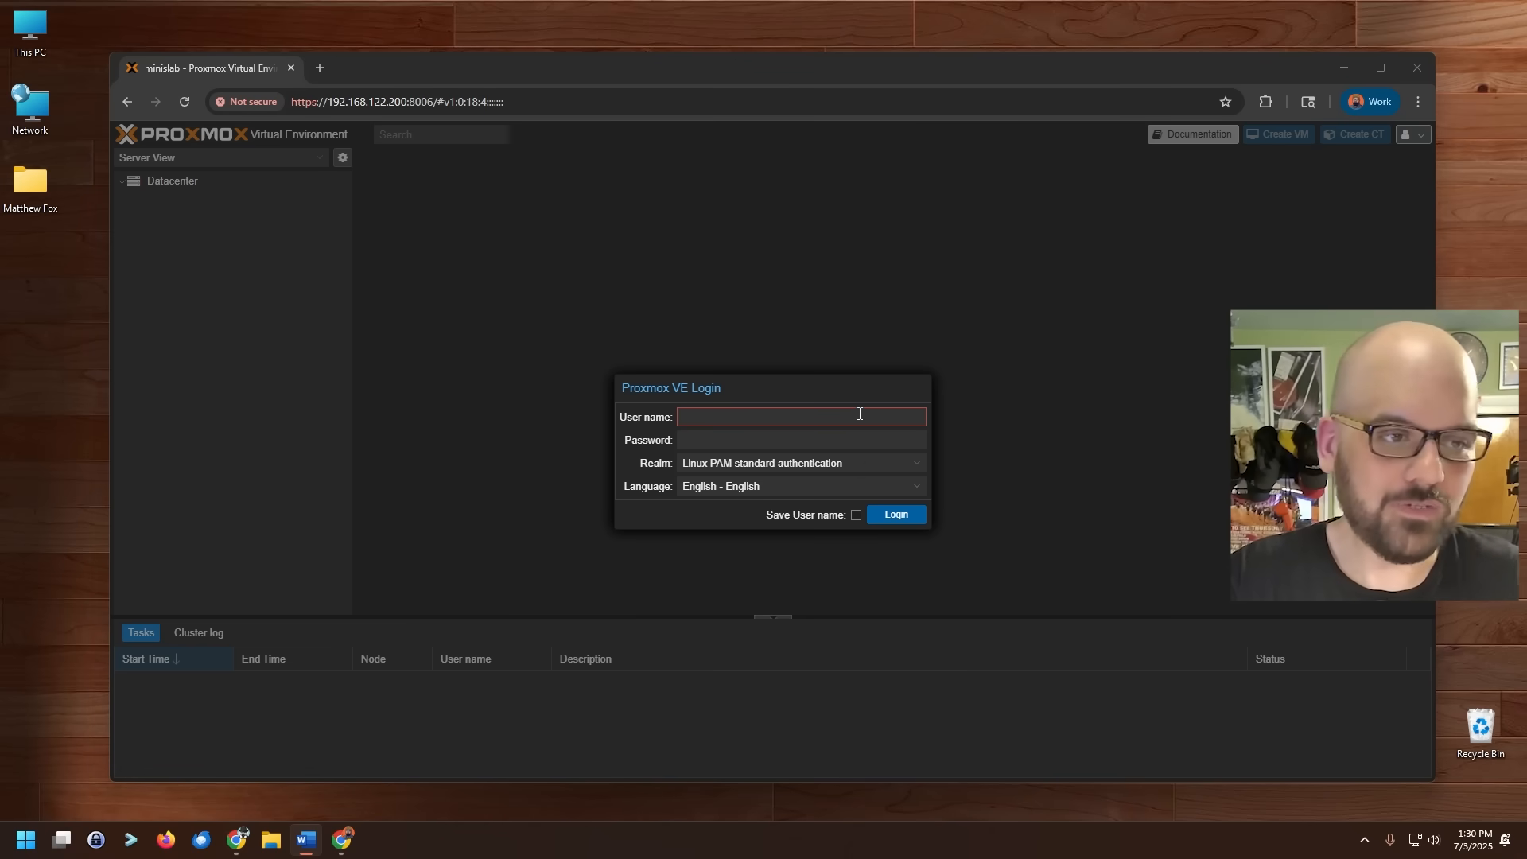
- Log in as root and dismiss the no-valid-subscription notice
text(root)
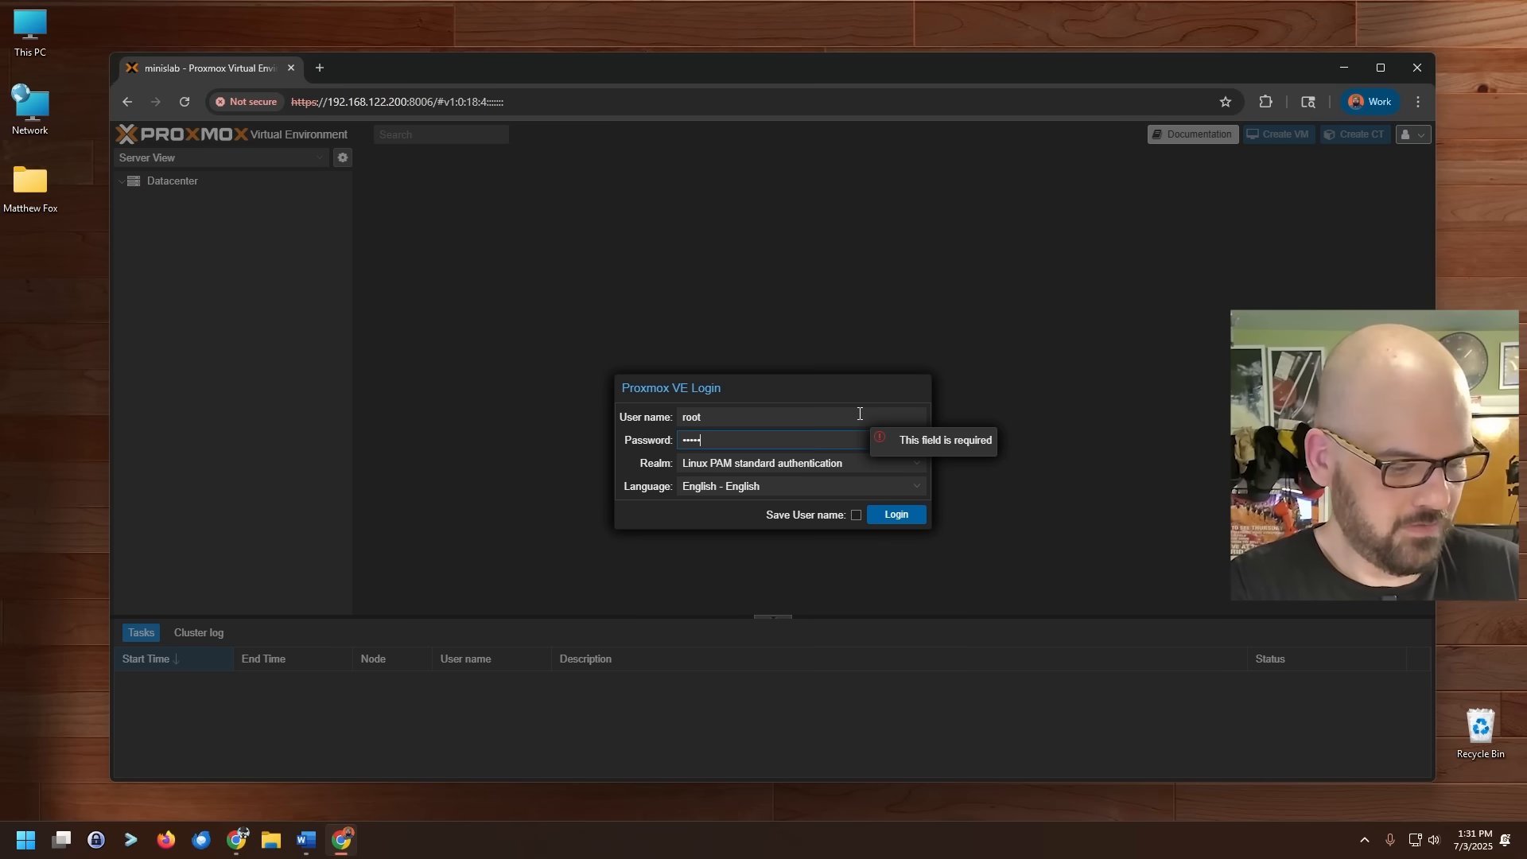
click(896, 513)
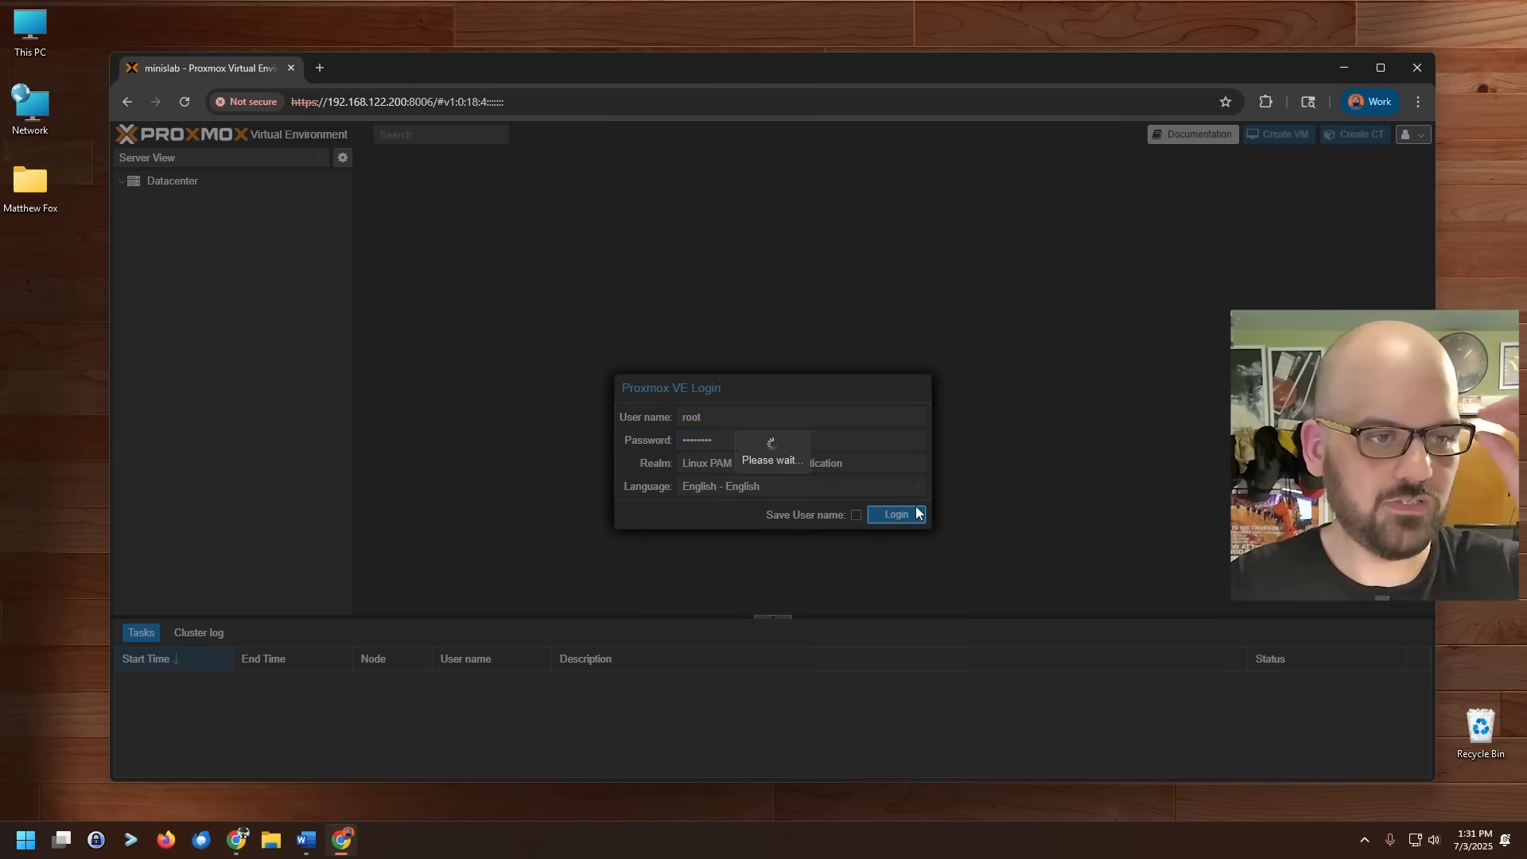
click(897, 513)
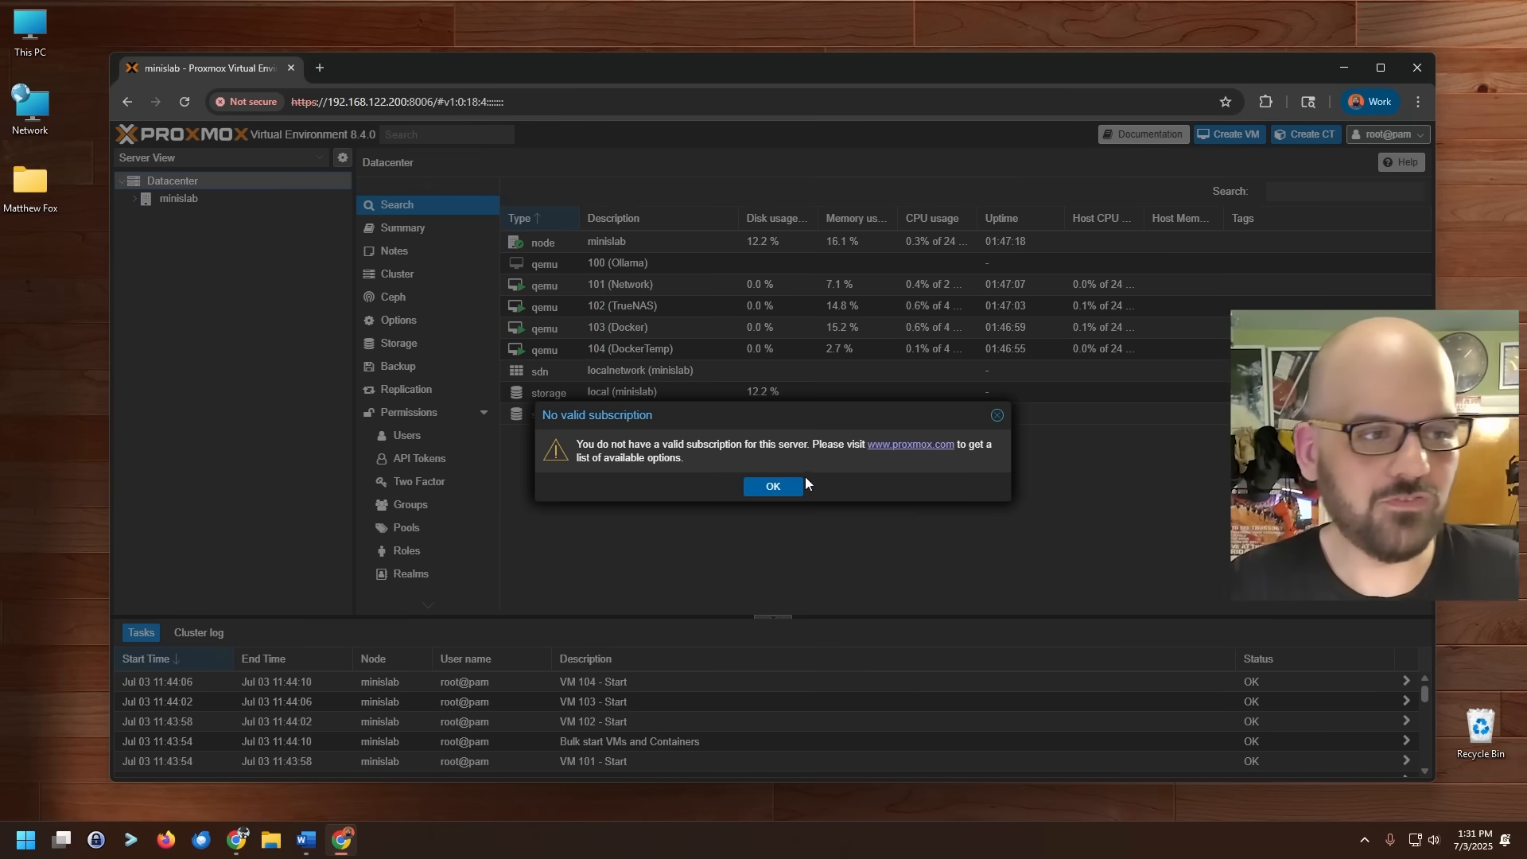
click(773, 486)
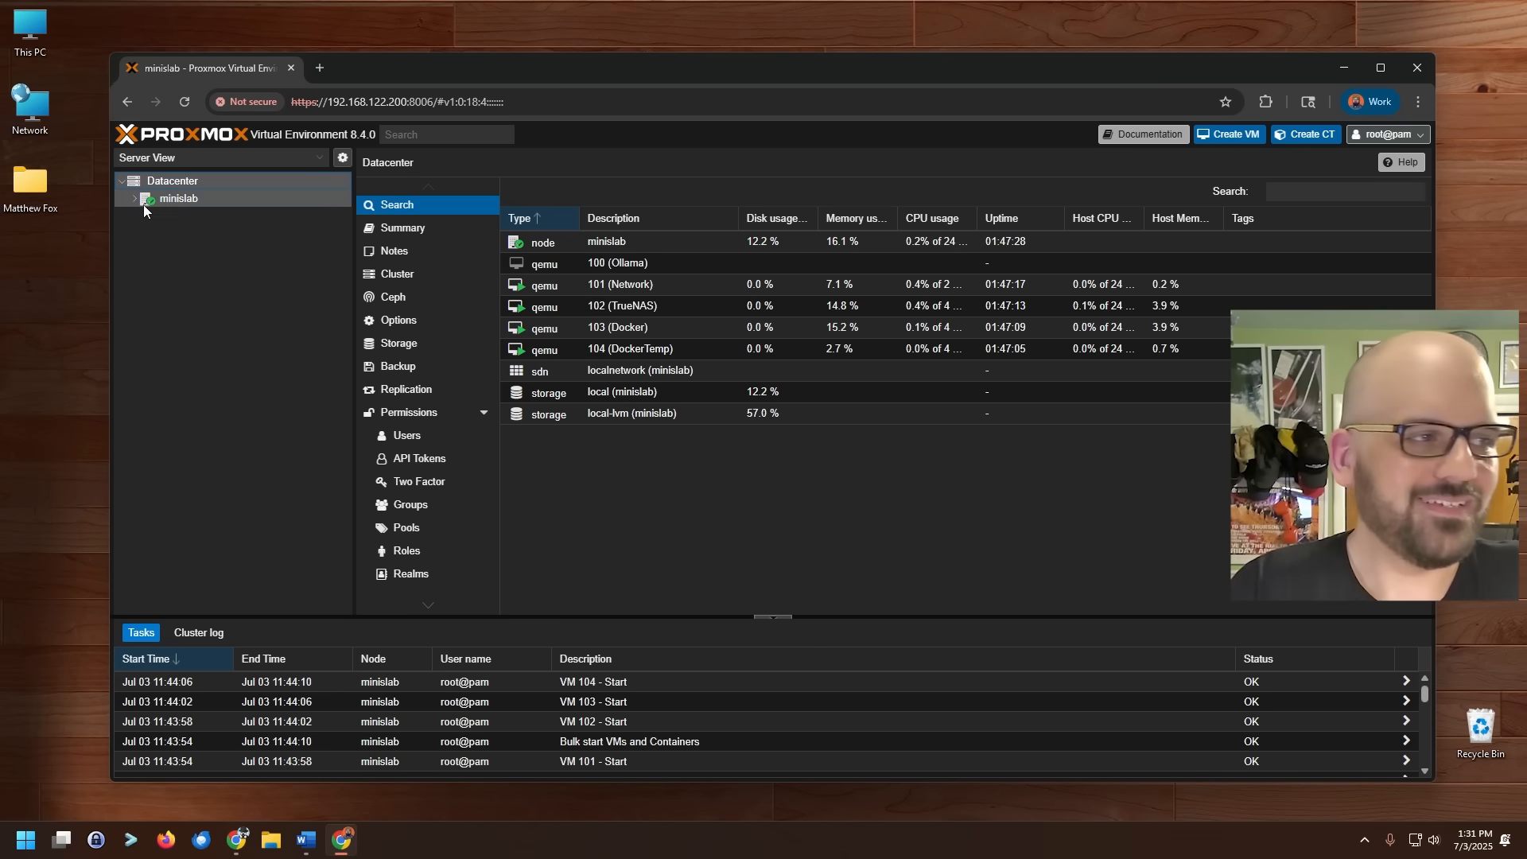
- Stop VM 104 DockerTemp under minislab, then start VM 100 Ollama
click(136, 198)
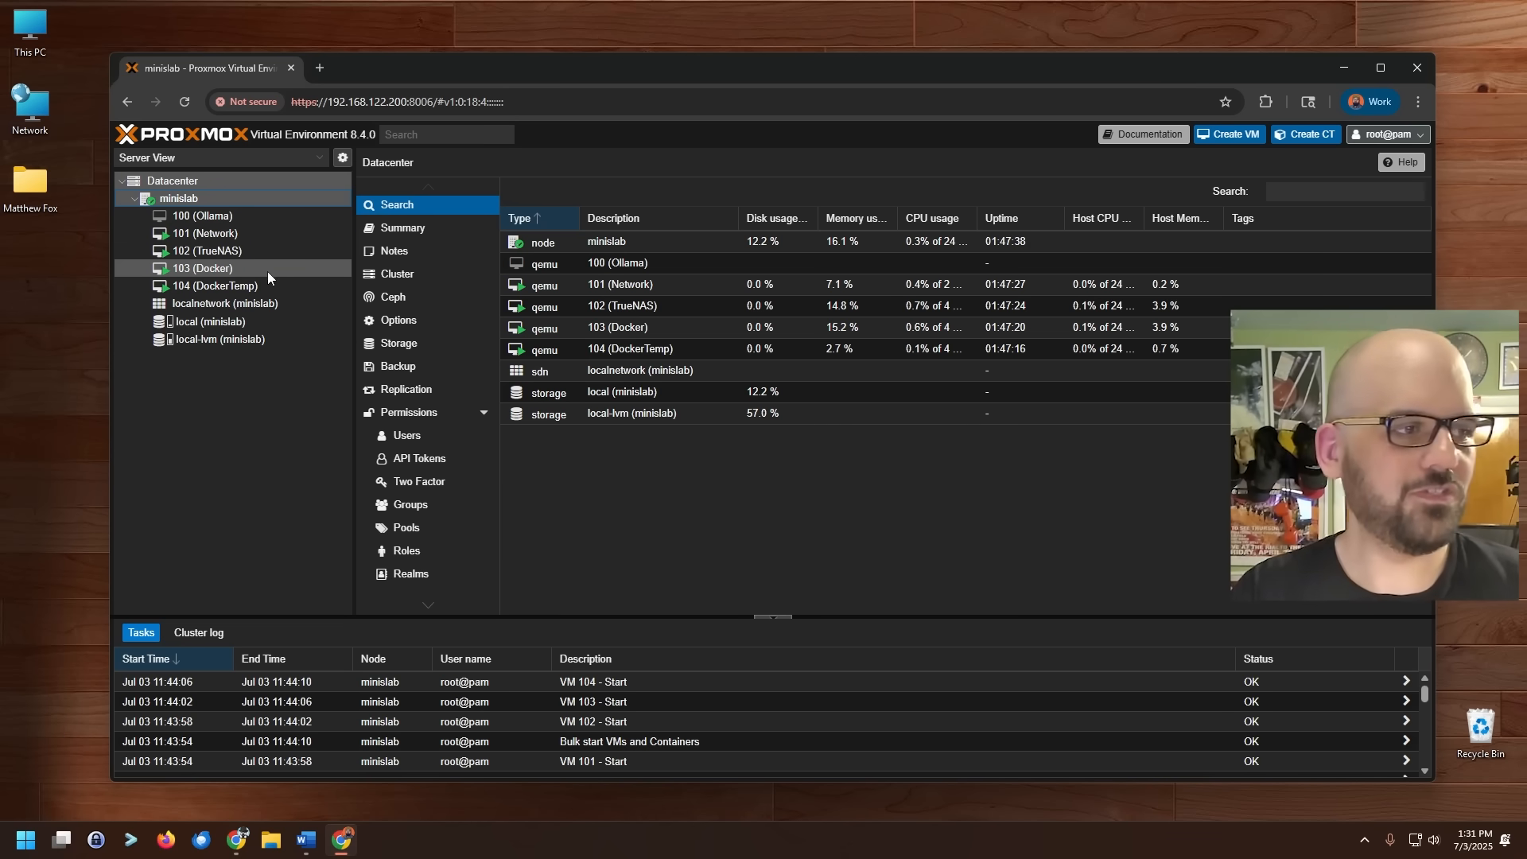
click(216, 285)
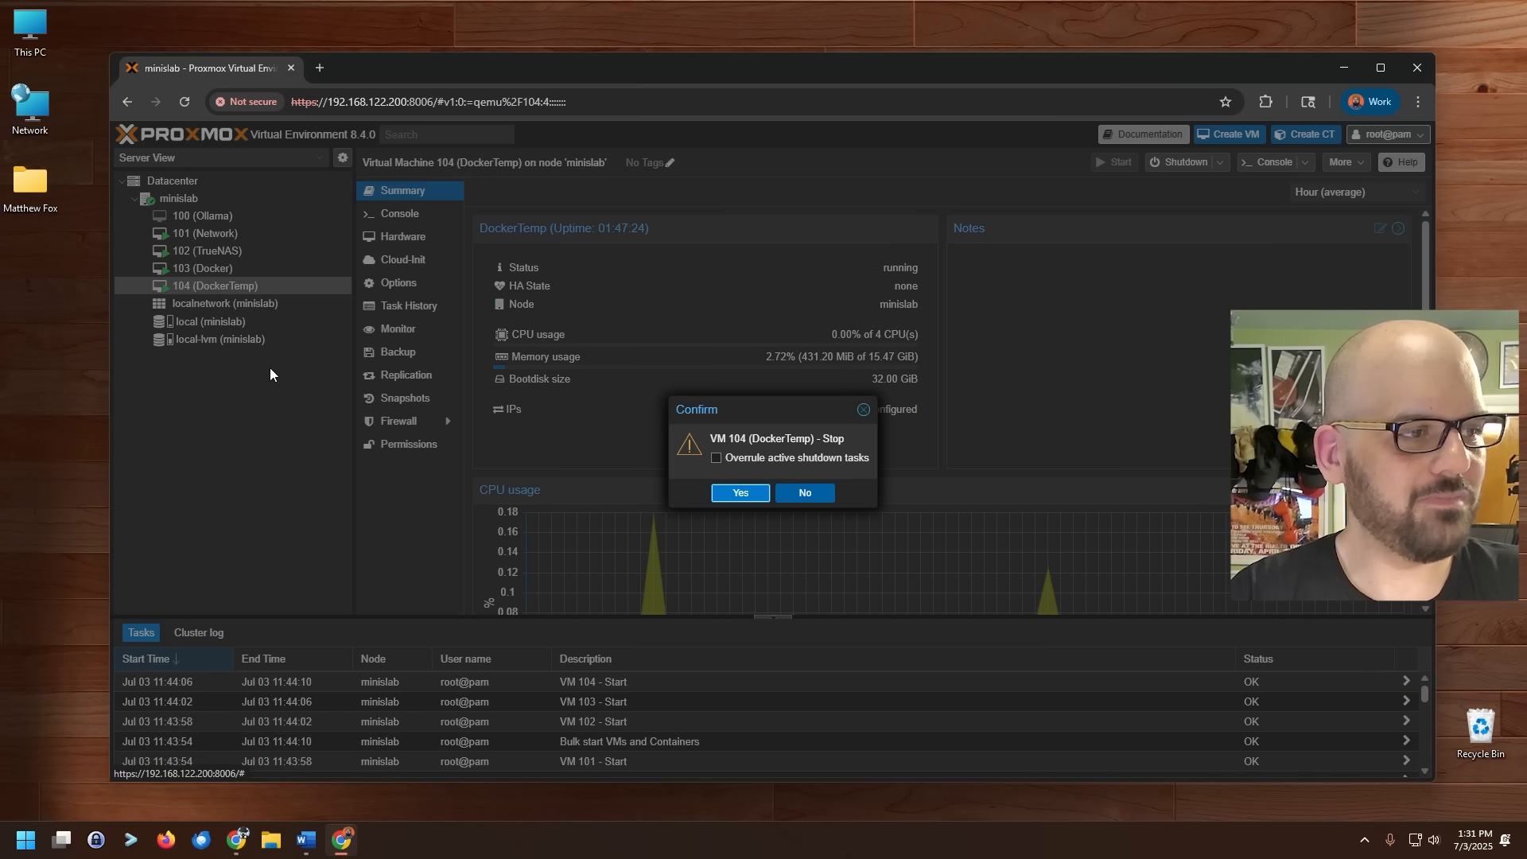
click(739, 492)
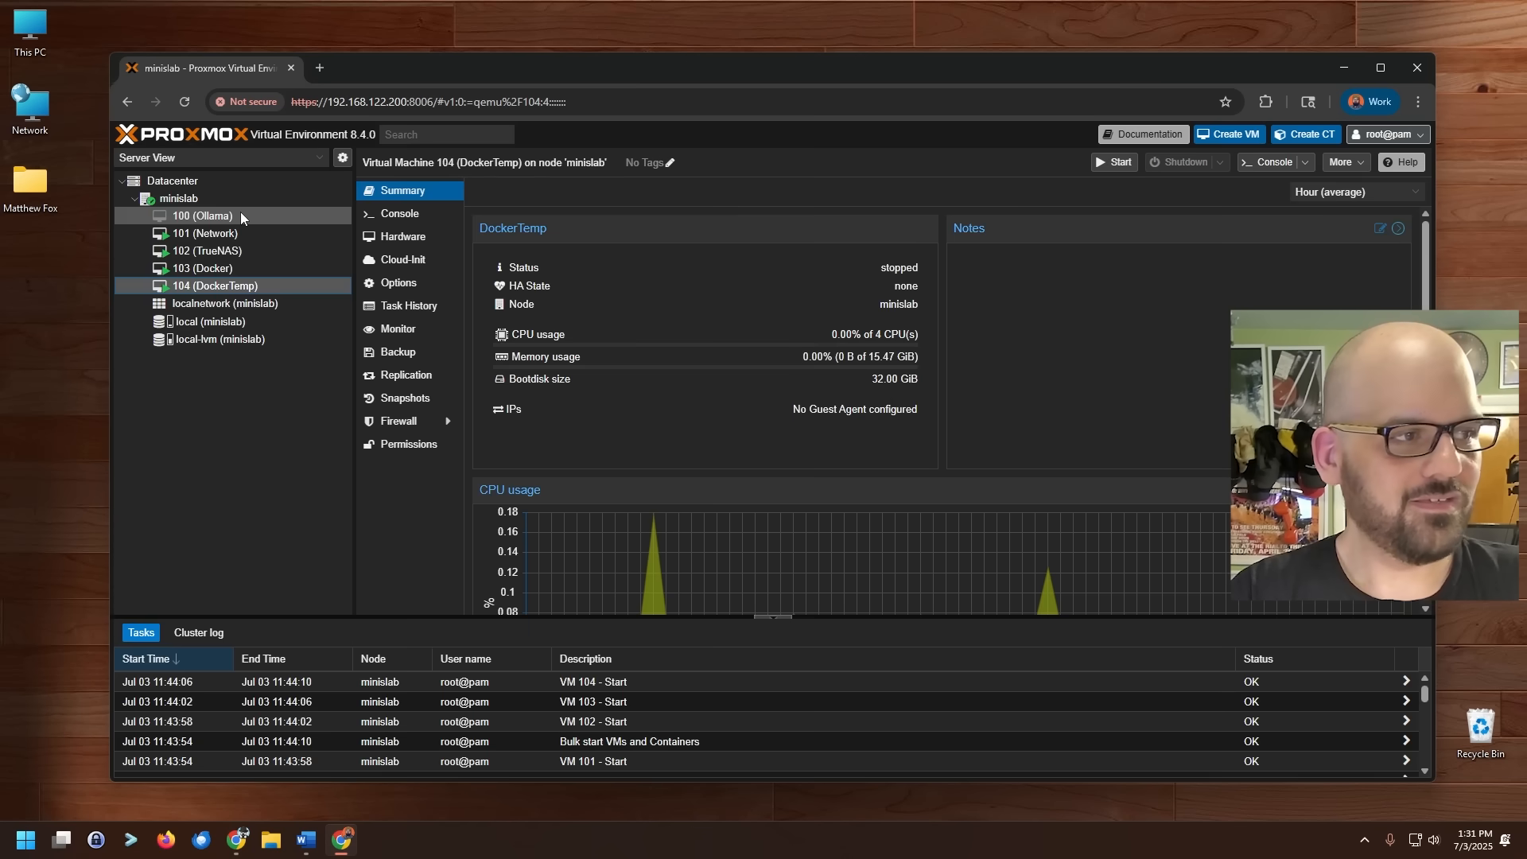
click(203, 216)
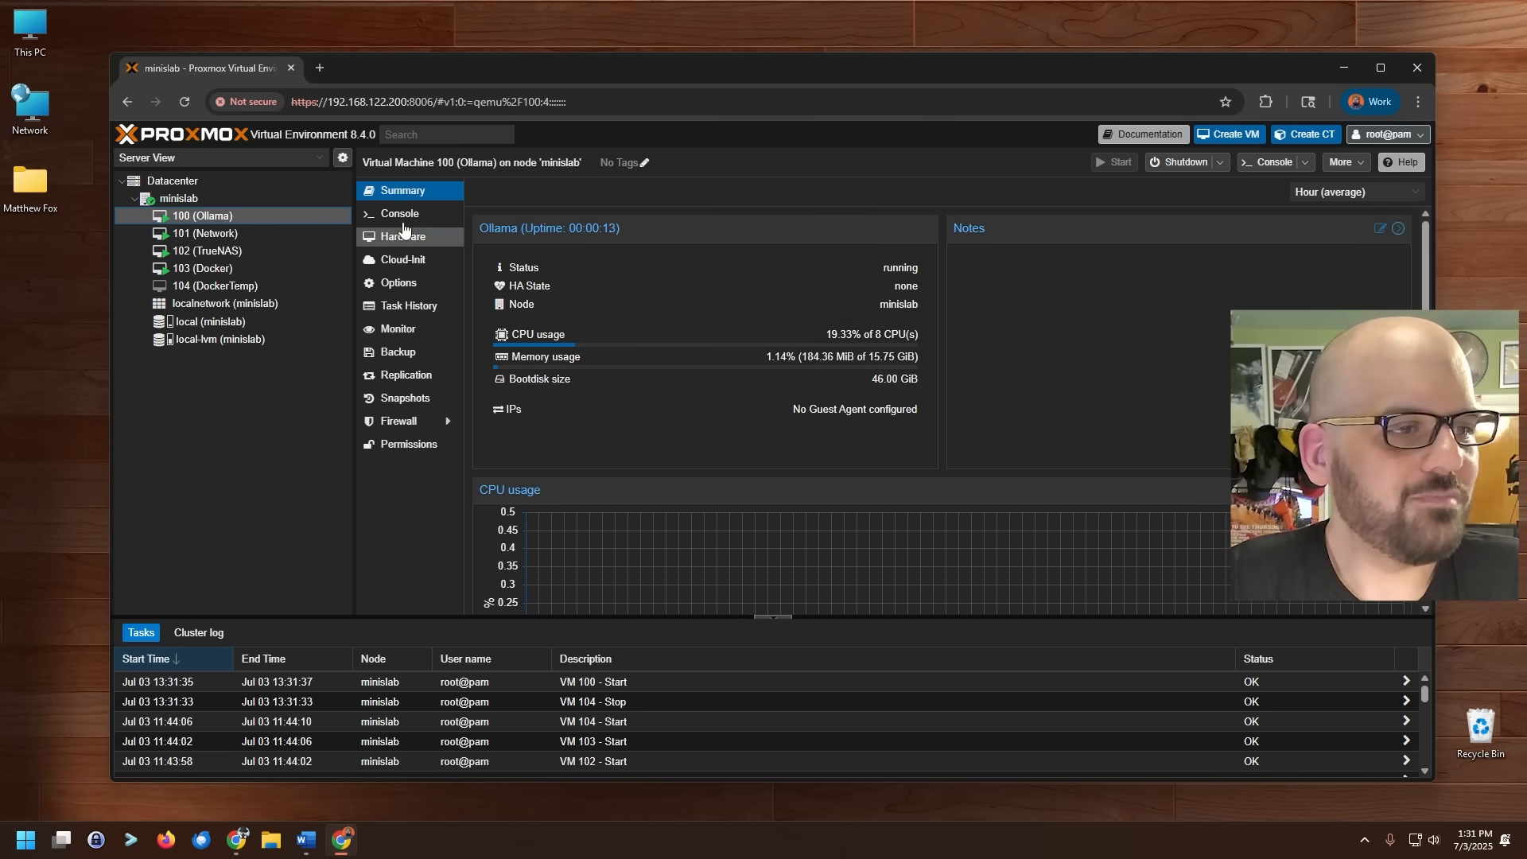
- Log in as root on the VM 100 console and run 'ollama list'
click(400, 213)
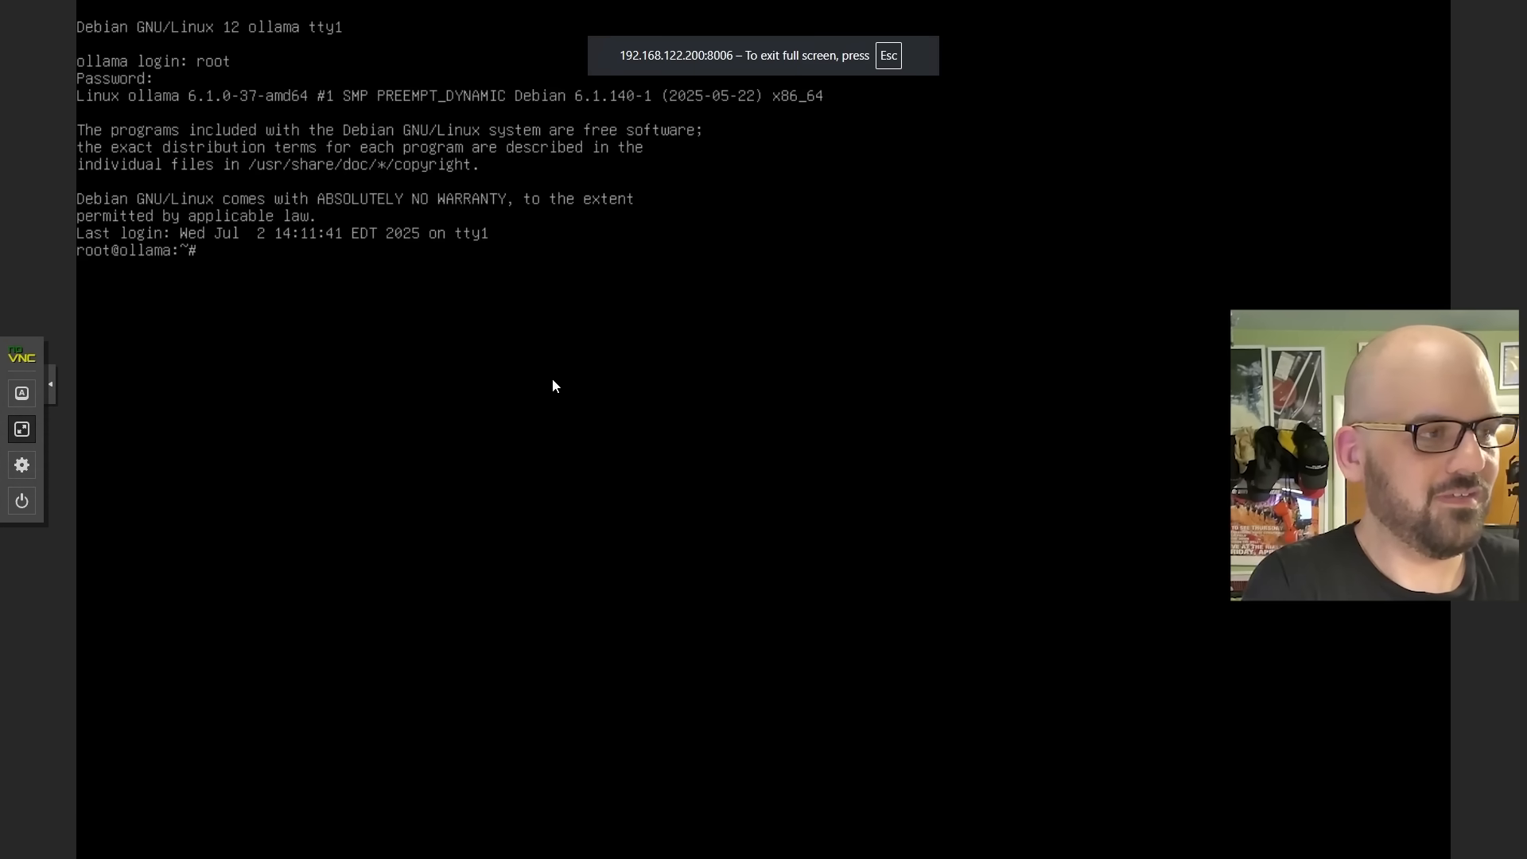
text(ollama list)
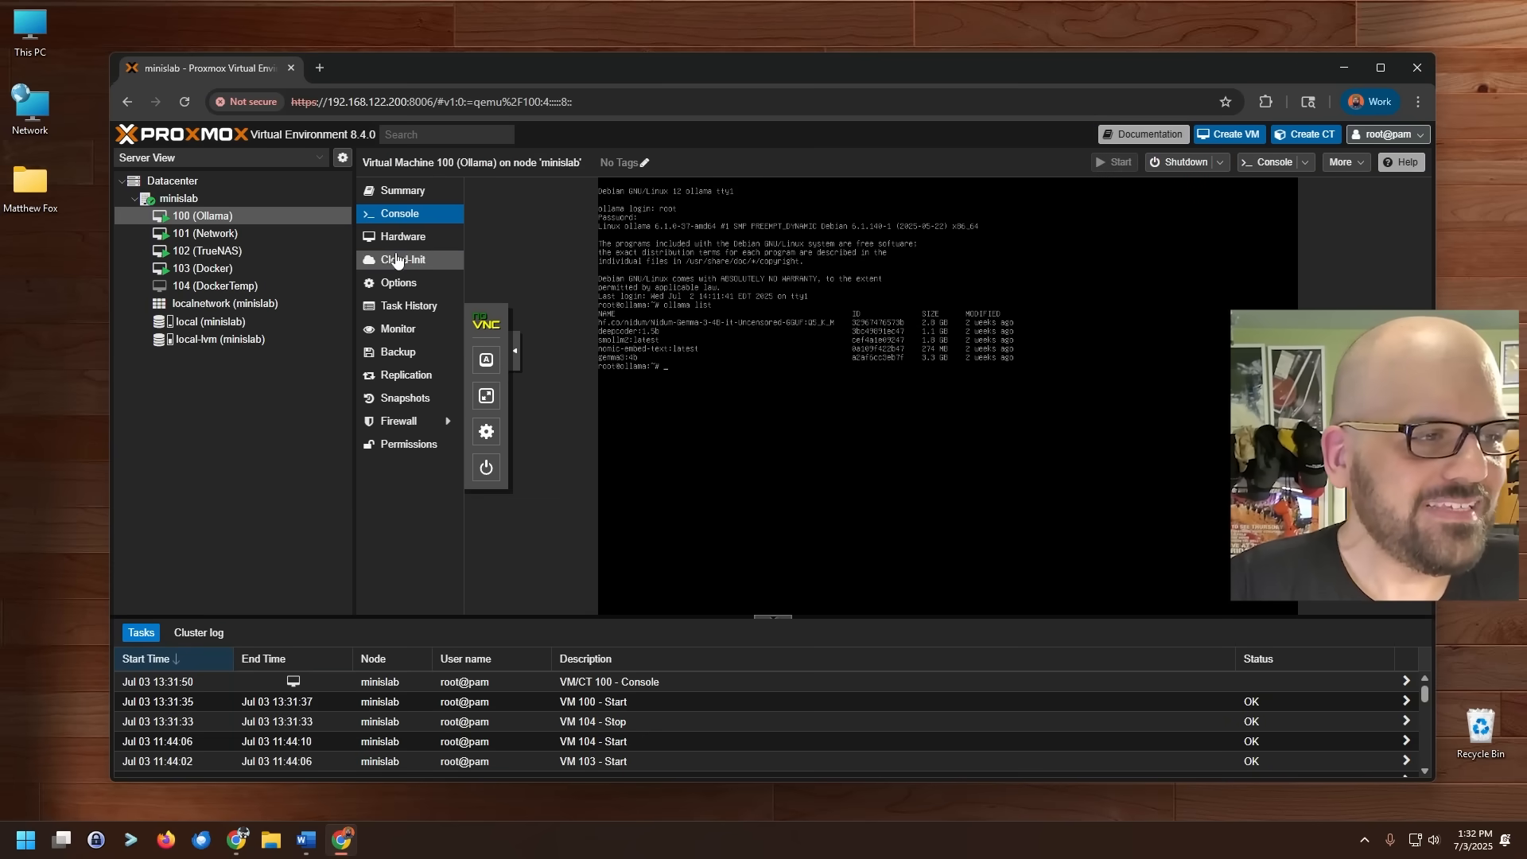
- Review the Ollama VM's hostpci0 PCI device 0000:c5:00.0 without changing it
click(401, 236)
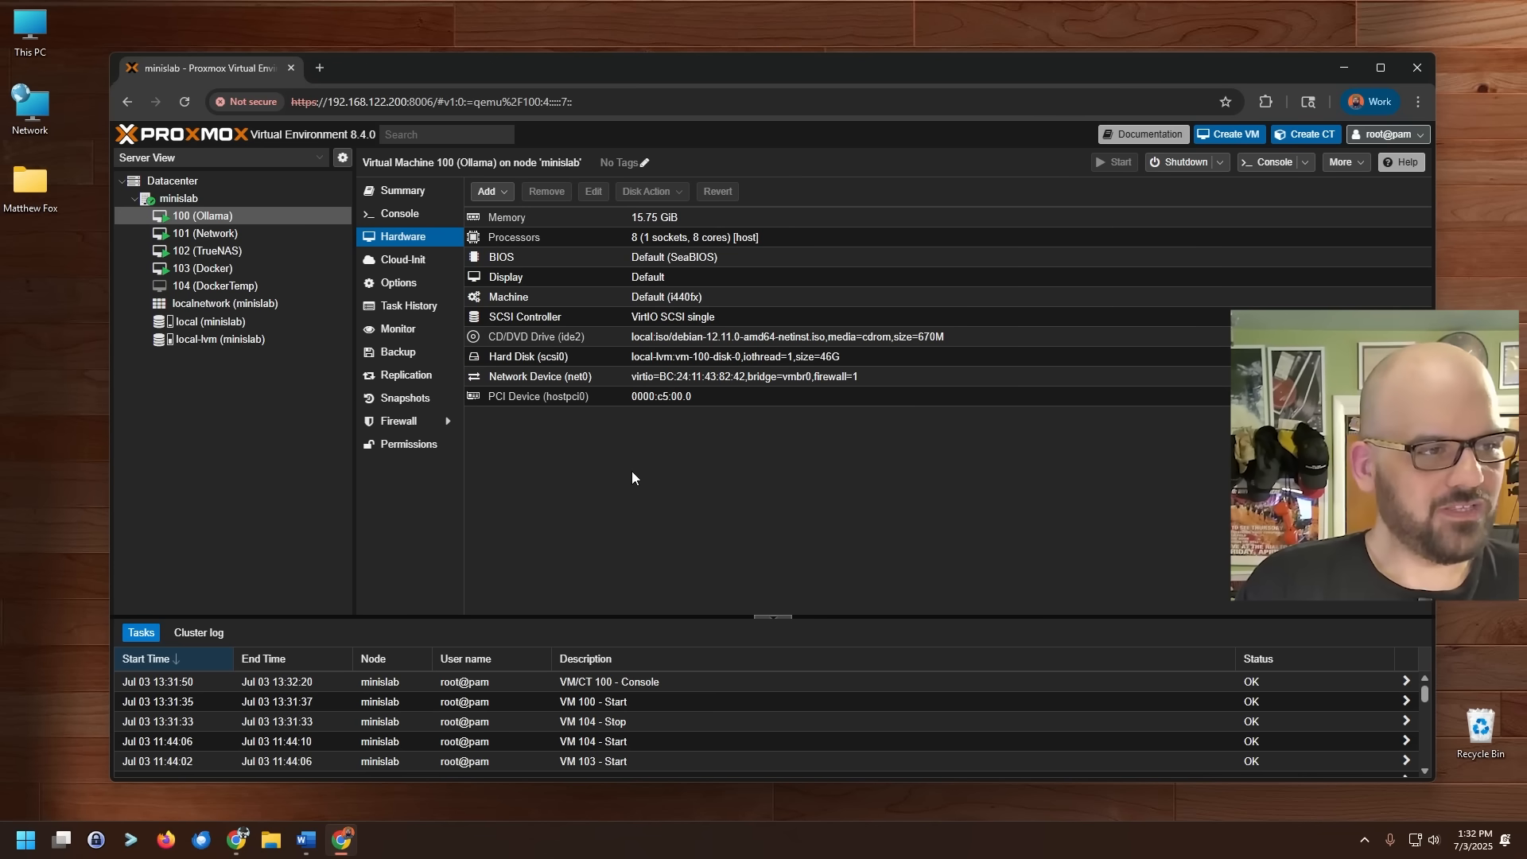
double_click(536, 396)
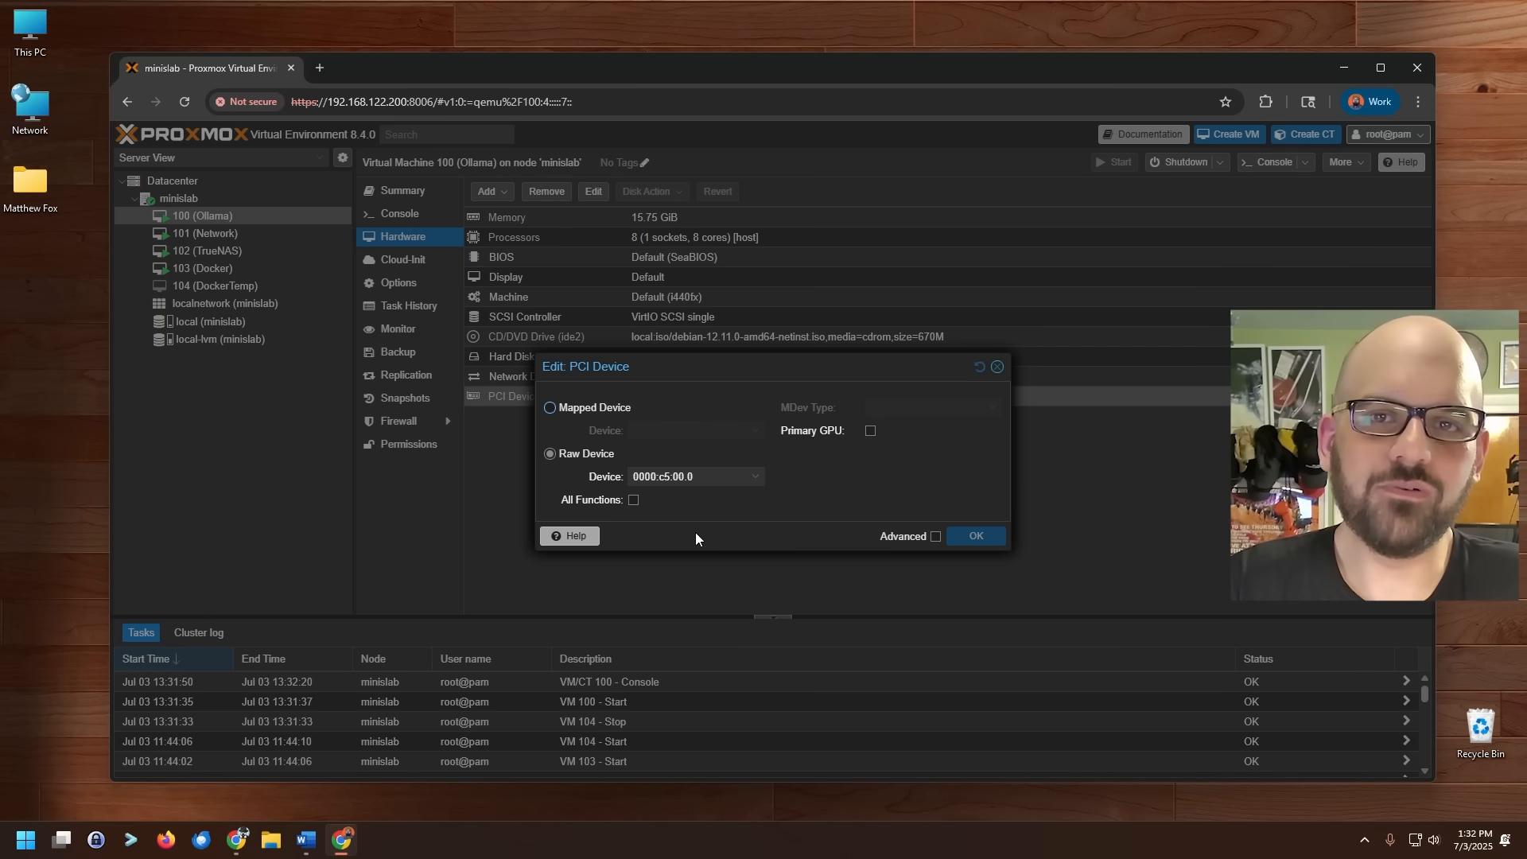
mouse_move(954, 475)
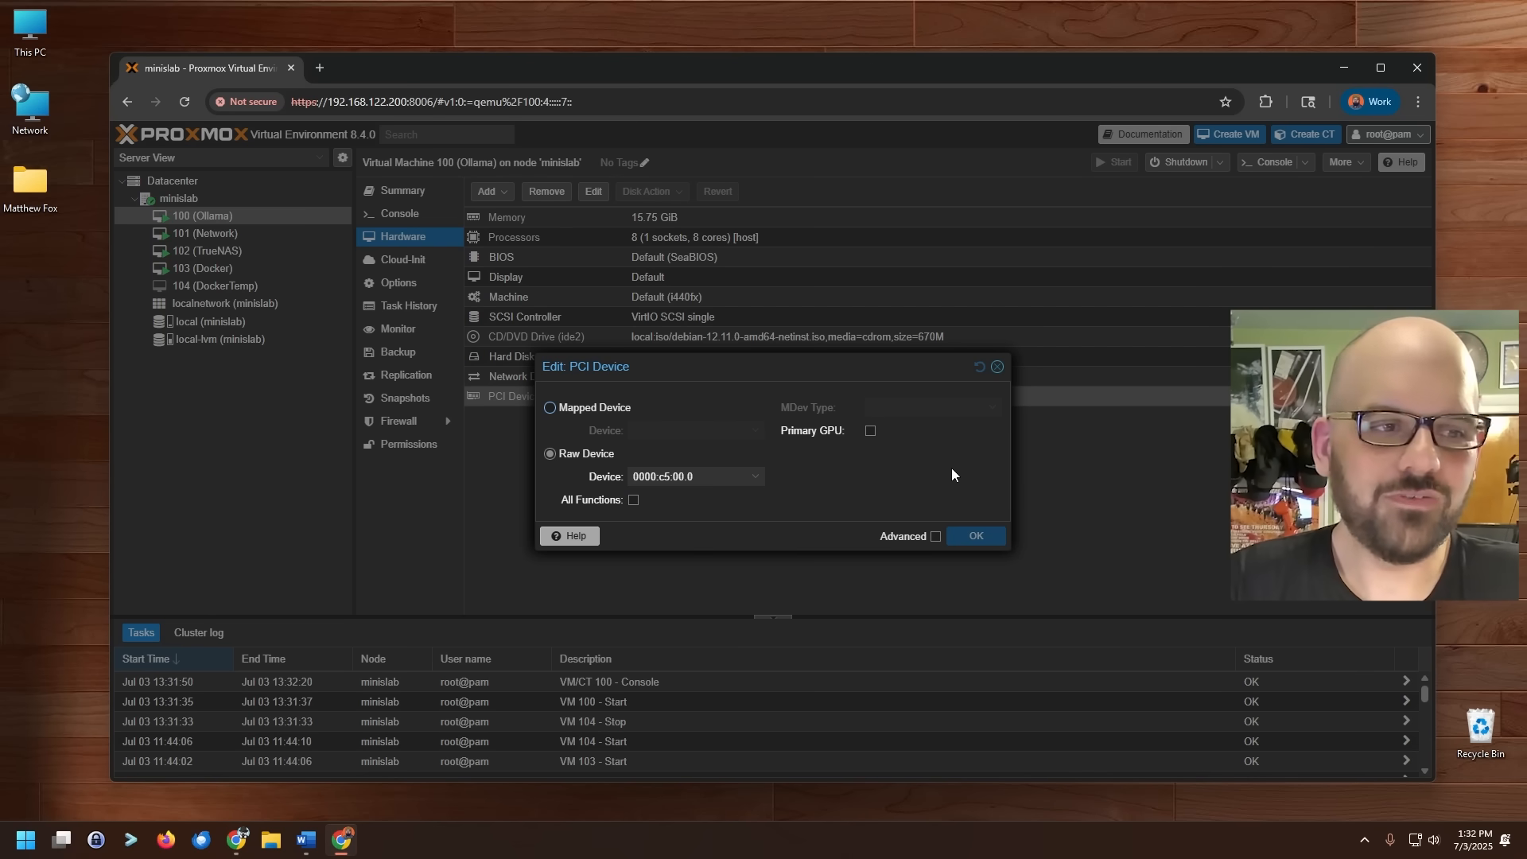
mouse_move(975, 468)
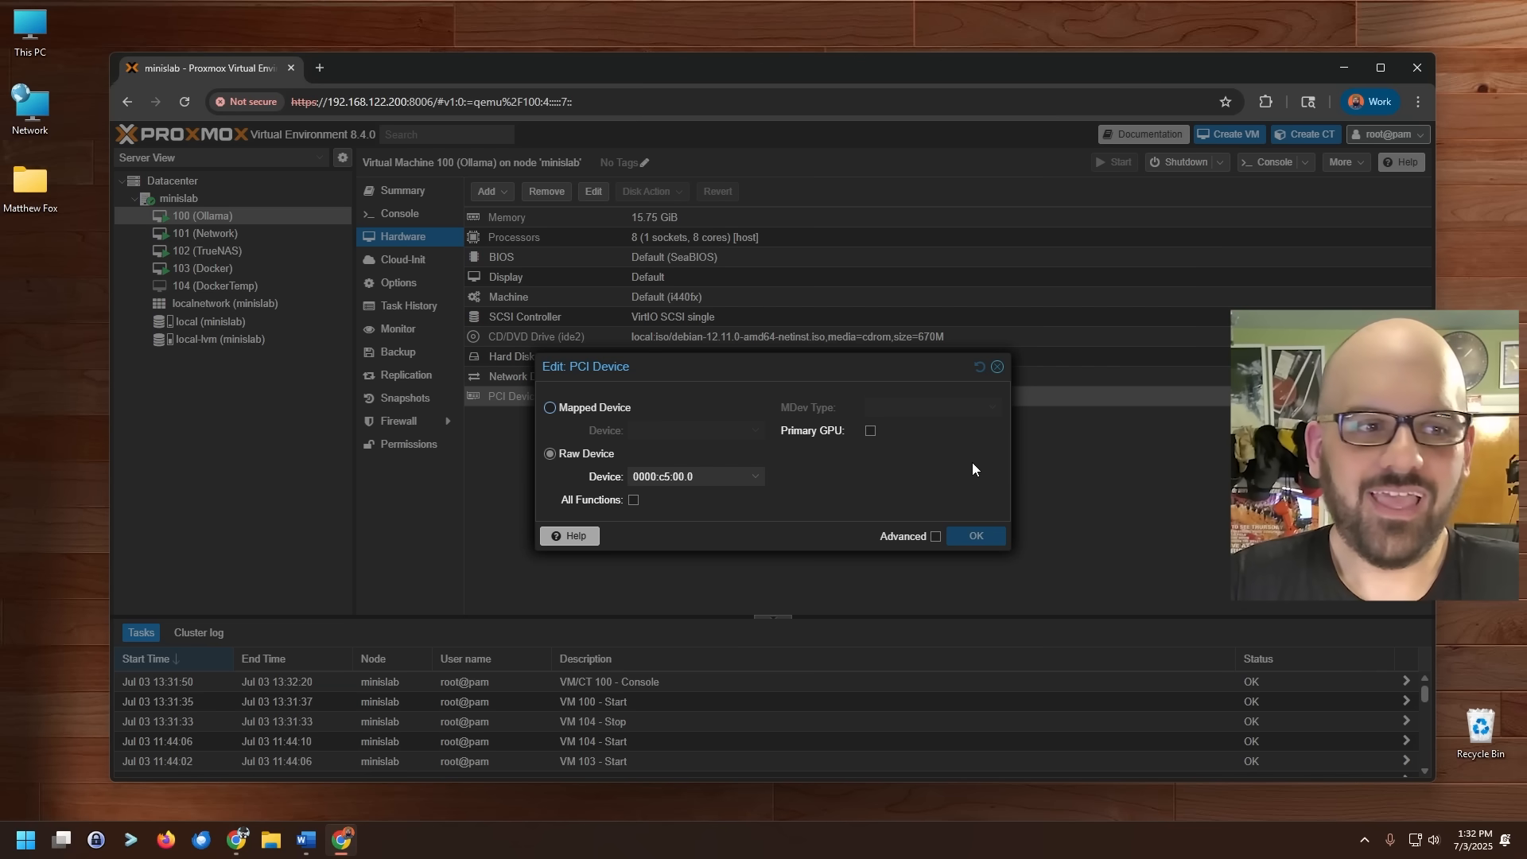
click(976, 535)
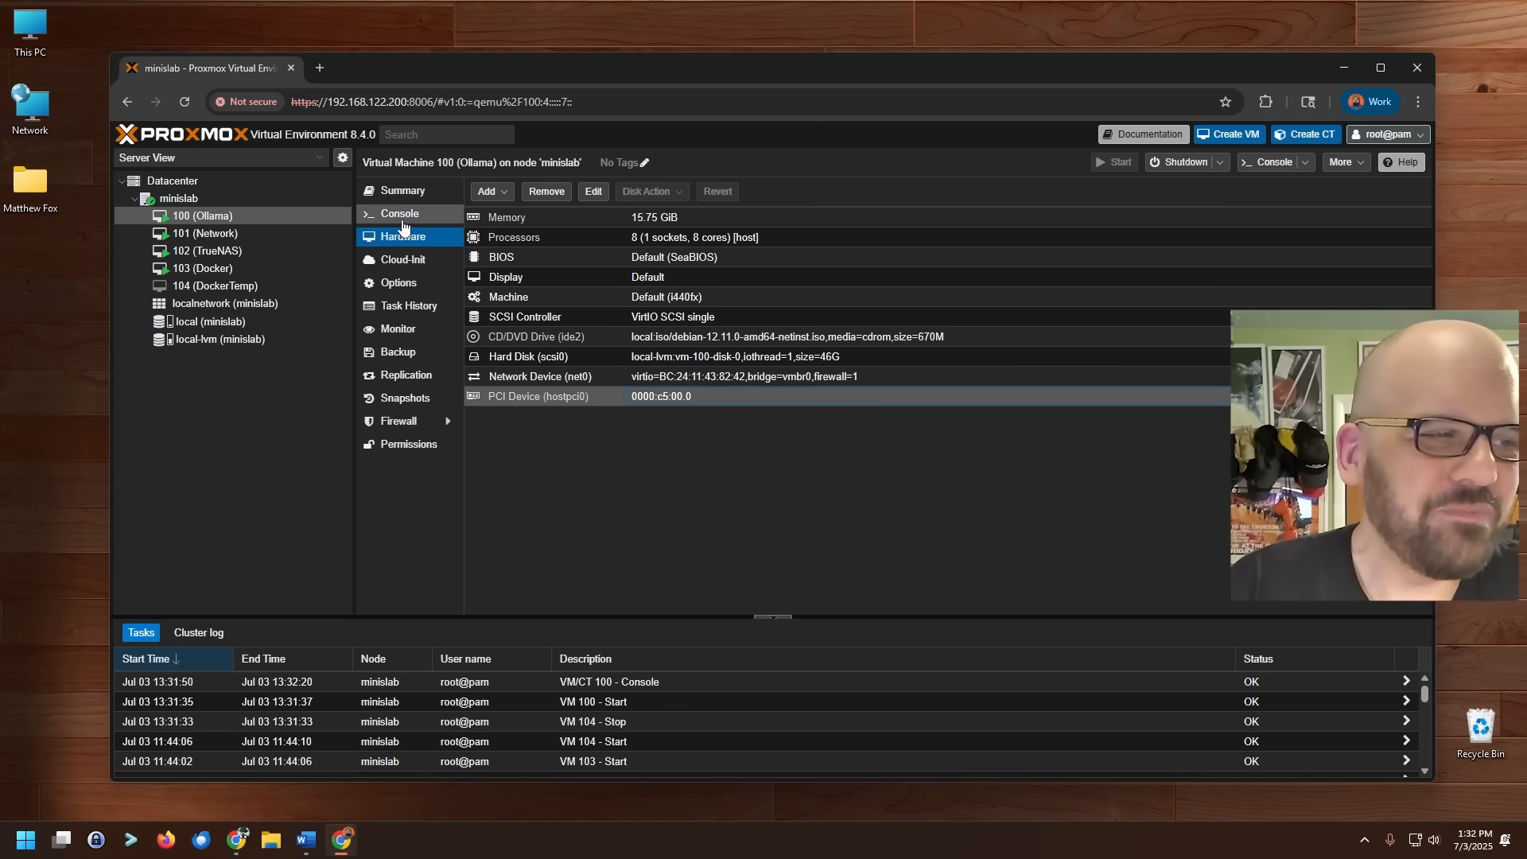
- Run 'ollama run gemma3:4b --verbose' in the Ollama VM console
click(400, 213)
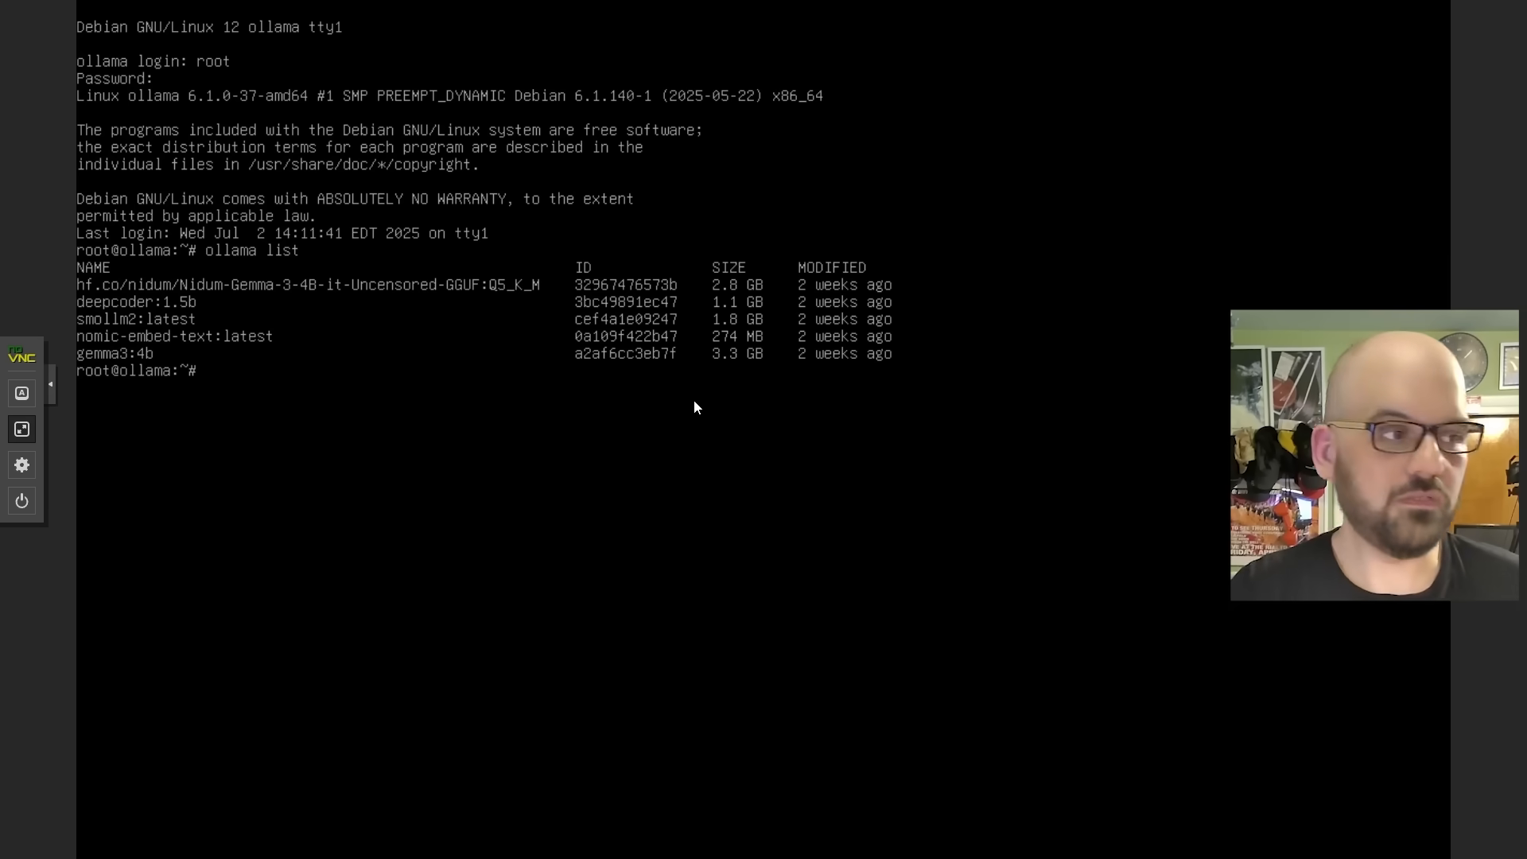
text(ollama)
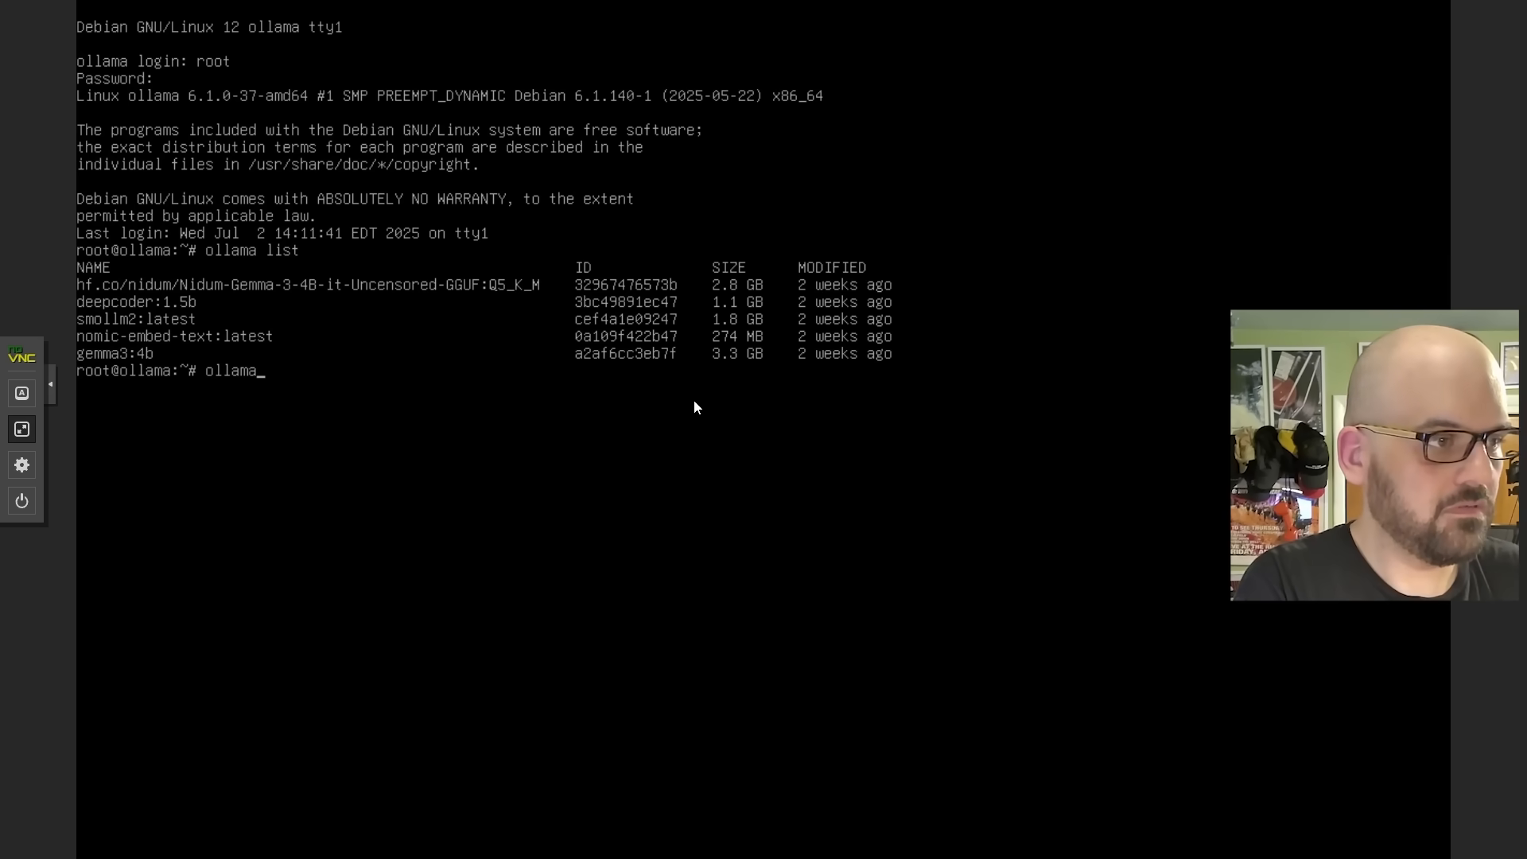
text(run)
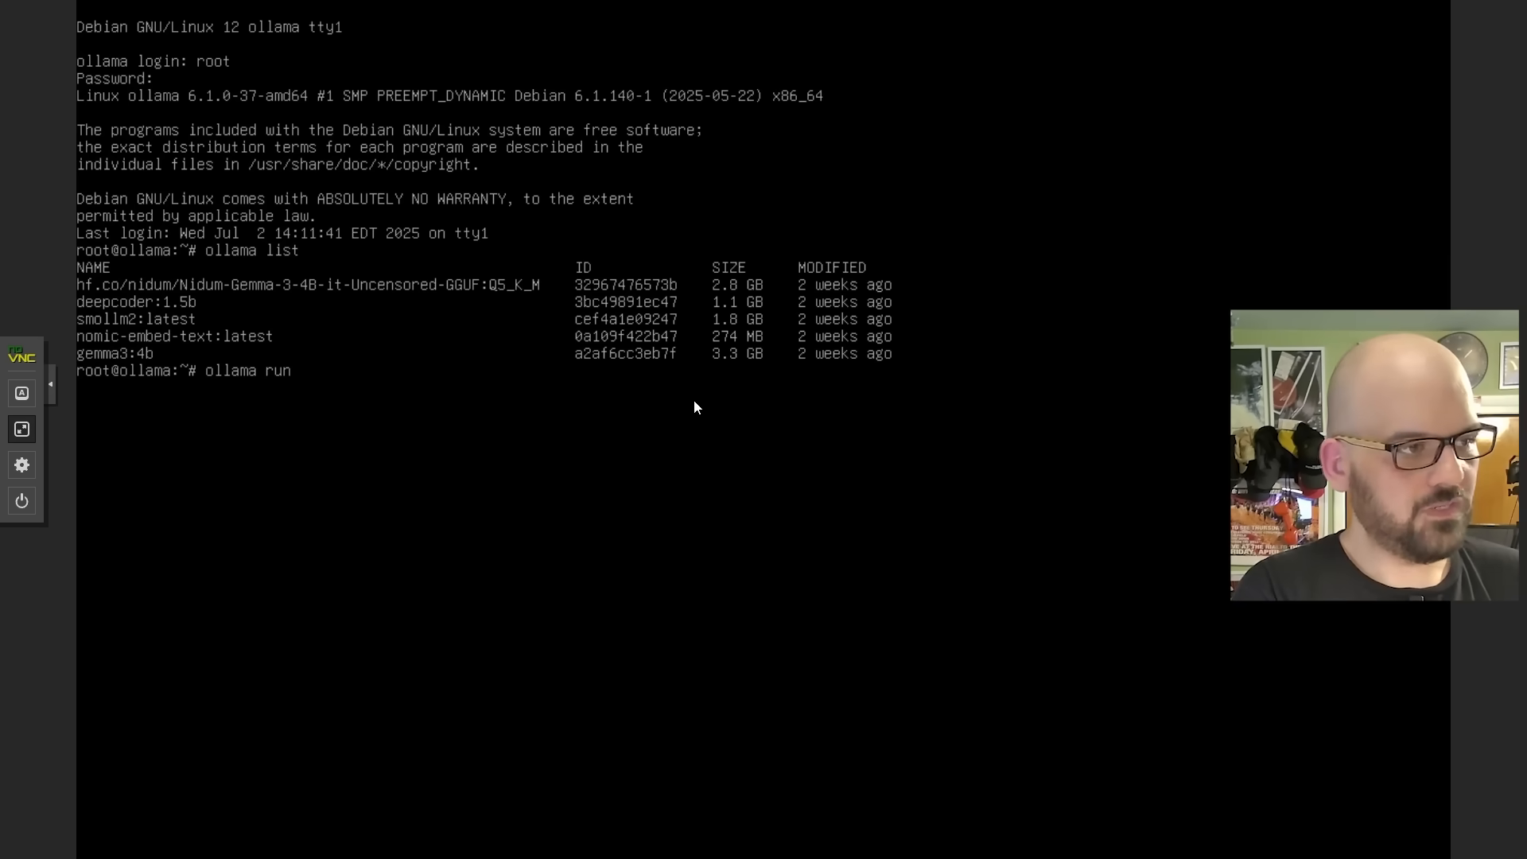
text(gemma3:)
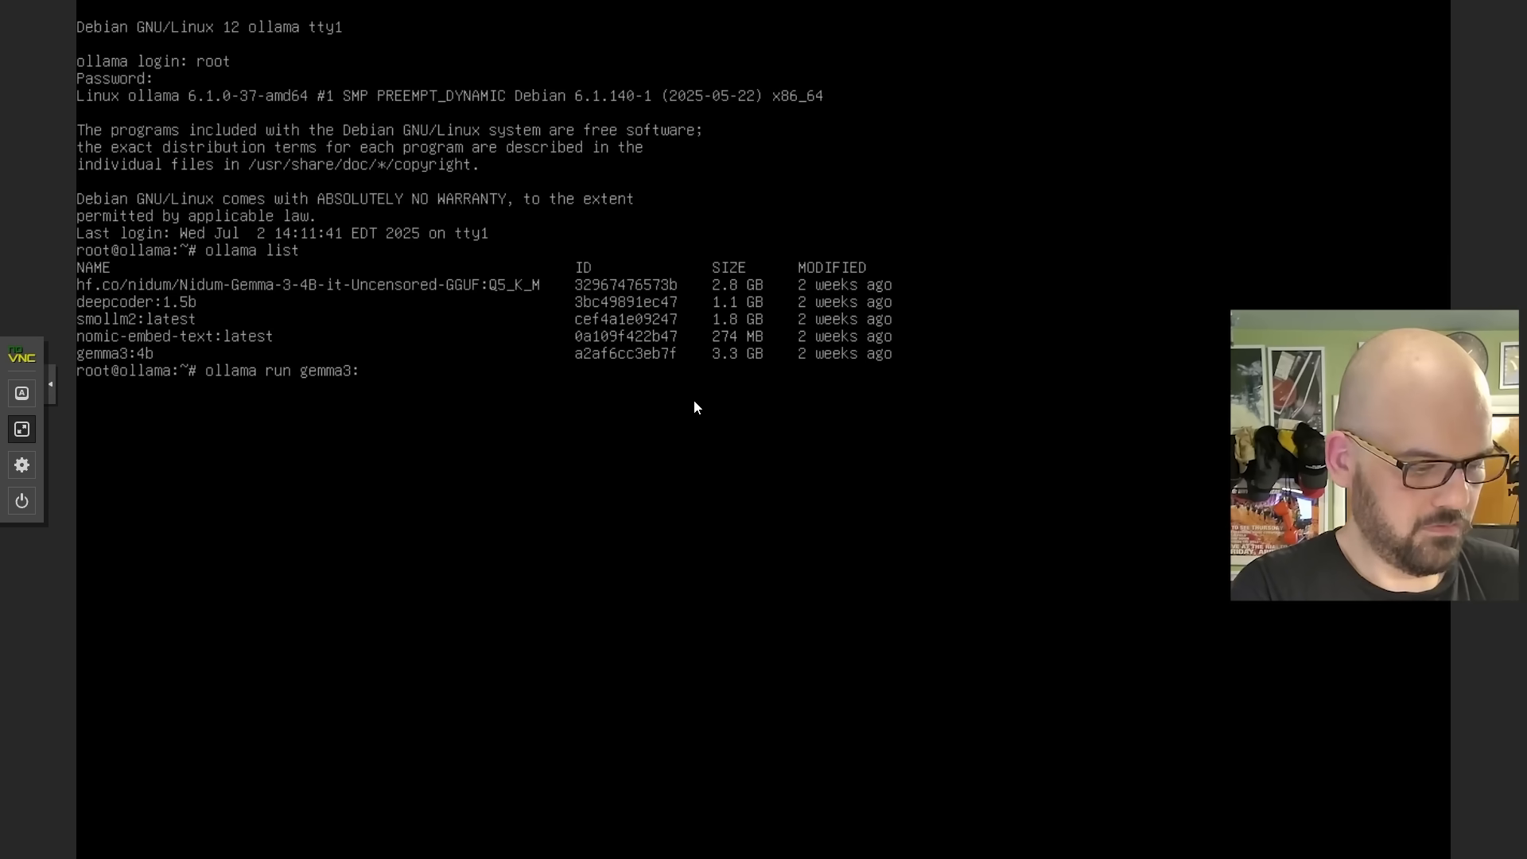
text(4b --verbose)
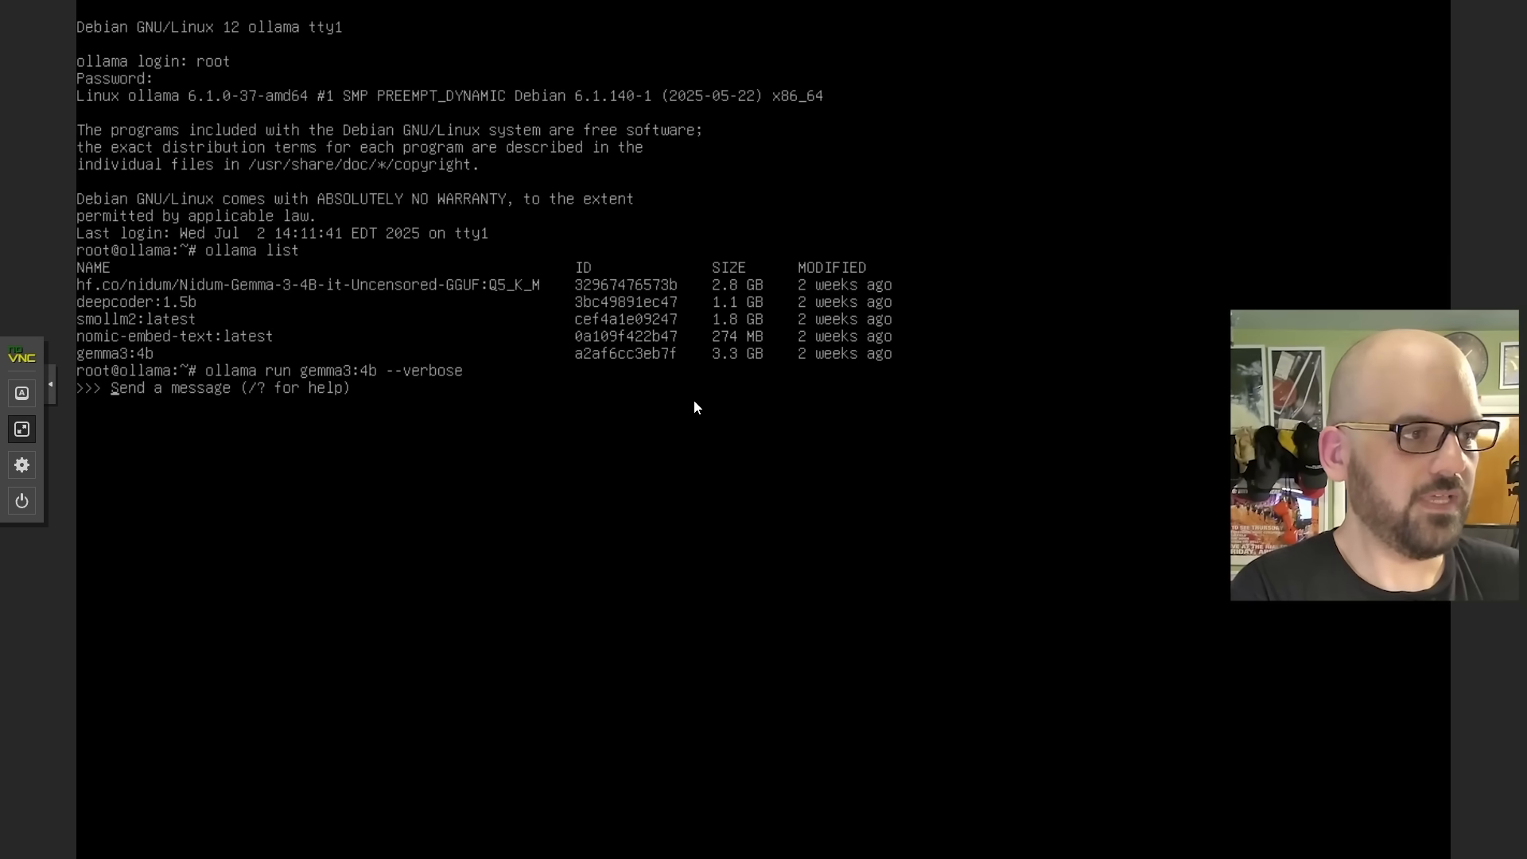
- Ask gemma3:4b for a grilled cheese recipe fit for a king, then end with /bye
text(give me a t)
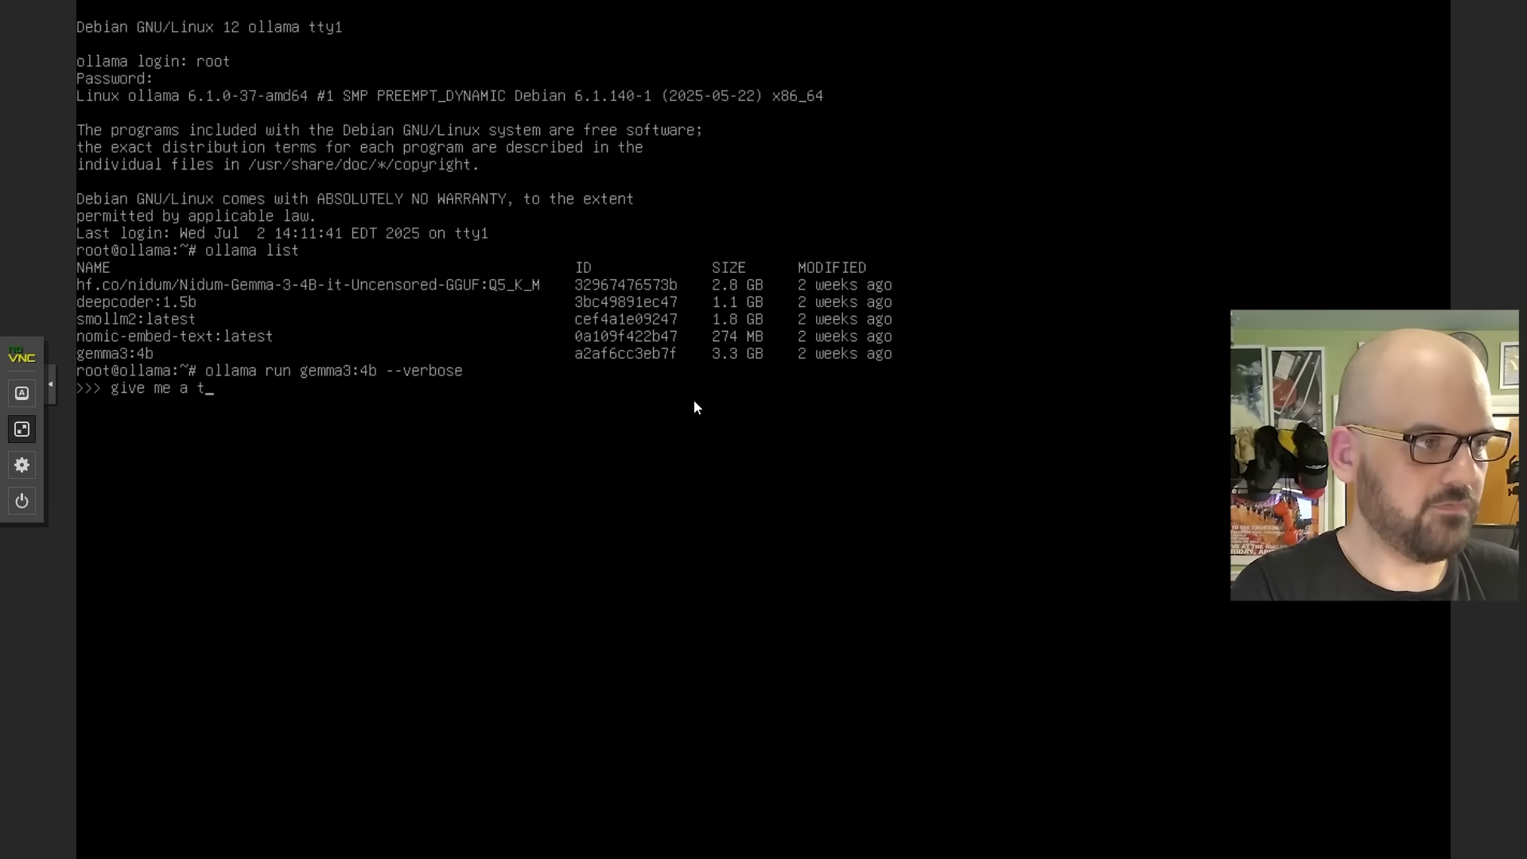
text(grilled cheese re)
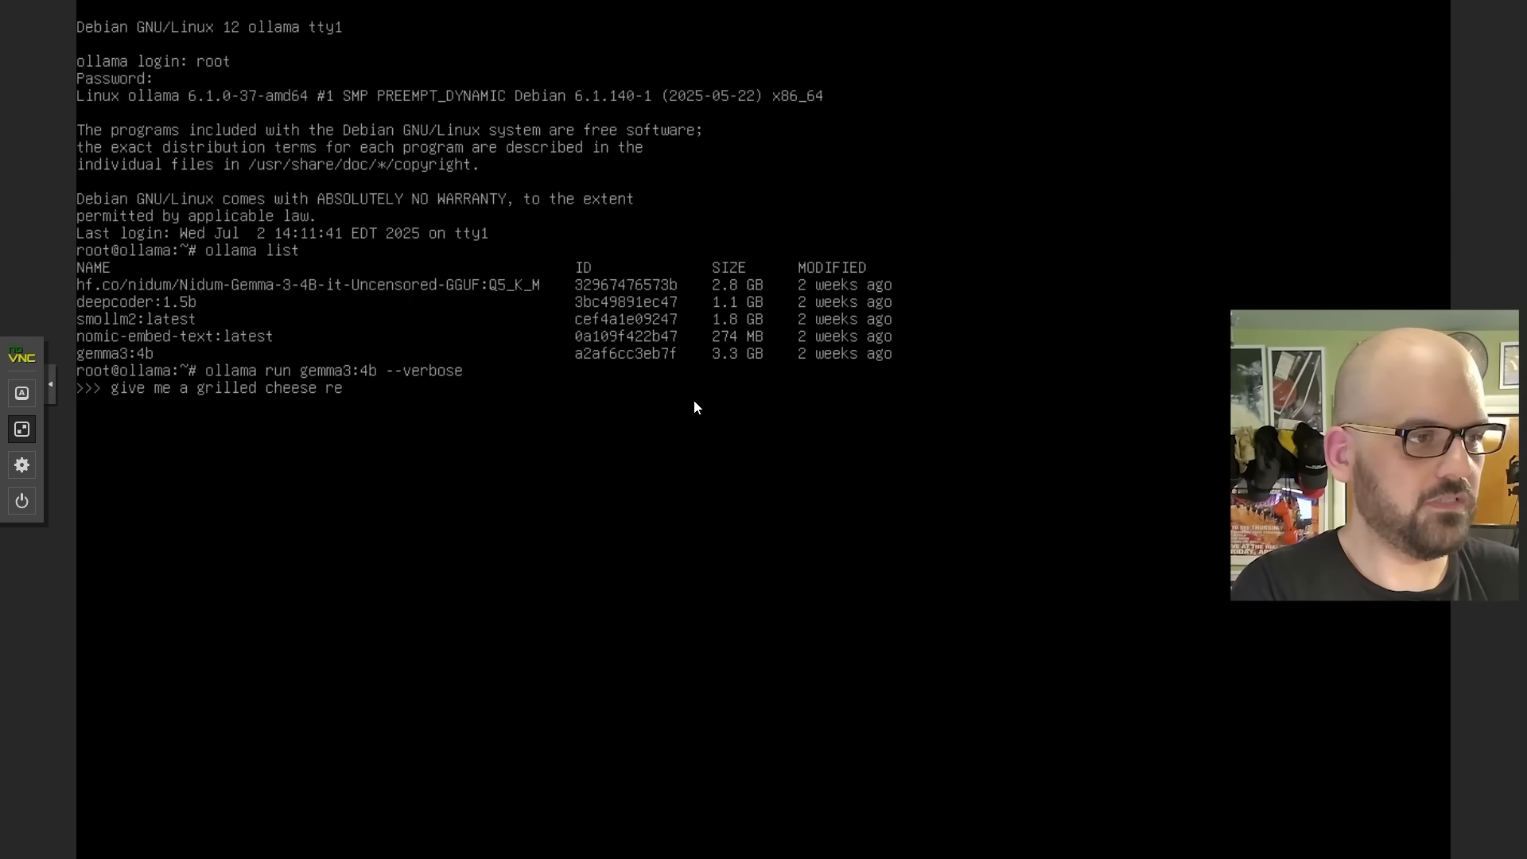
text(cipe fit for a k)
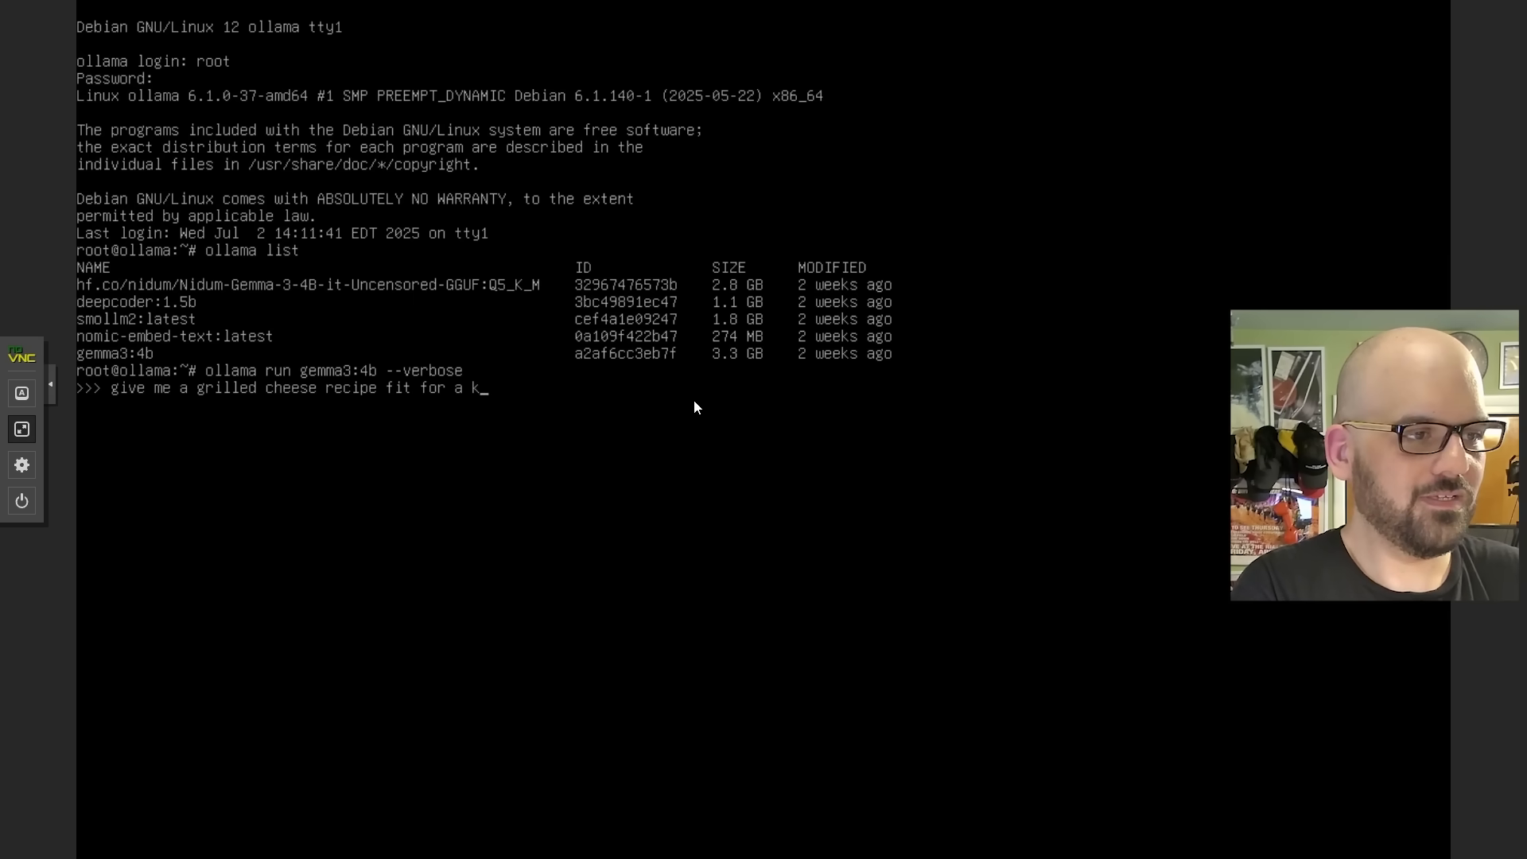
text(in)
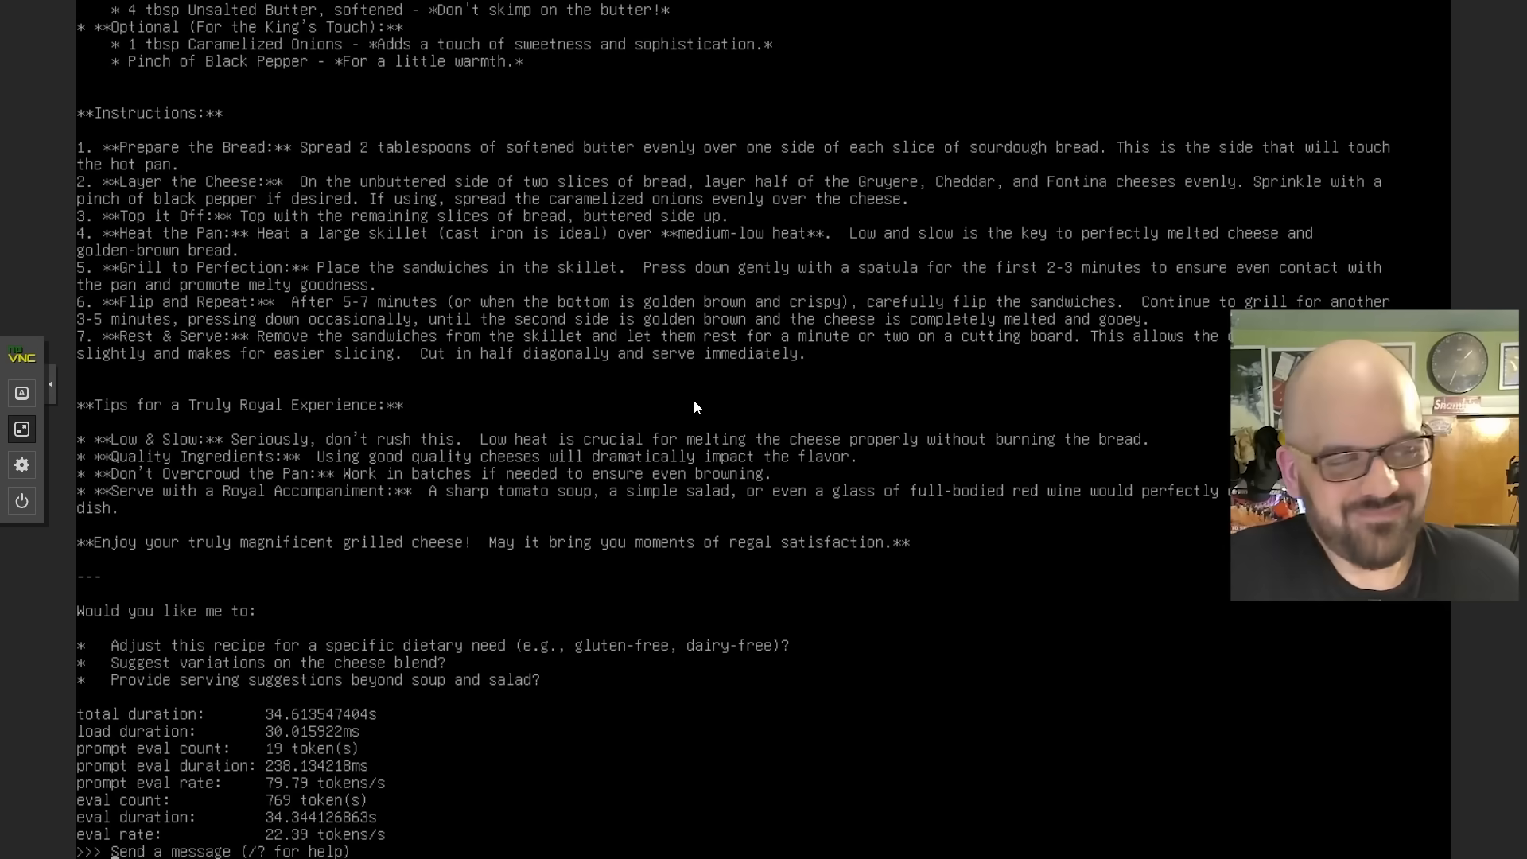
text(/bye)
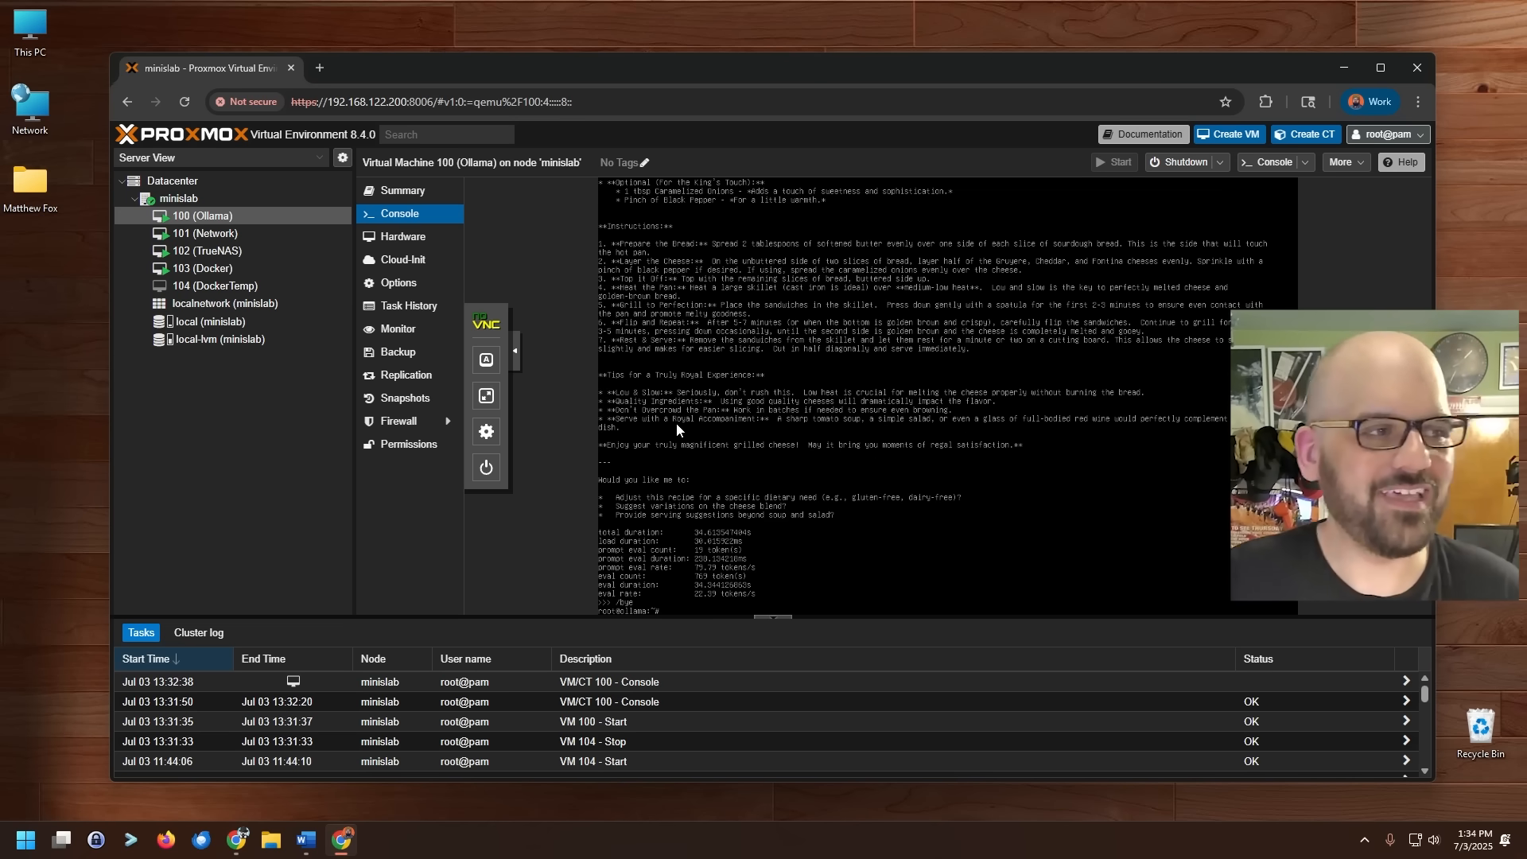
- Open the Alpine Linux dns VM's full-screen console and attempt a root login
click(204, 233)
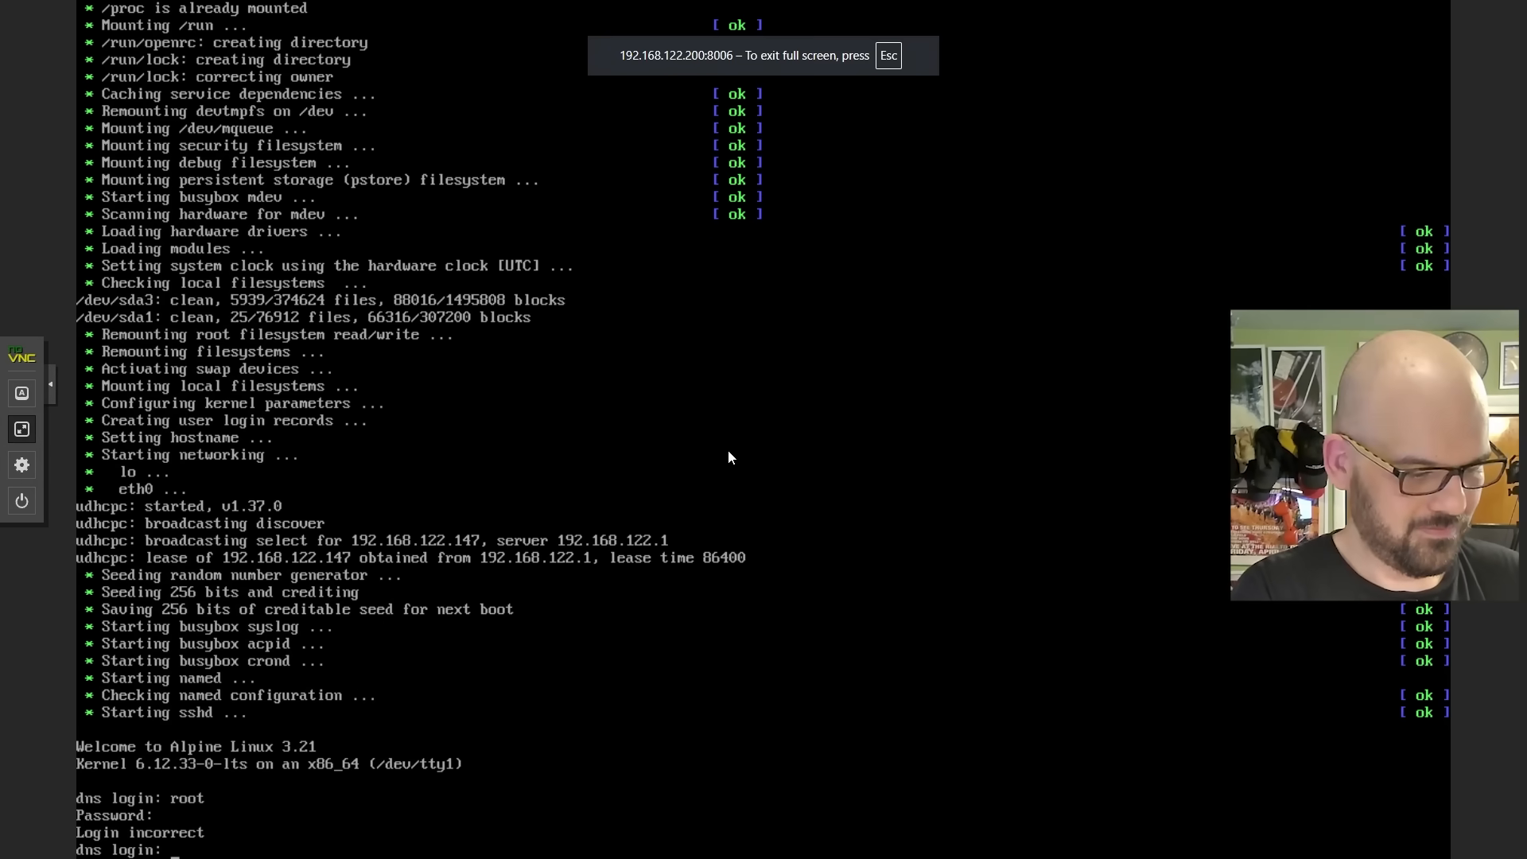
- Log in as root on the dns guest, then run 'cd /etc/bind' and 'ls'
text(root)
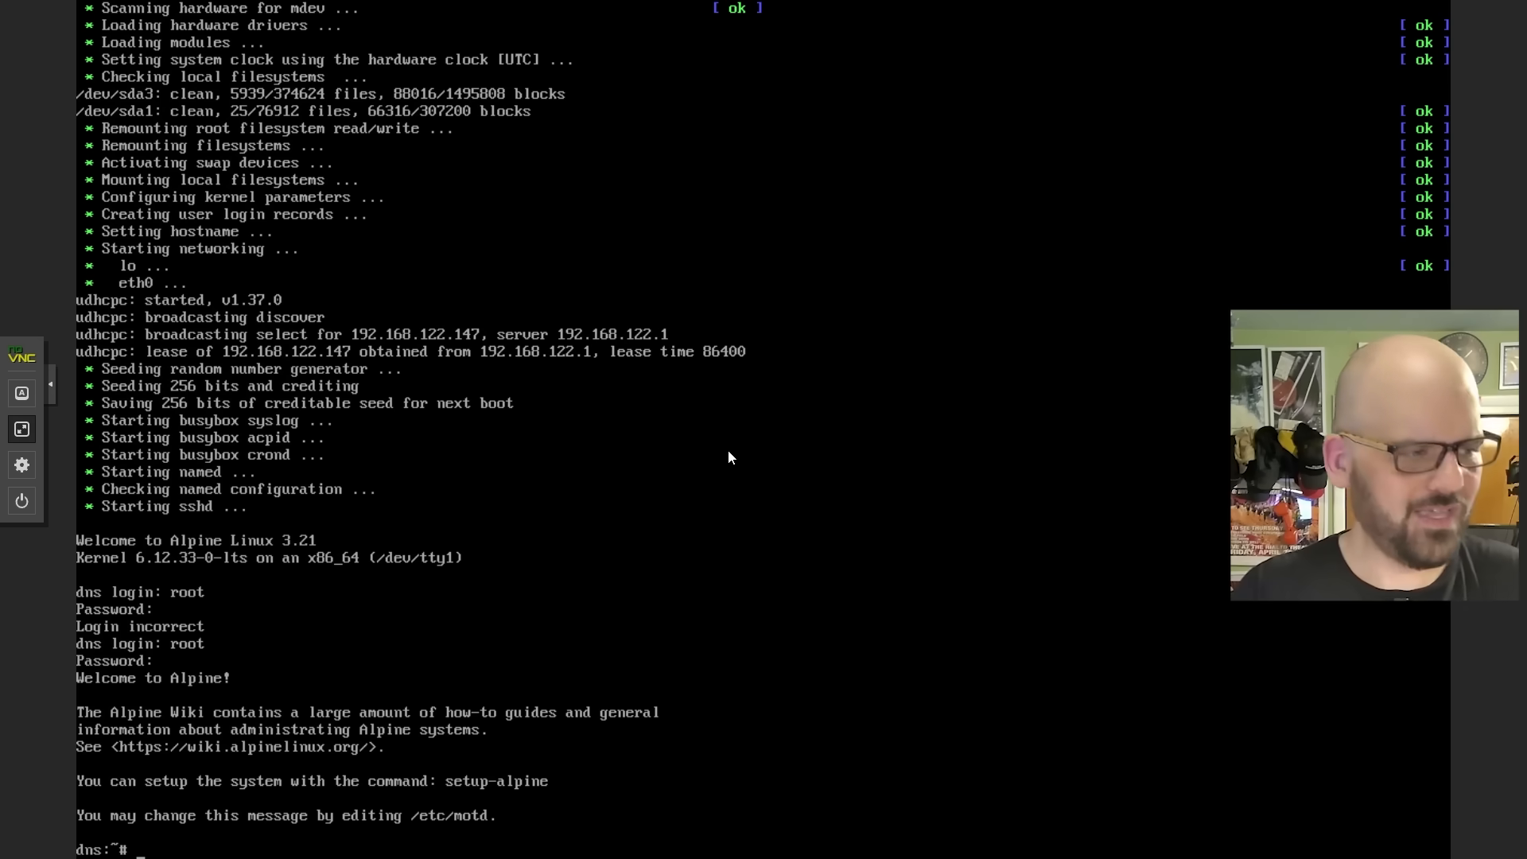
text(cd /etc/bind)
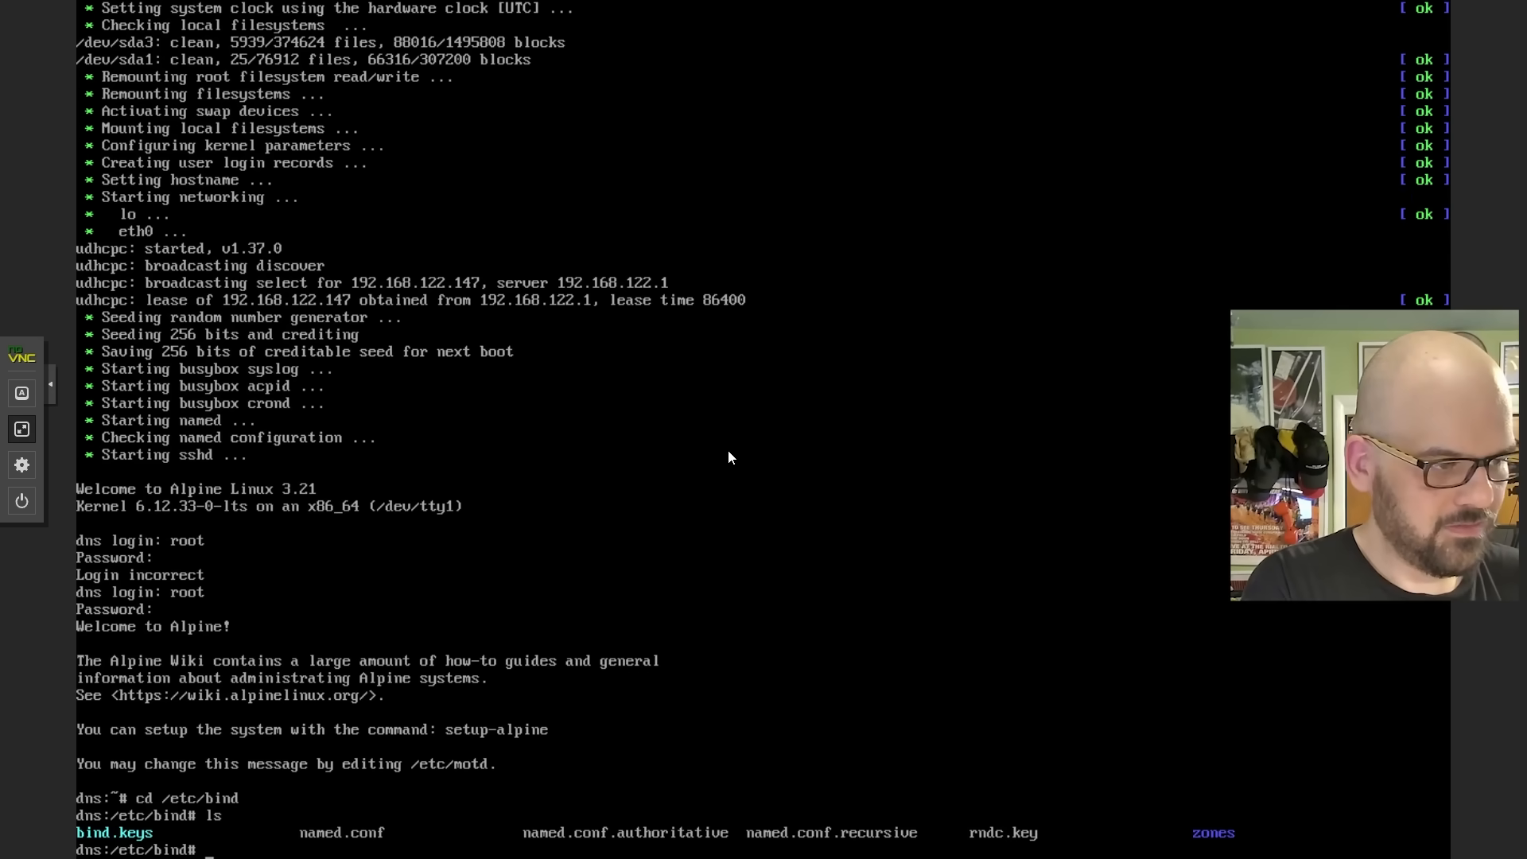
- View named.conf and the minislab zone file, then run nslookup with 'server 127.0.0.1'
text(nano named.conf)
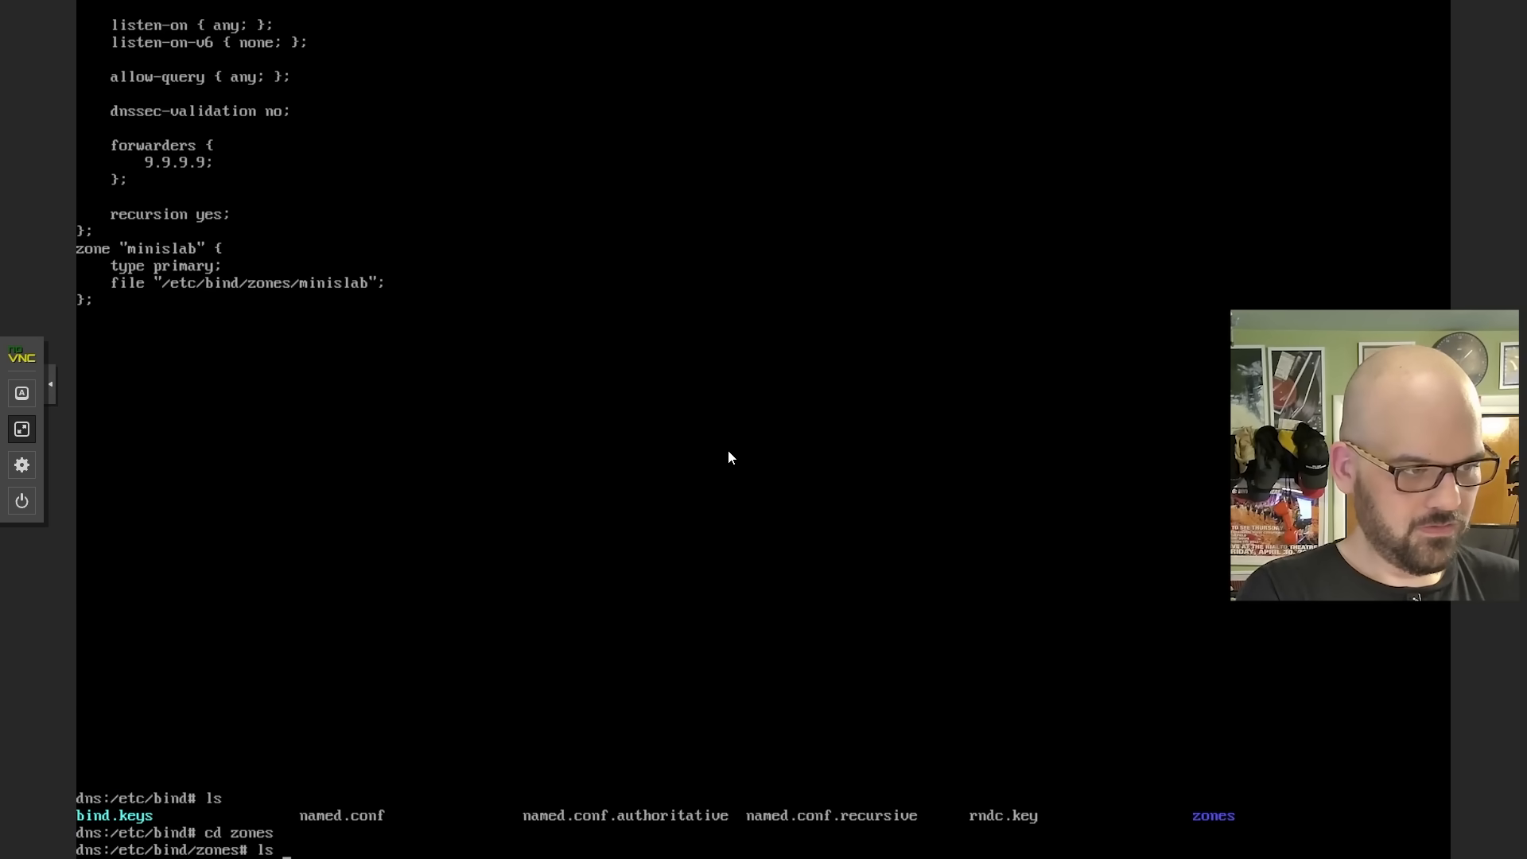
text(nan)
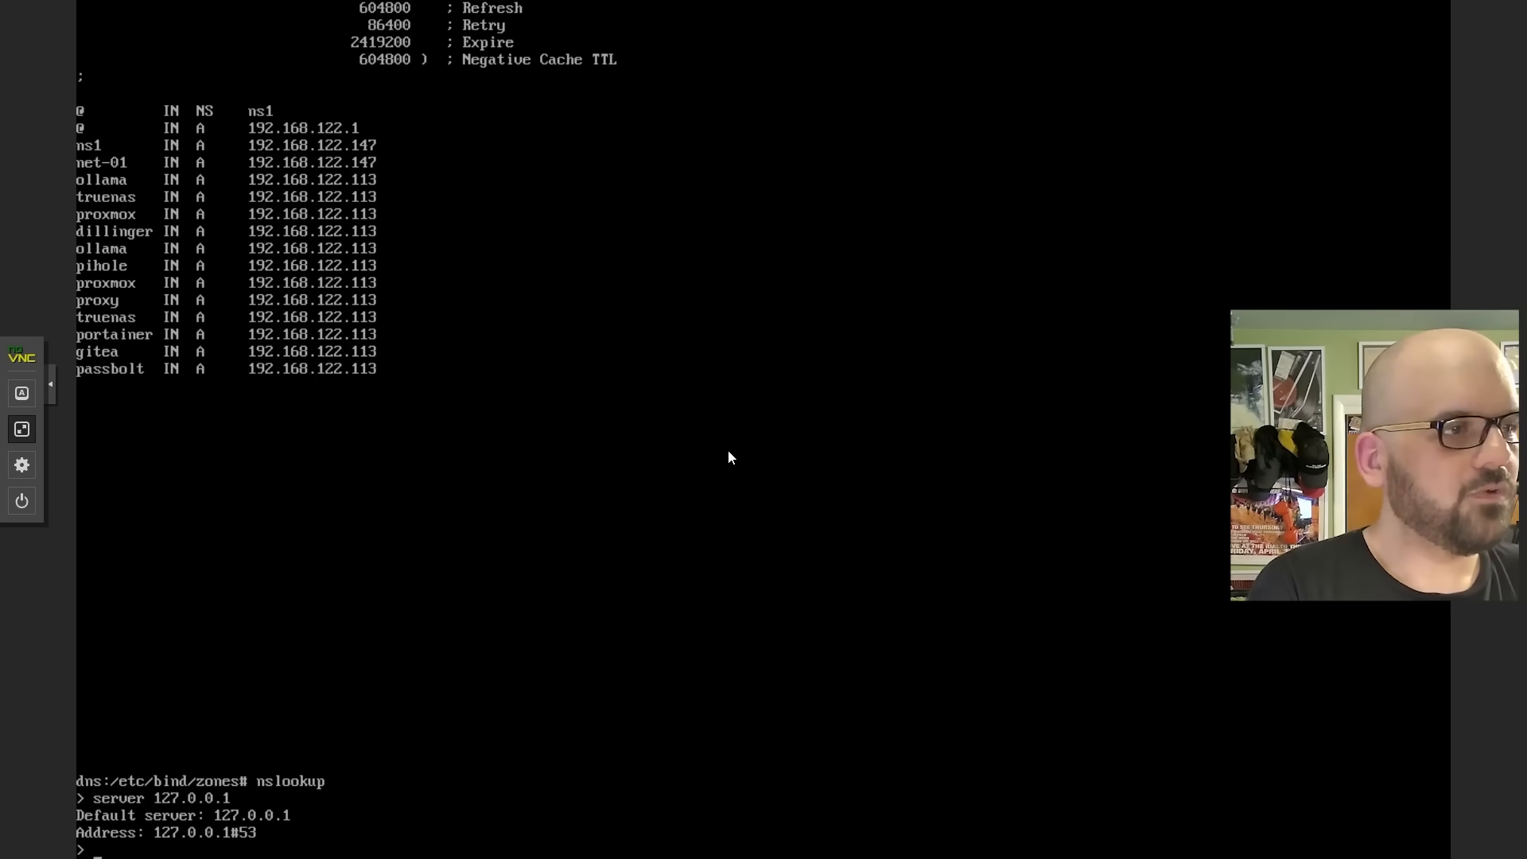
- Look up ollama.minislab (192.168.122.113) and net-01.minislab (192.168.122.147), then exit nslookup
text(ollama.minislab)
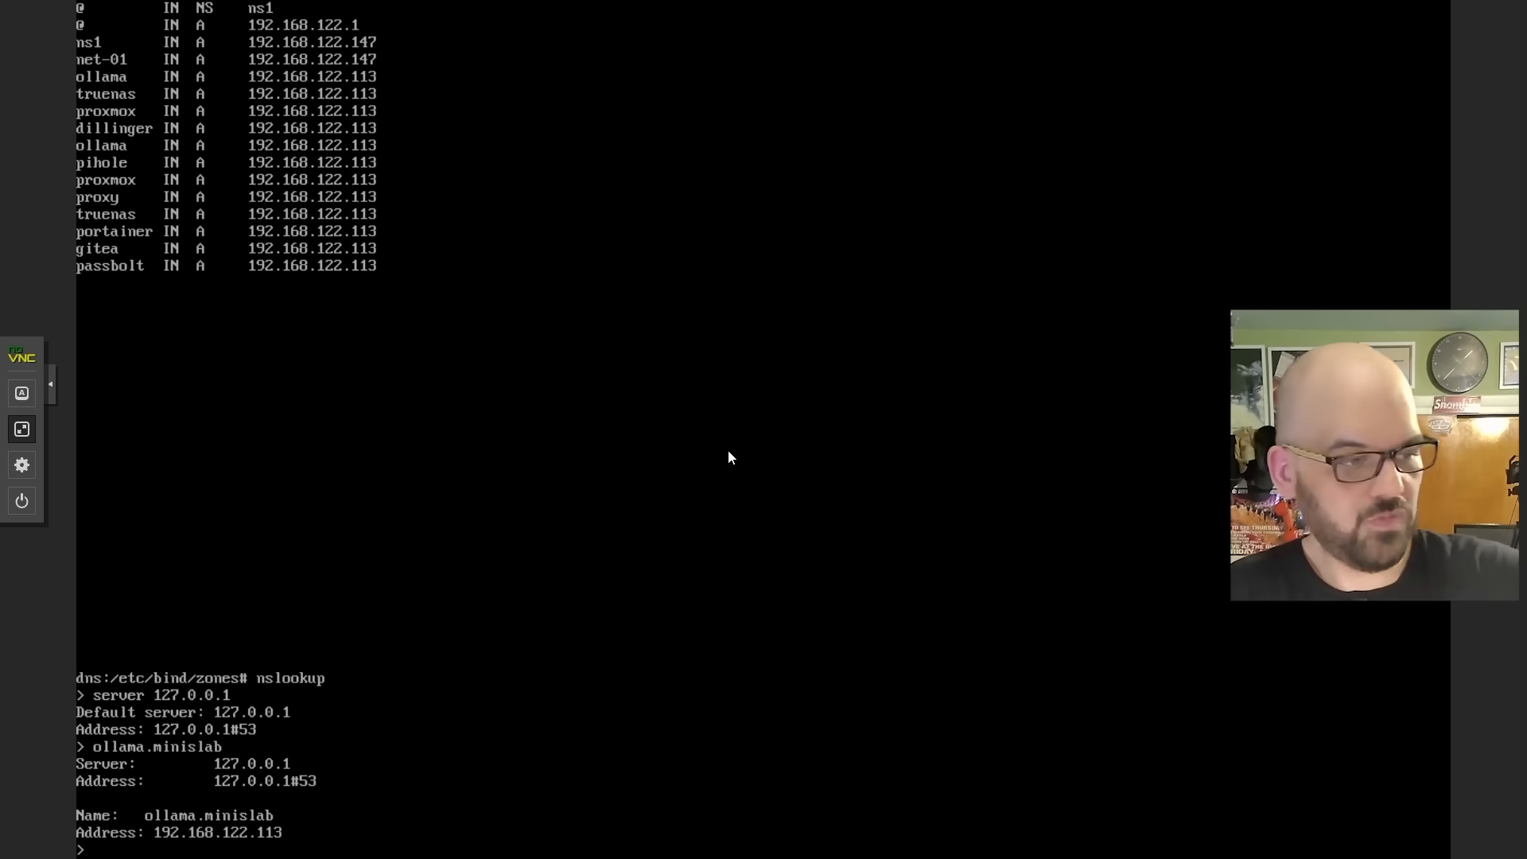
key(Up)
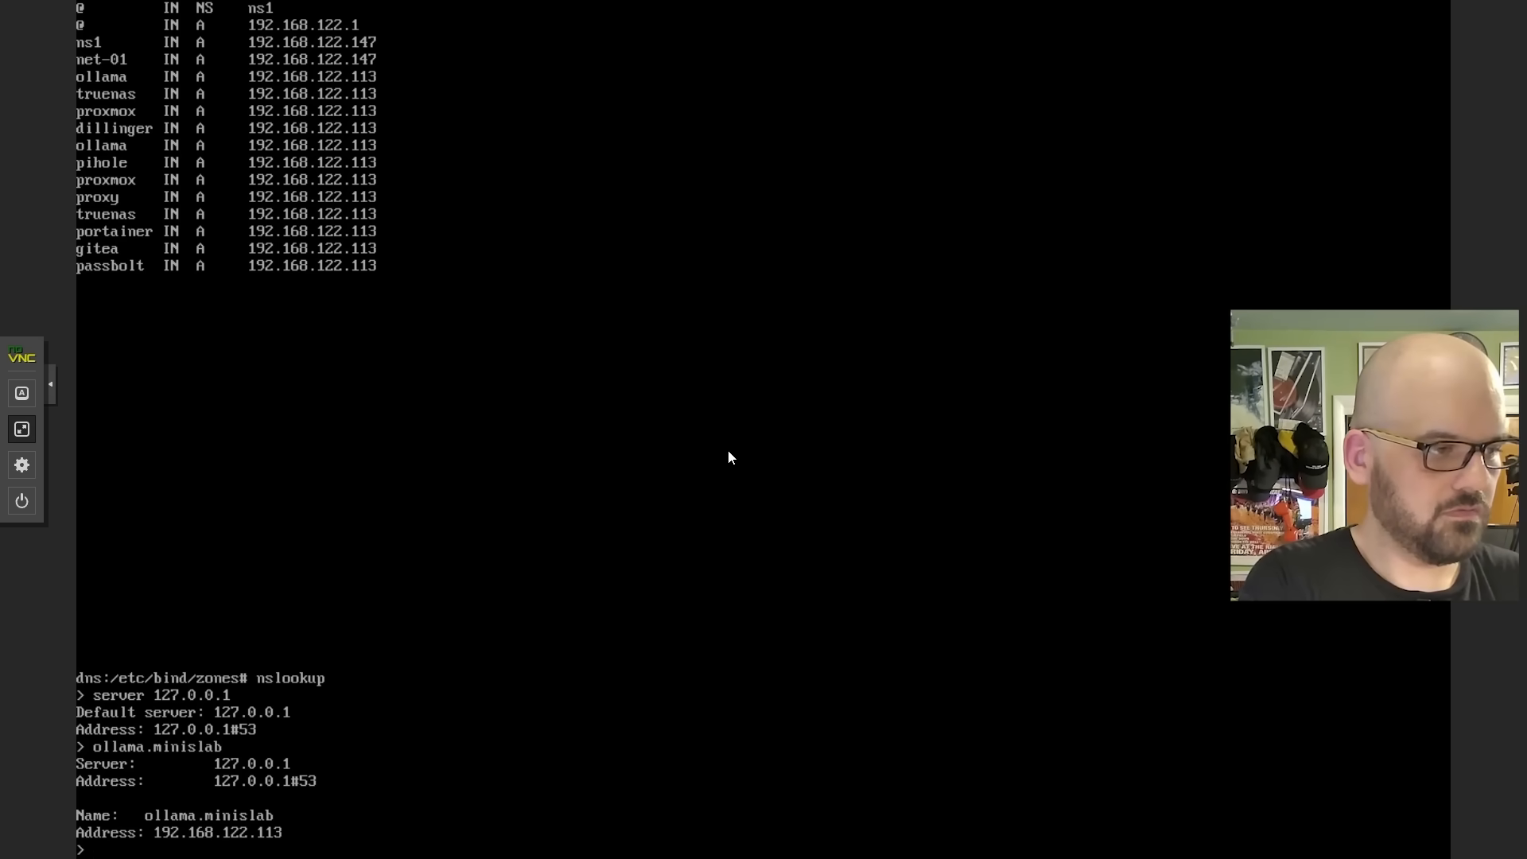
text(net-01.m)
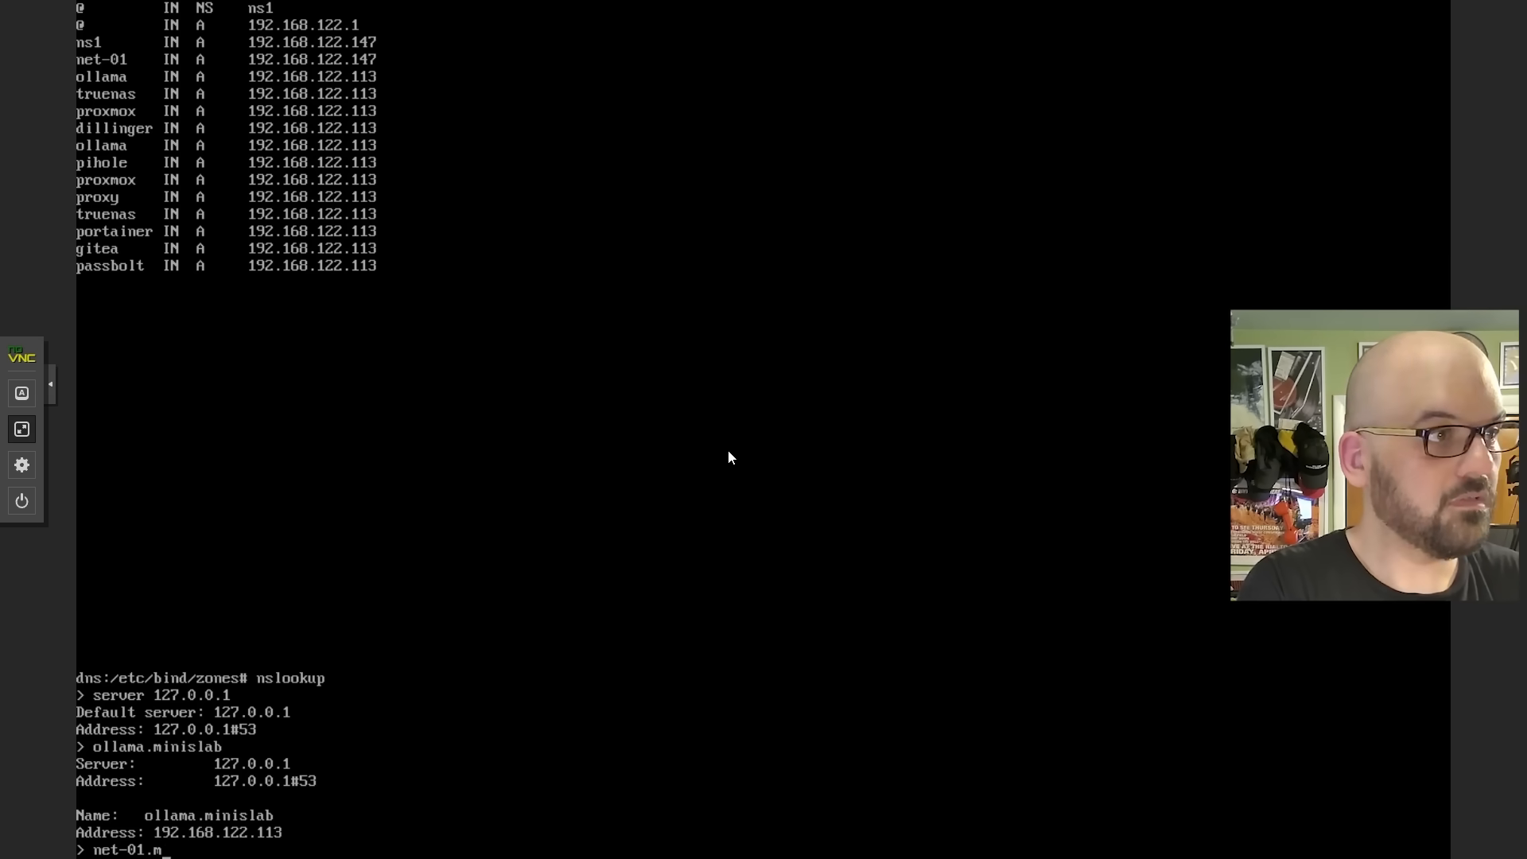
text(inislab)
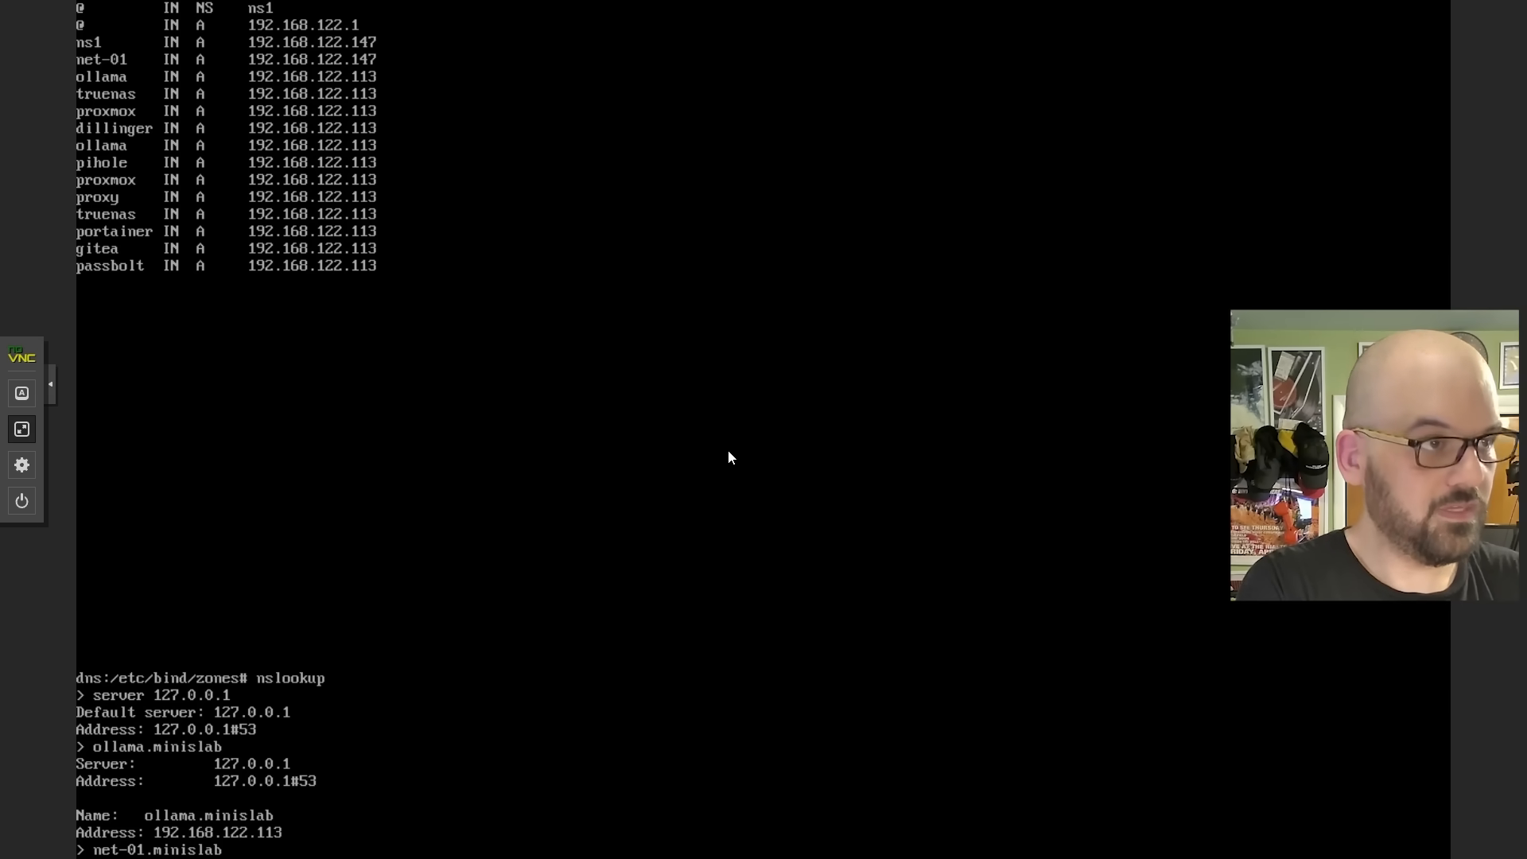
key(Return)
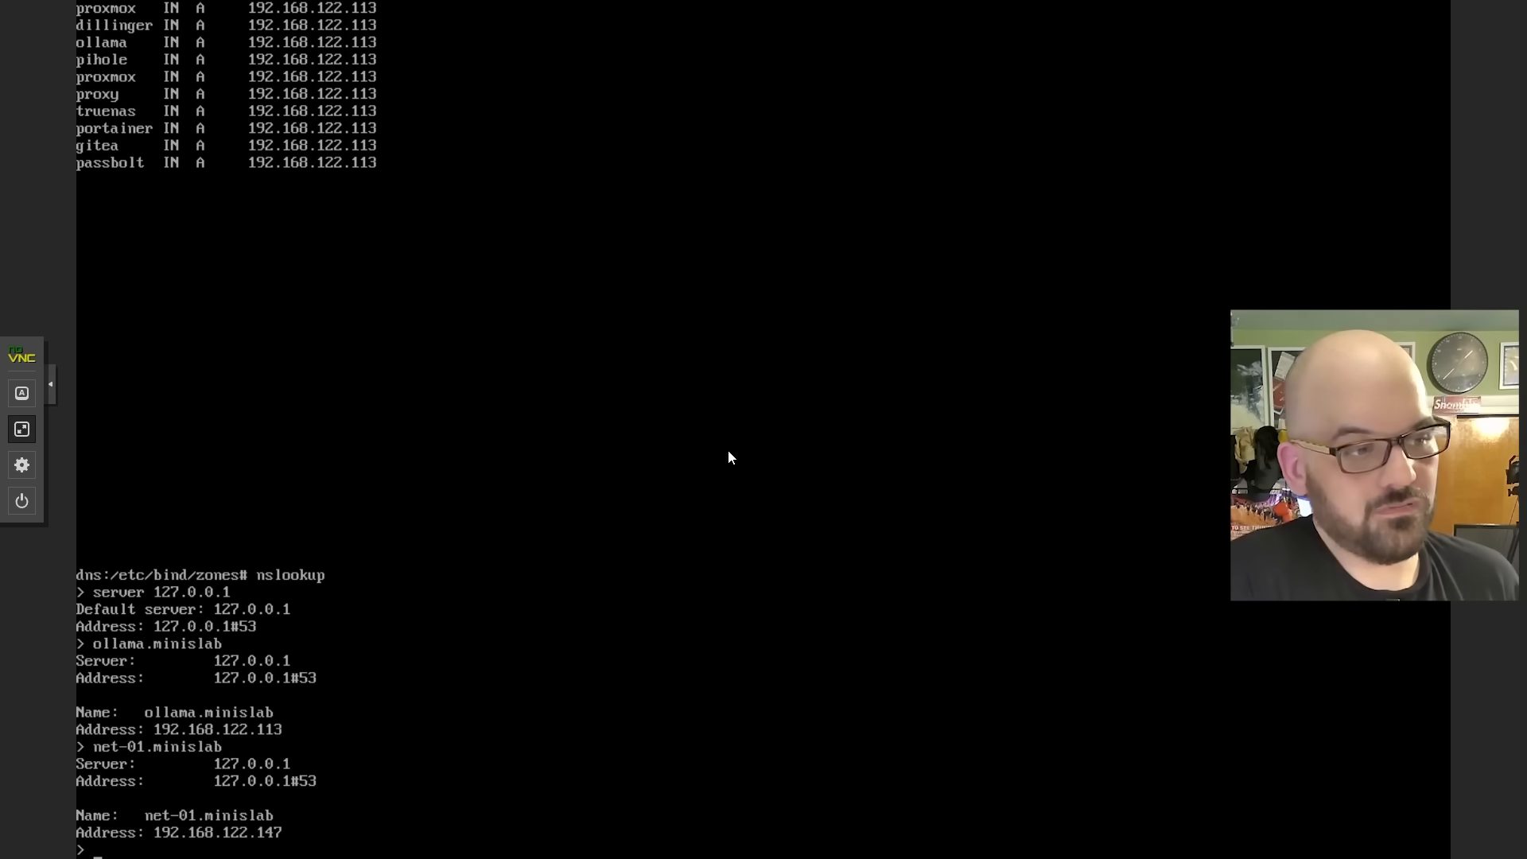
key(ctrl+c)
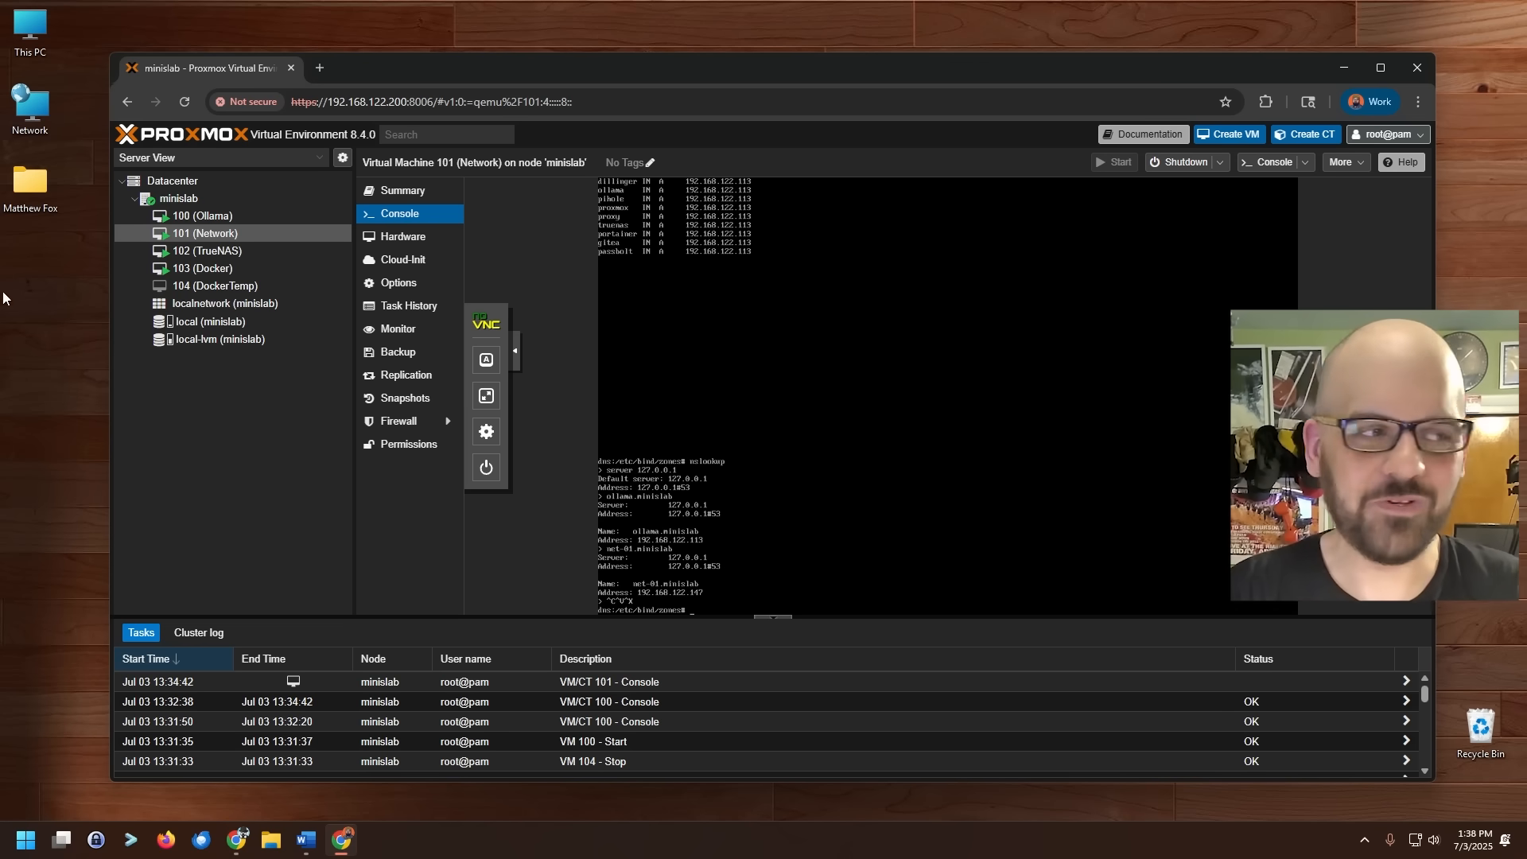
- Select TrueNAS VM 102 to read its web address 192.168.122.243 from the console
click(208, 250)
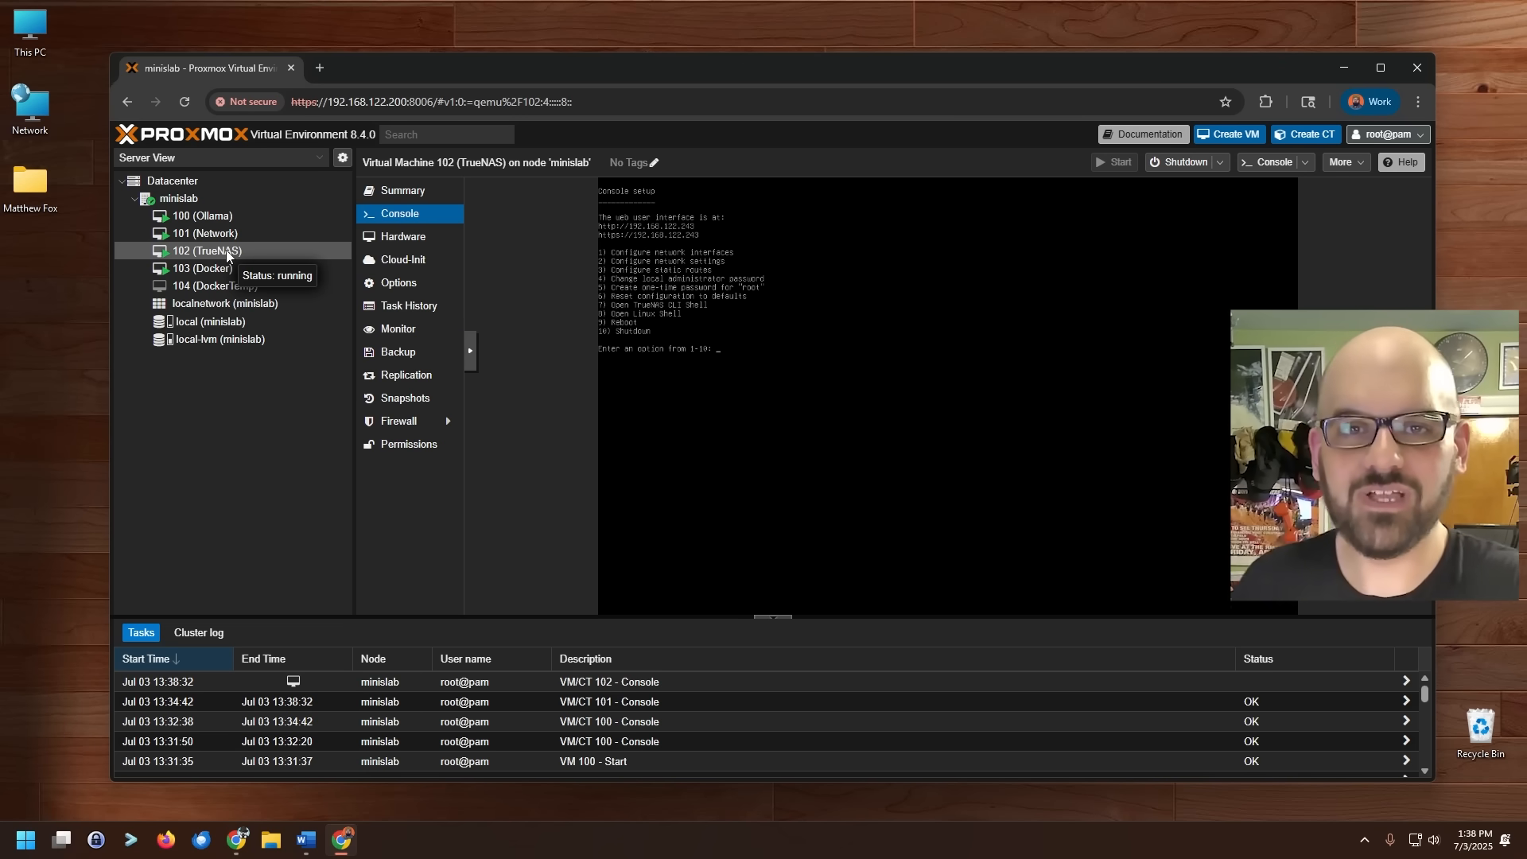
mouse_move(244, 243)
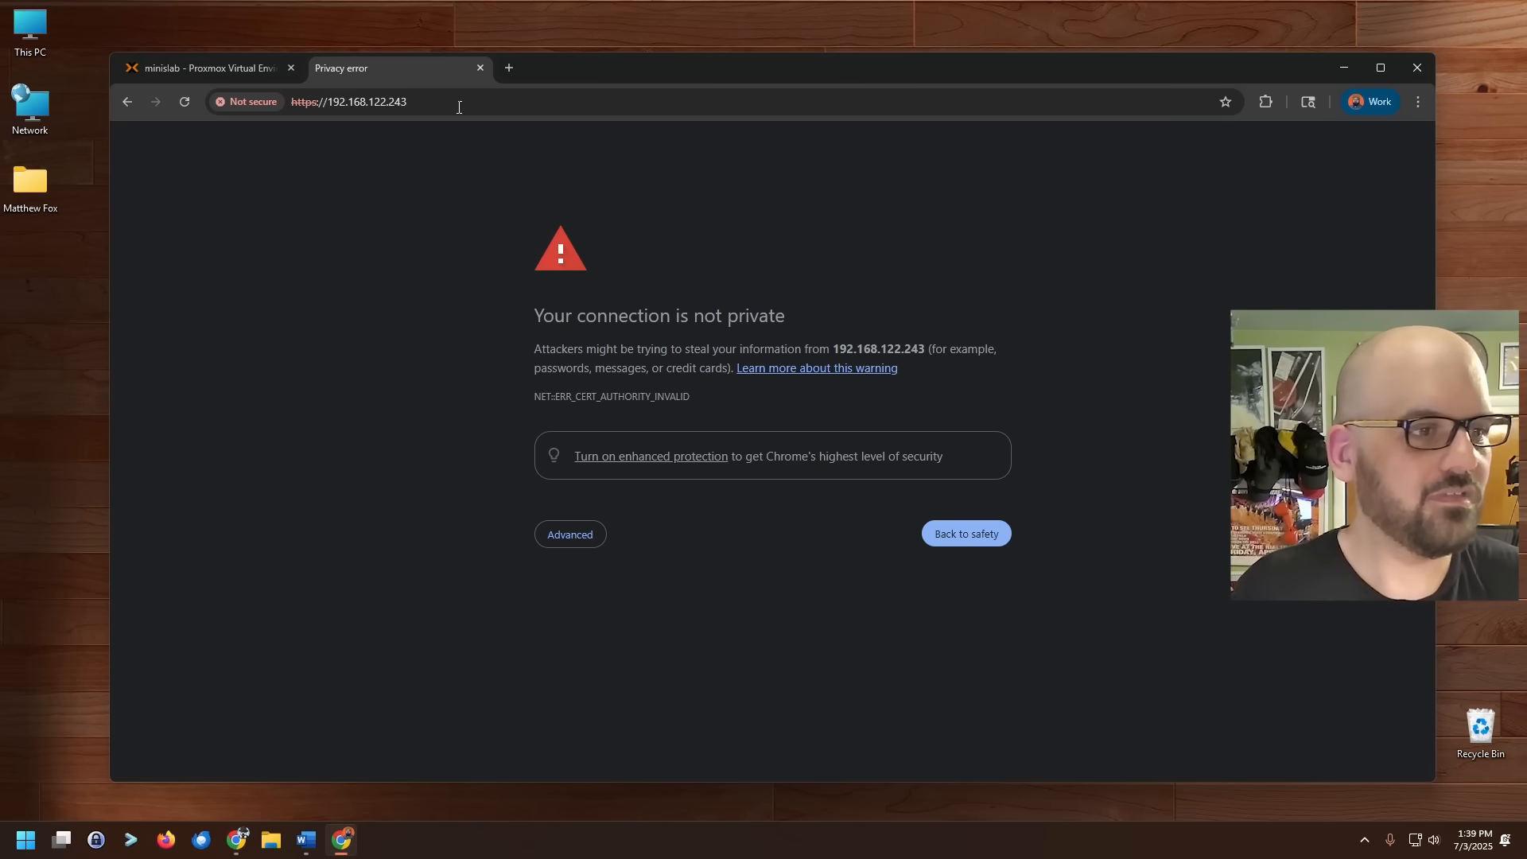
- Bypass the certificate warning and log in to TrueNAS as truenas_admin
click(571, 534)
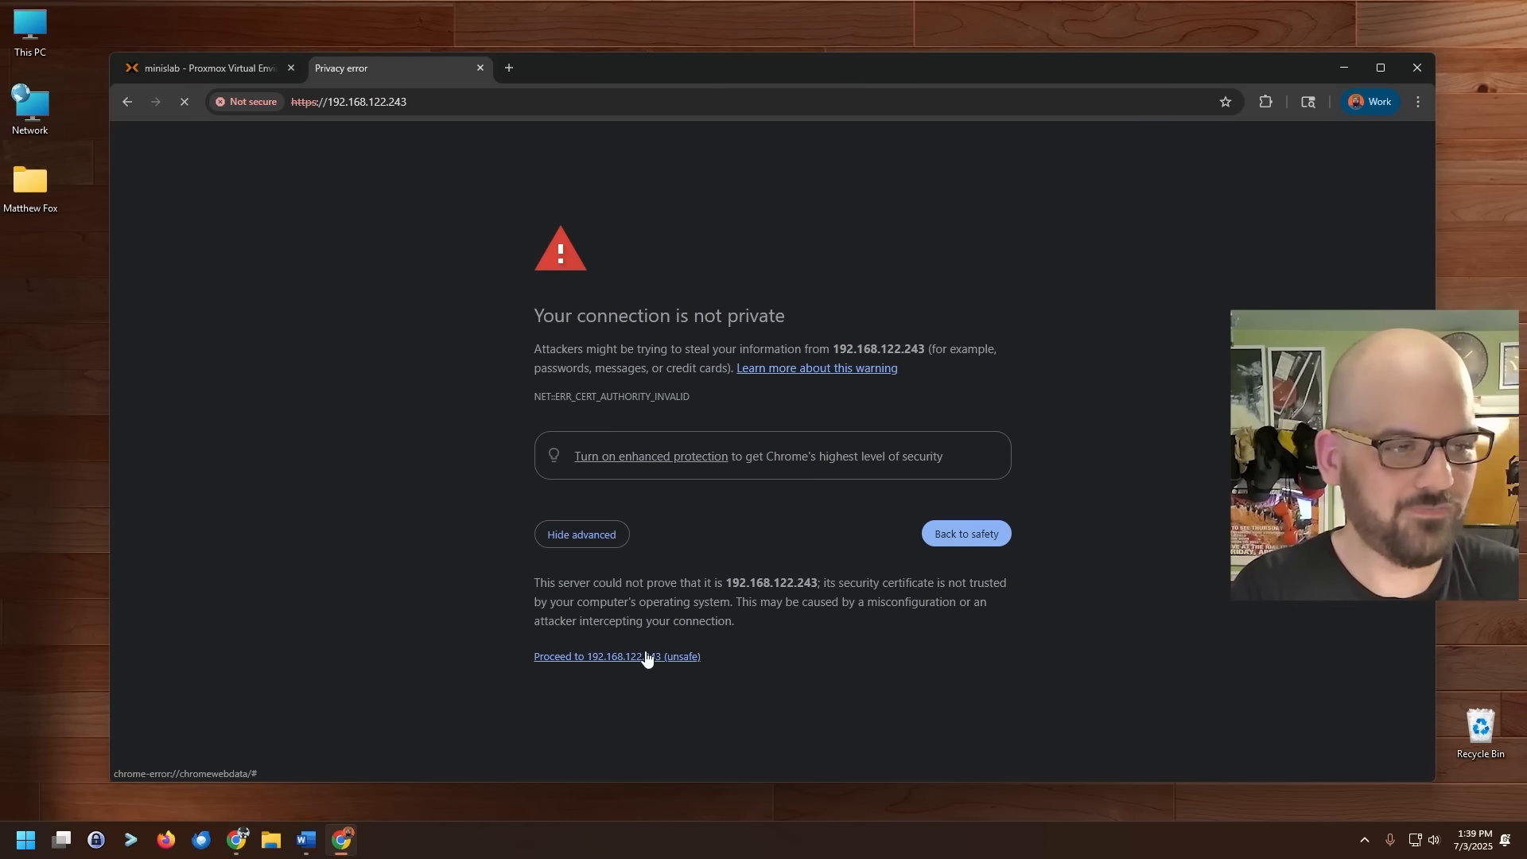
click(616, 656)
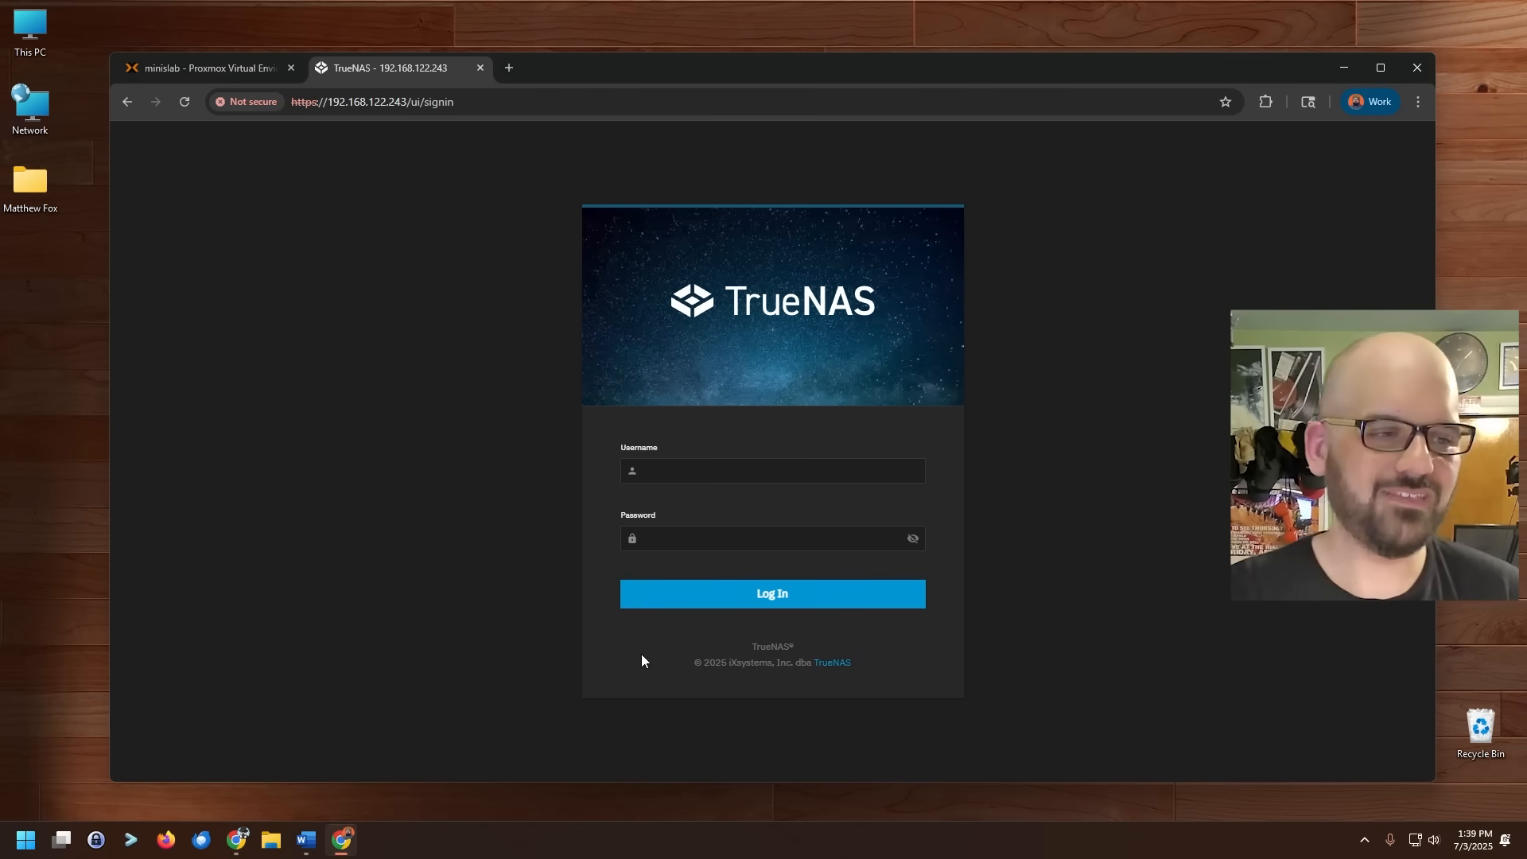
mouse_move(705, 727)
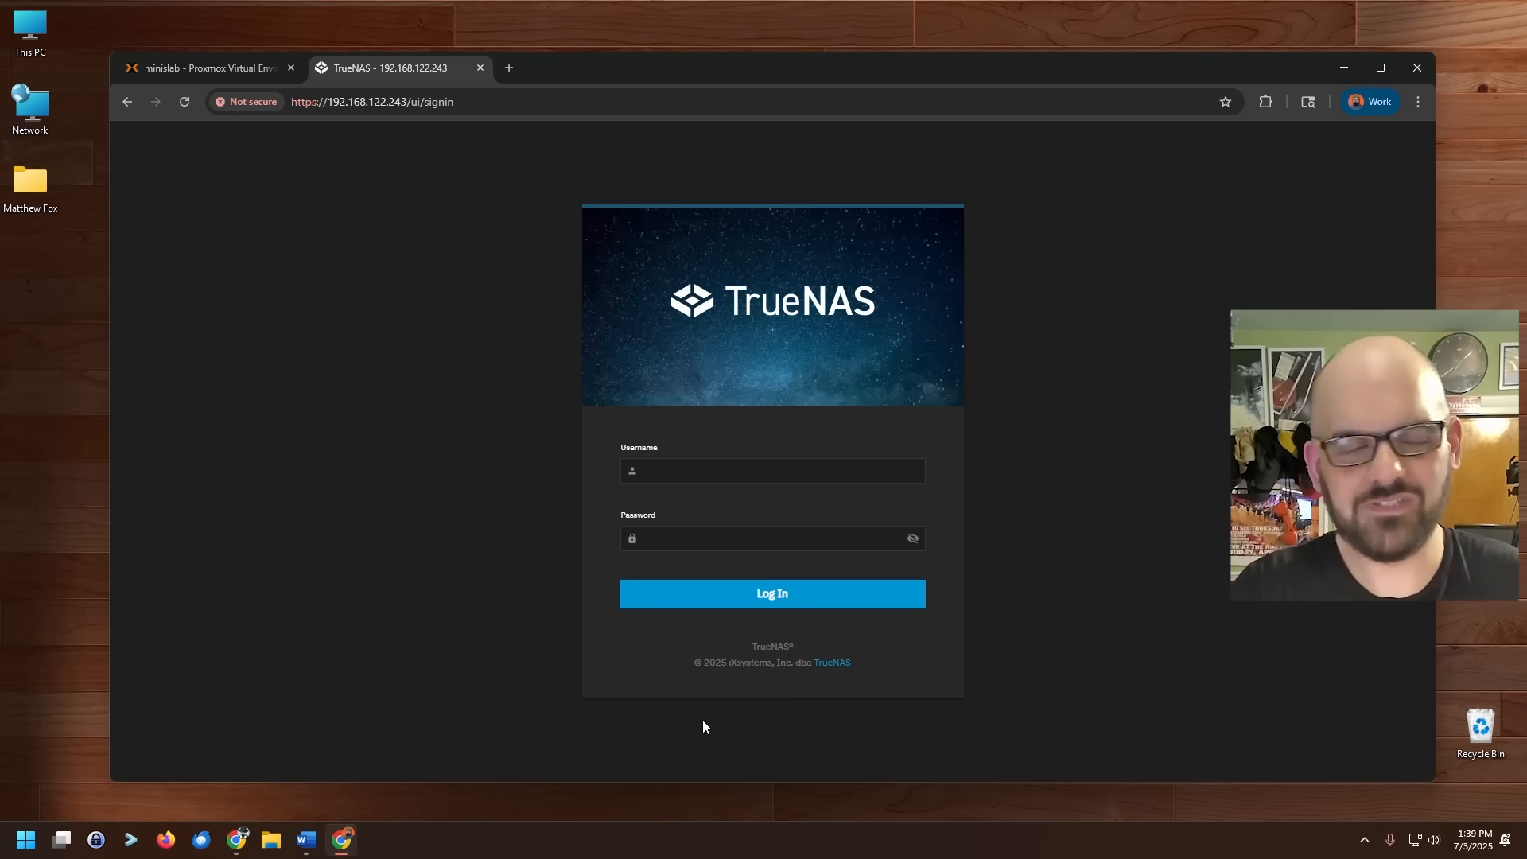
click(773, 471)
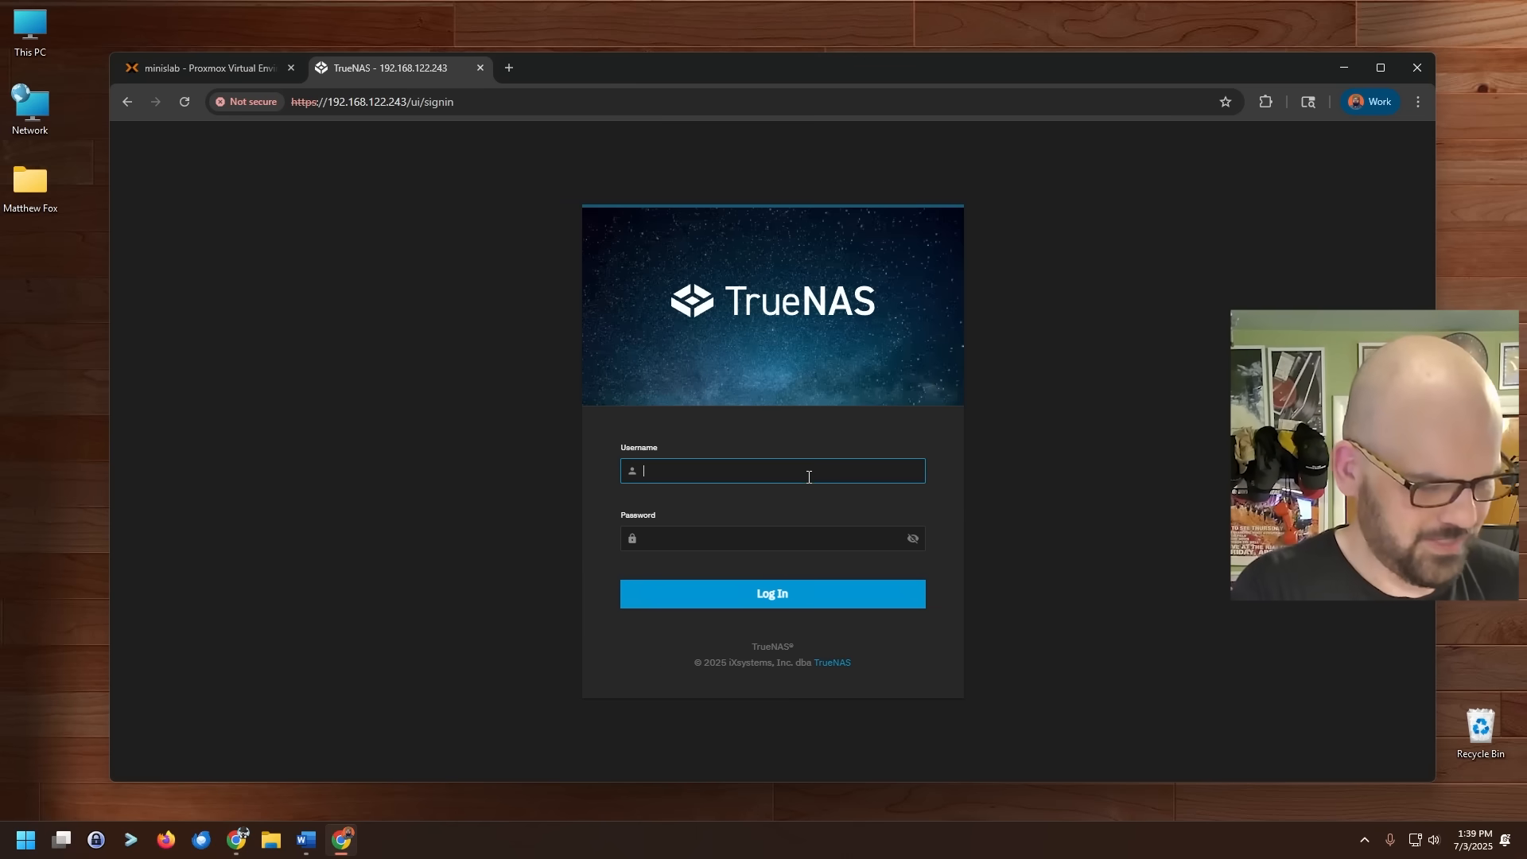
text(truenas_admin)
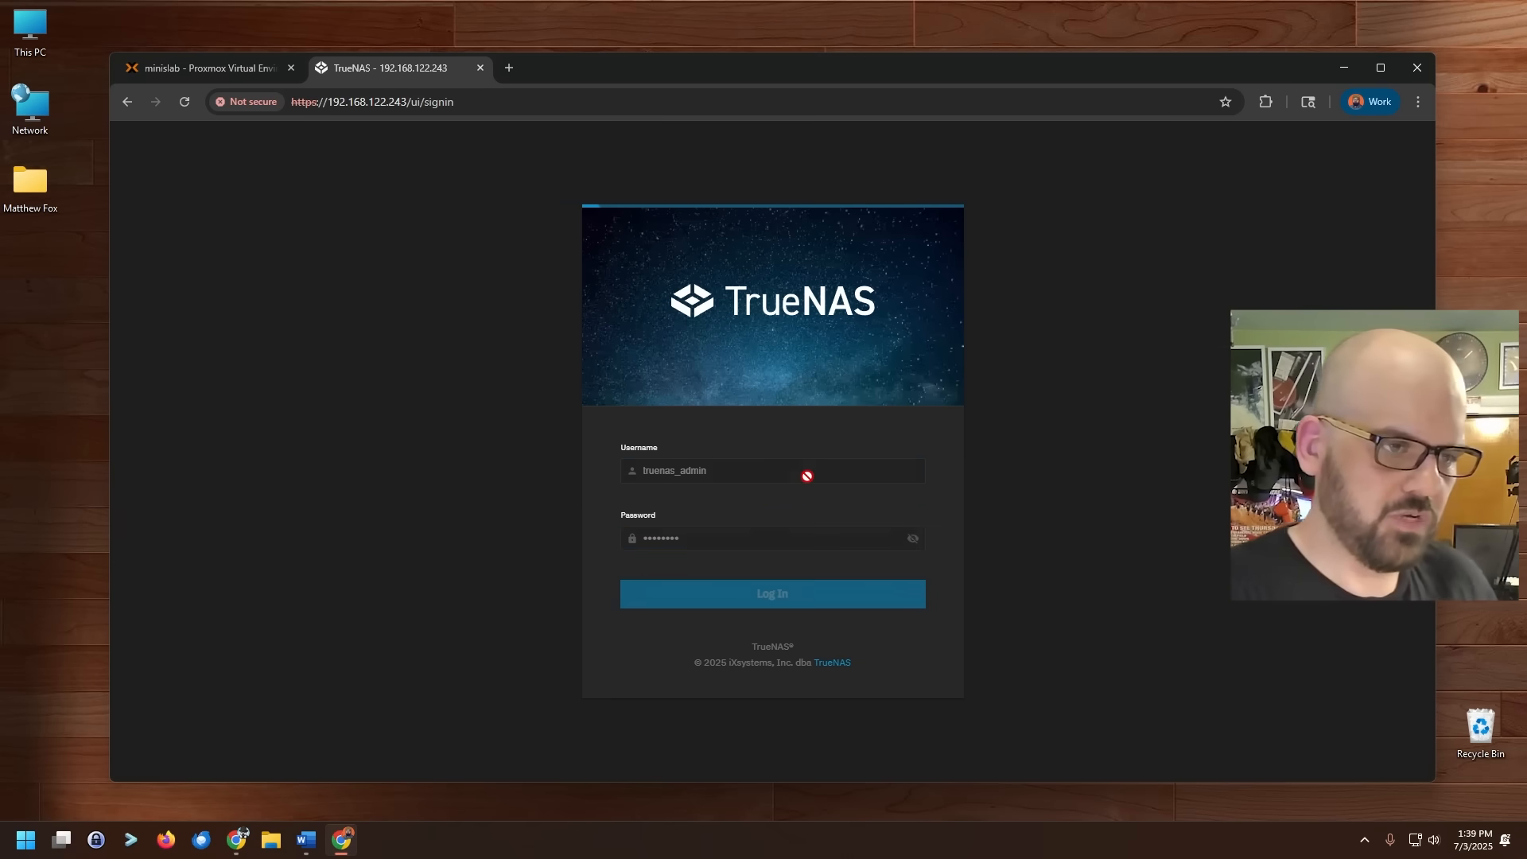
click(773, 593)
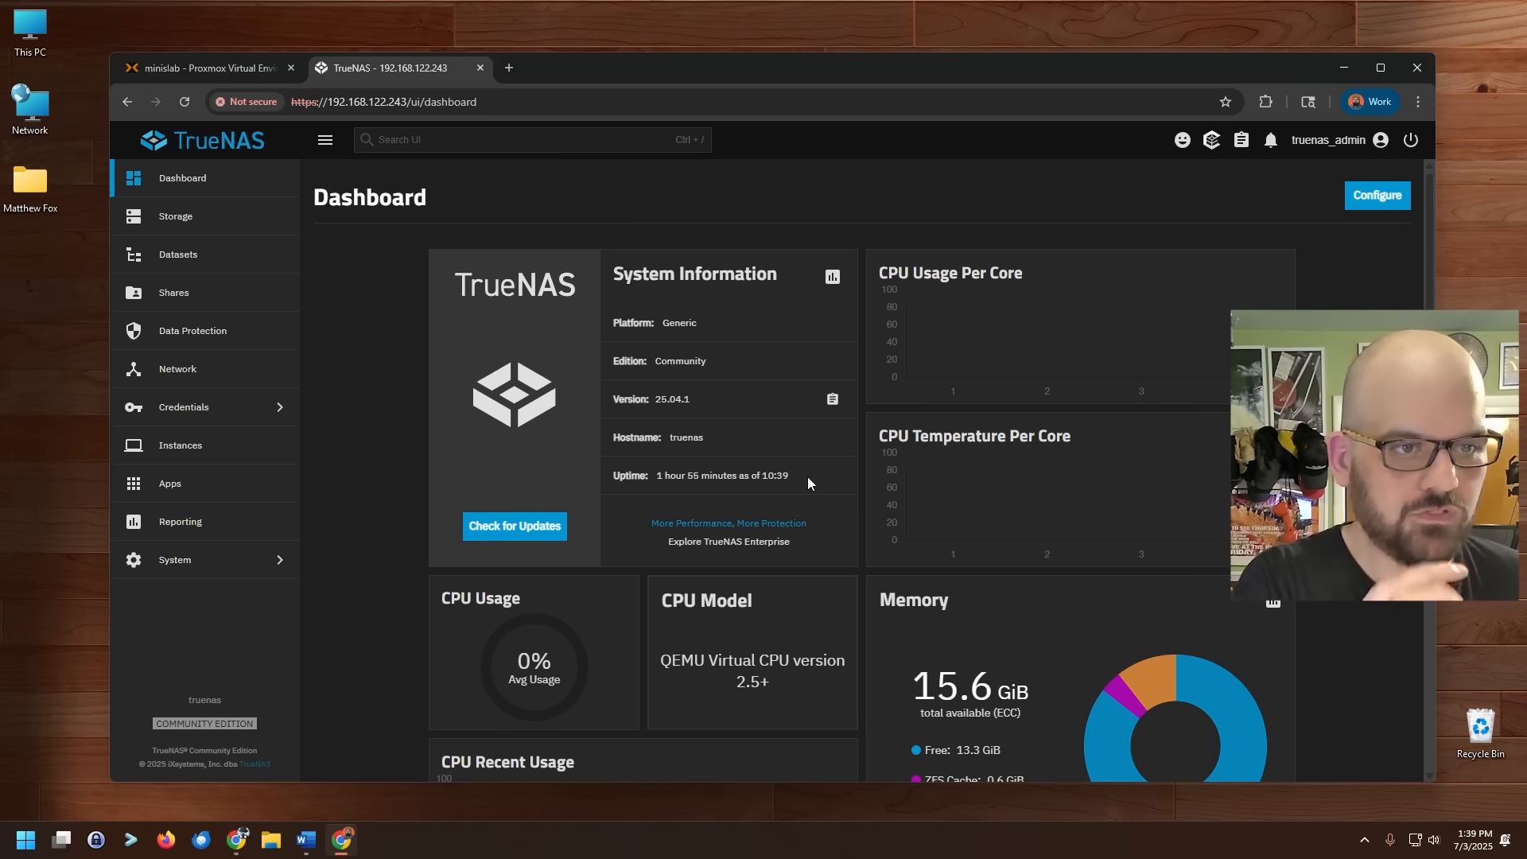
- Scroll through the dashboard widgets, then open Storage and the Default pool's datasets
scroll(down, 3)
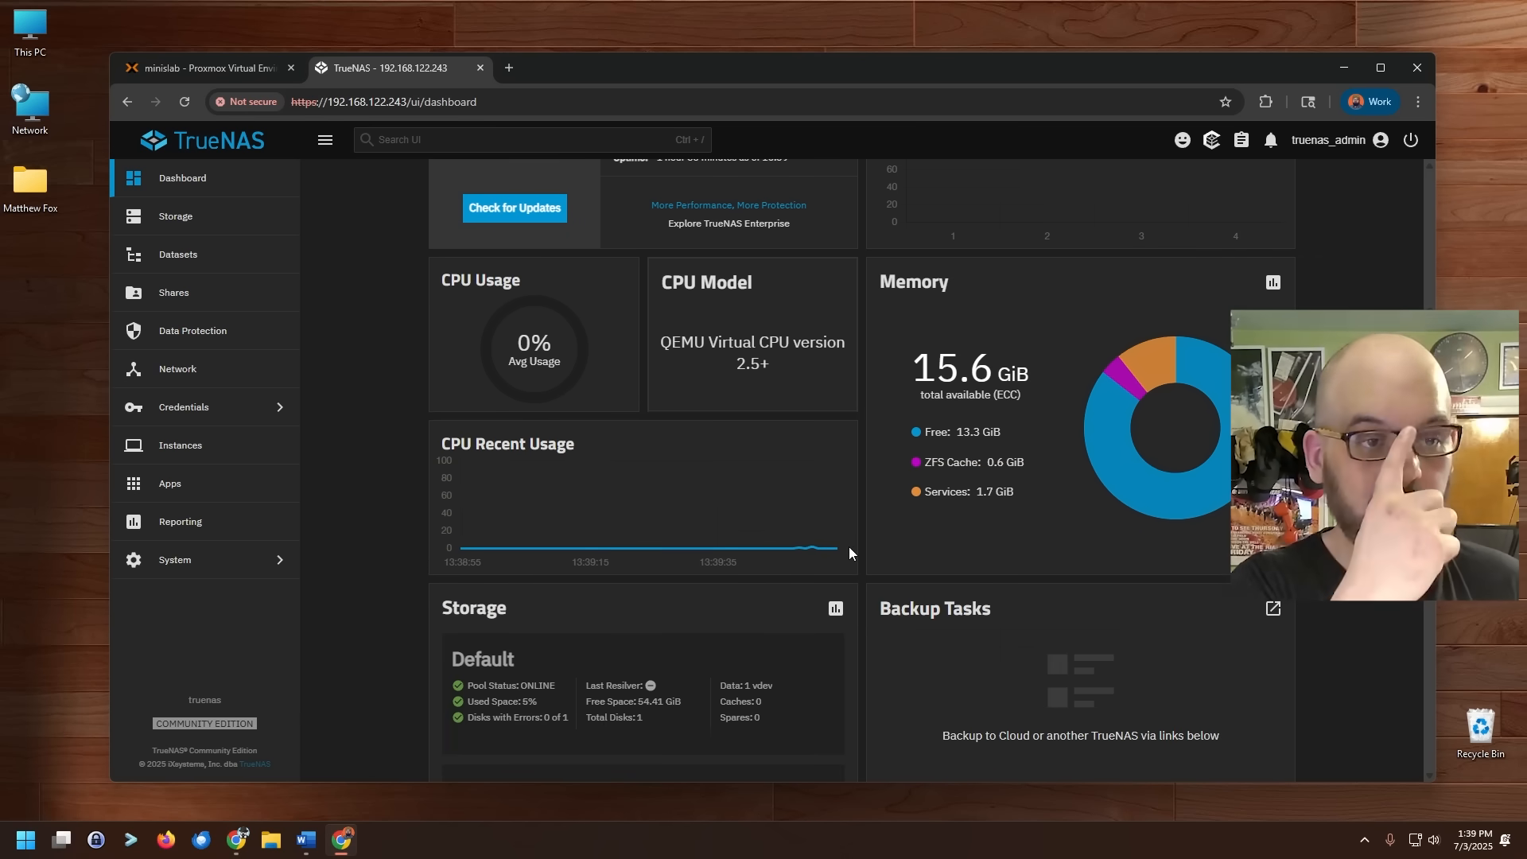
scroll(down, 3)
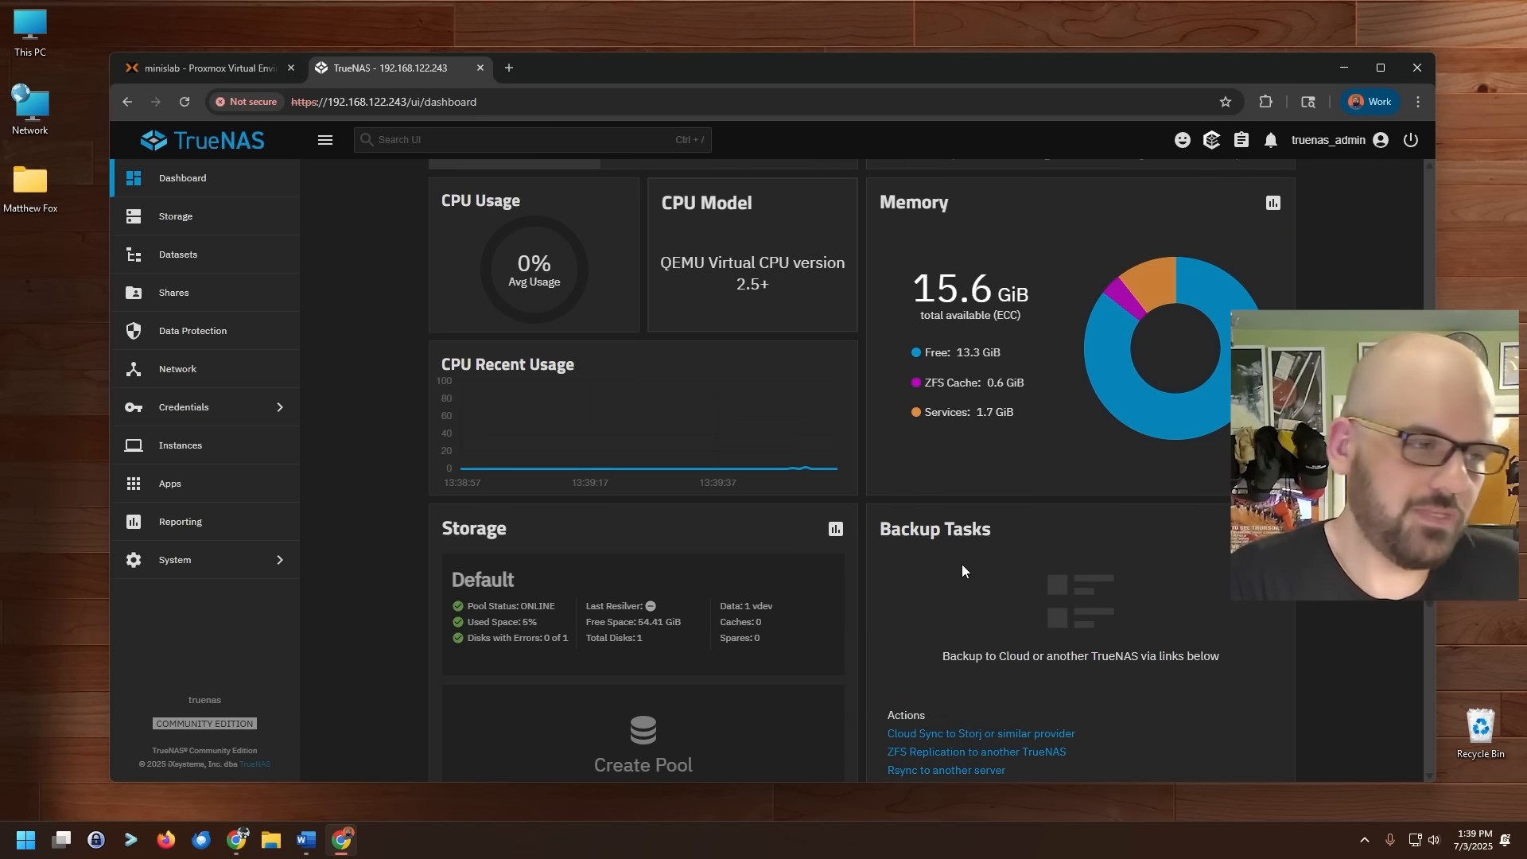
scroll(down, 3)
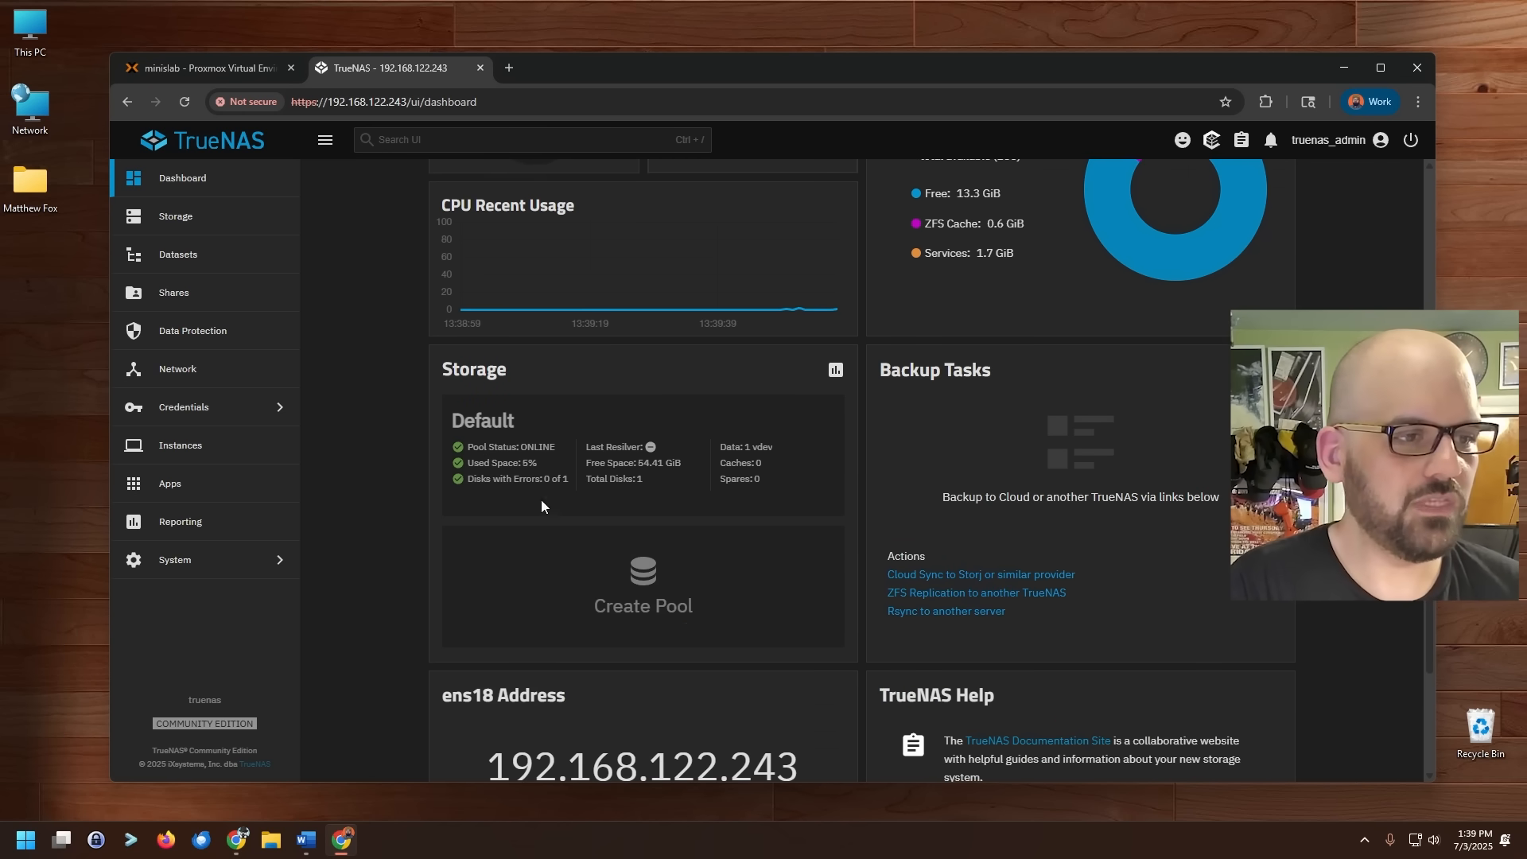
scroll(down, 3)
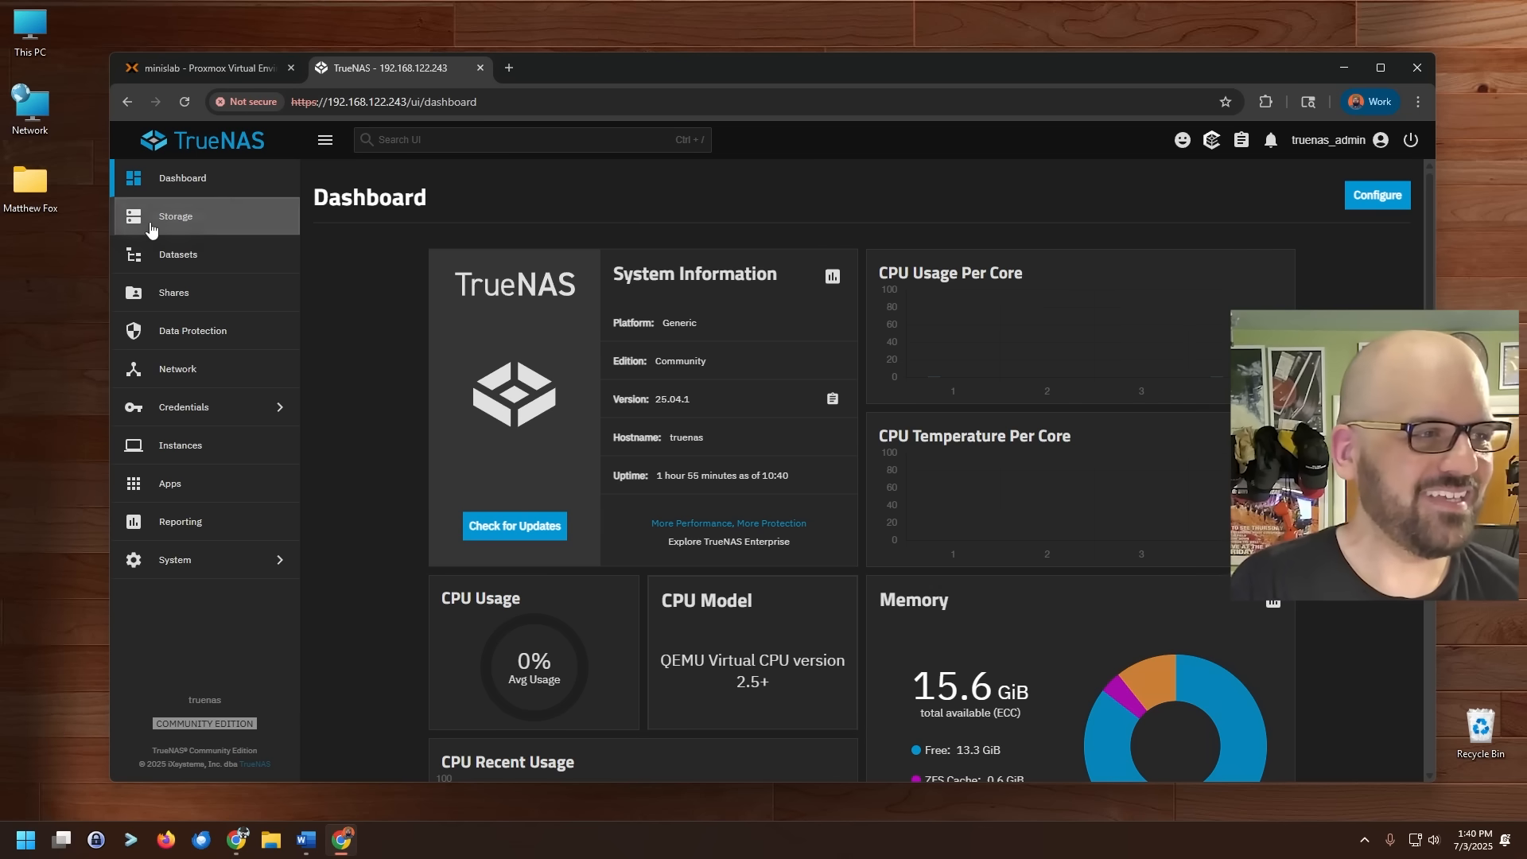
click(175, 217)
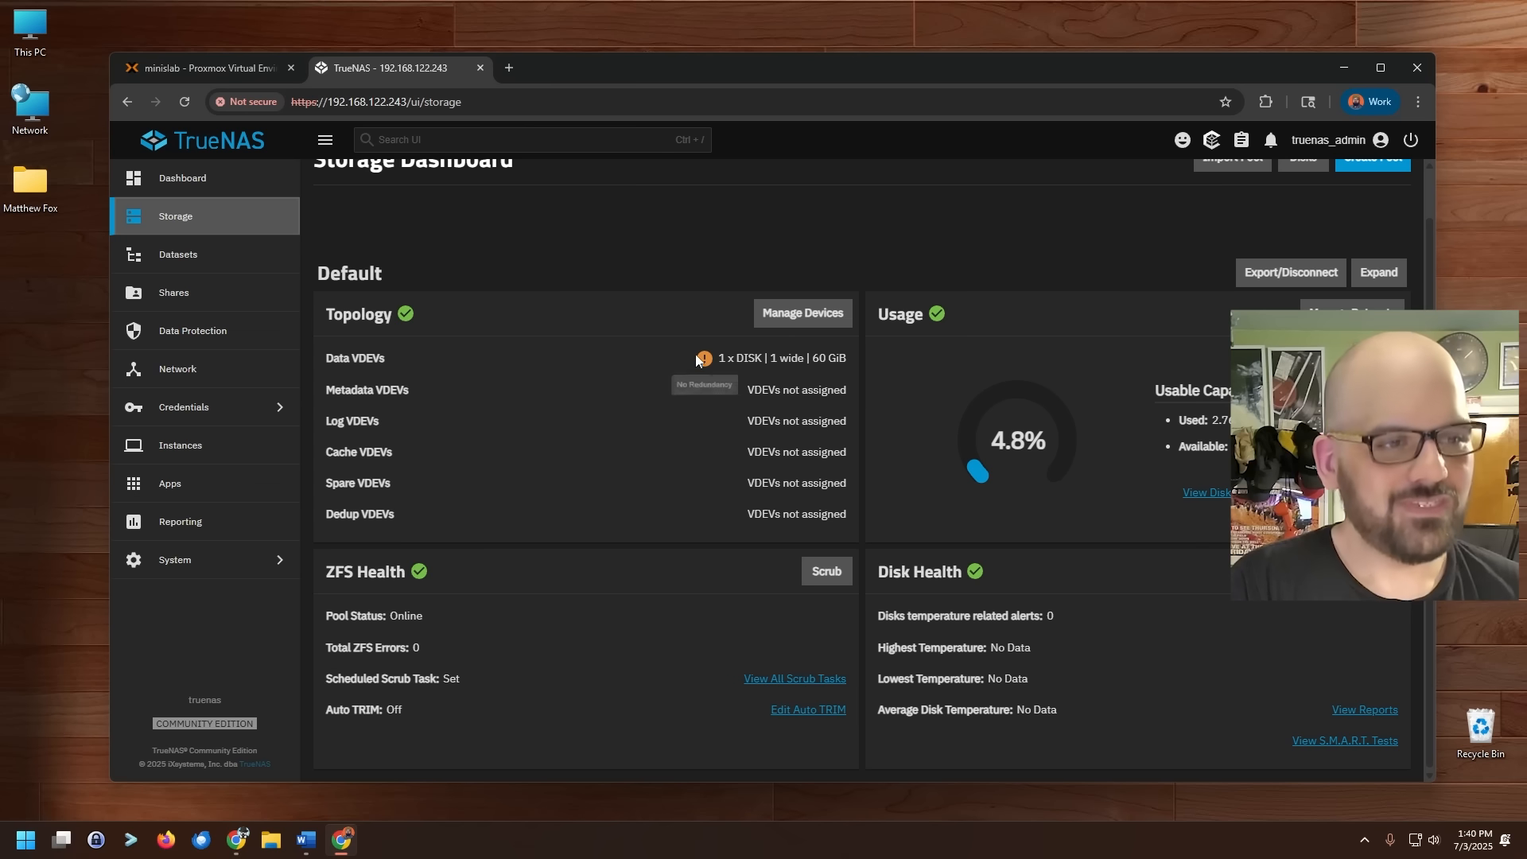
mouse_move(1074, 215)
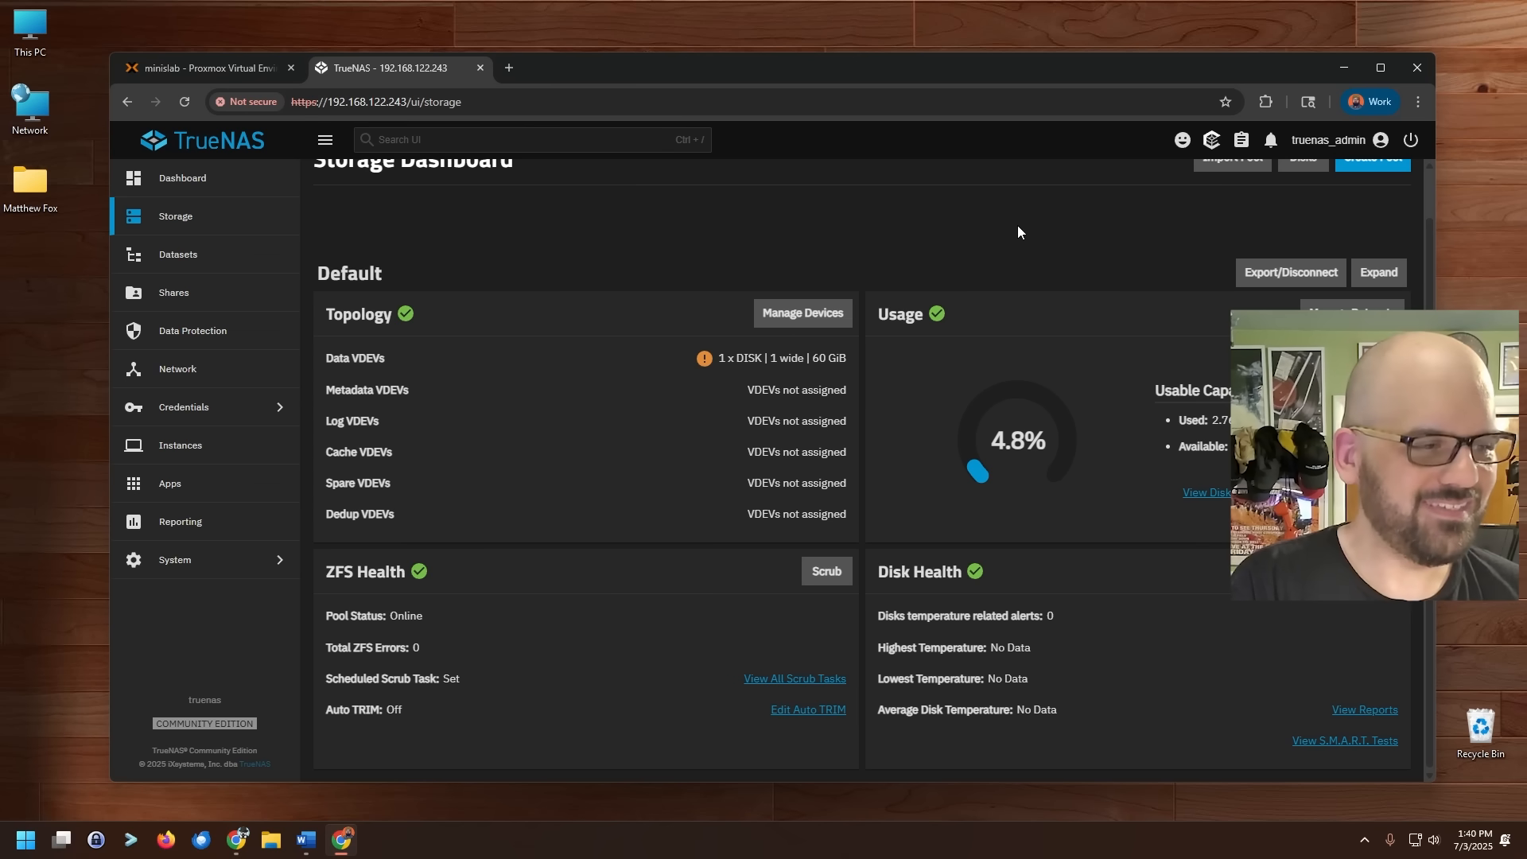
mouse_move(291, 224)
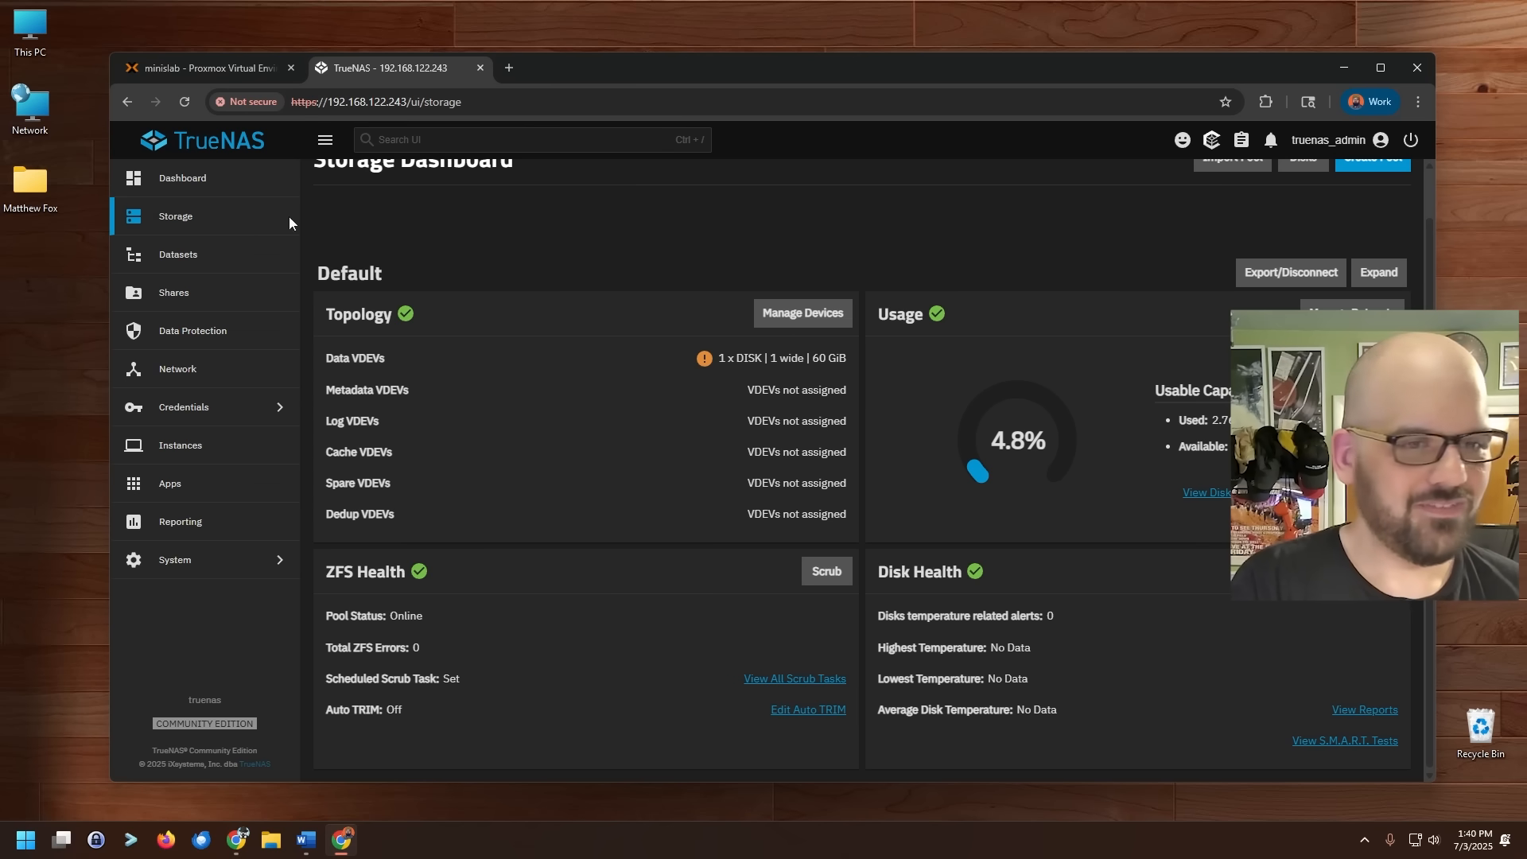
click(178, 254)
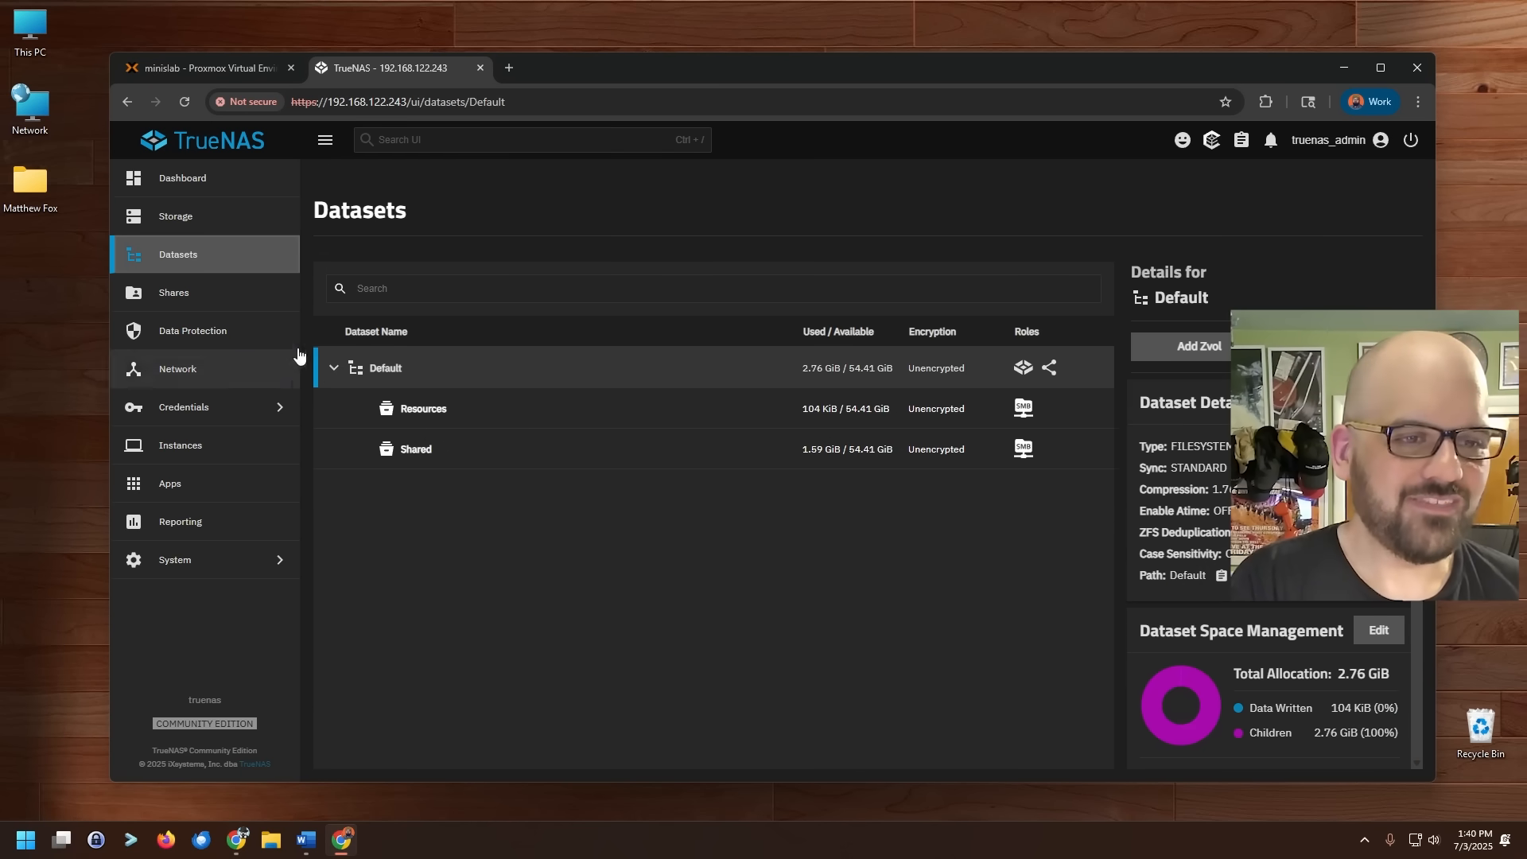
- Browse the SMB shares, then the Apps list showing gitea and portainer running
click(174, 291)
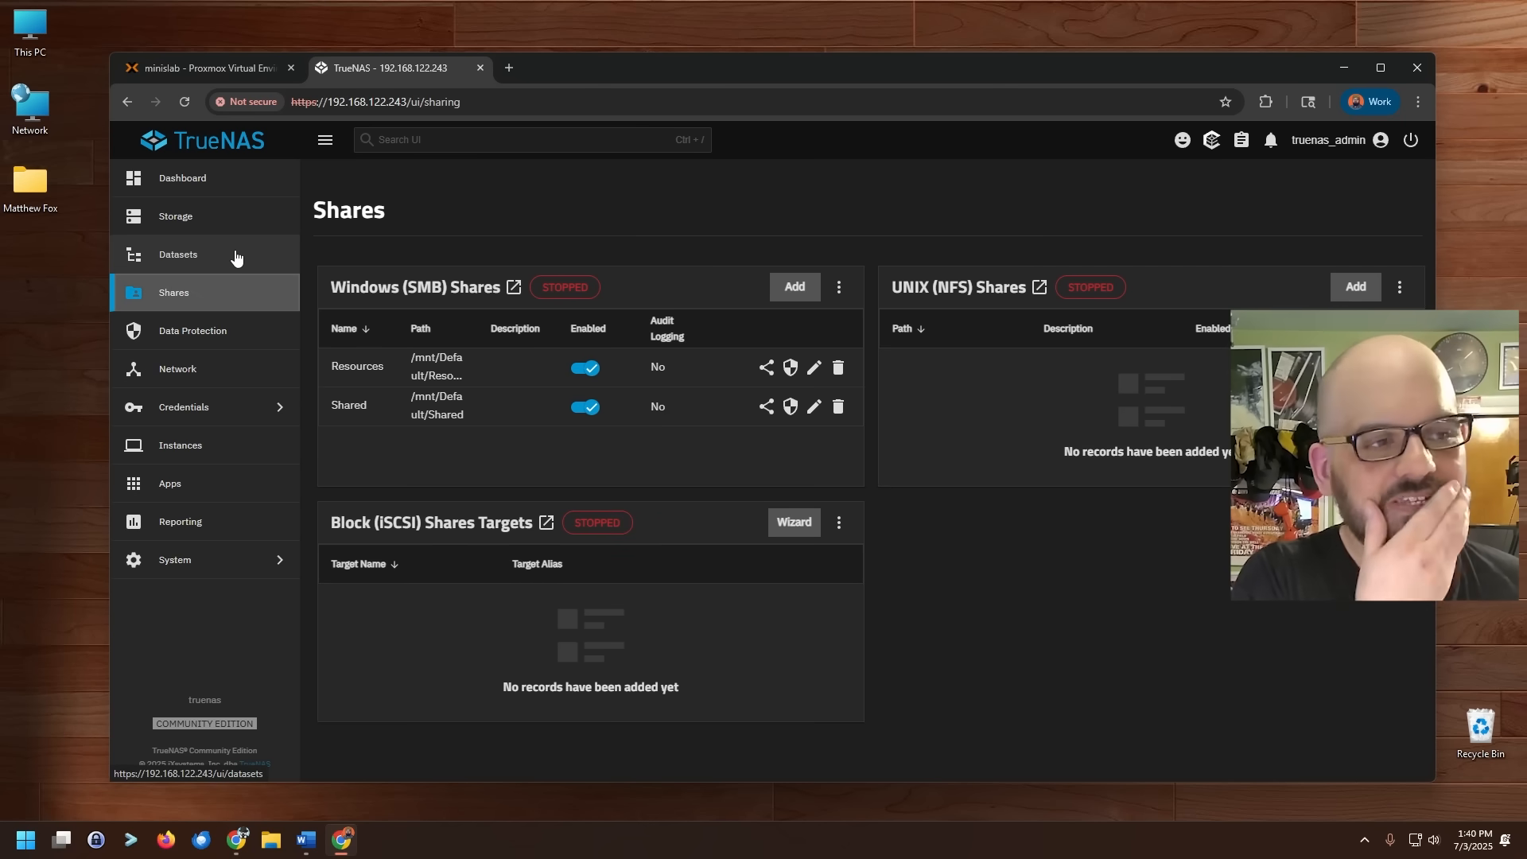
click(169, 483)
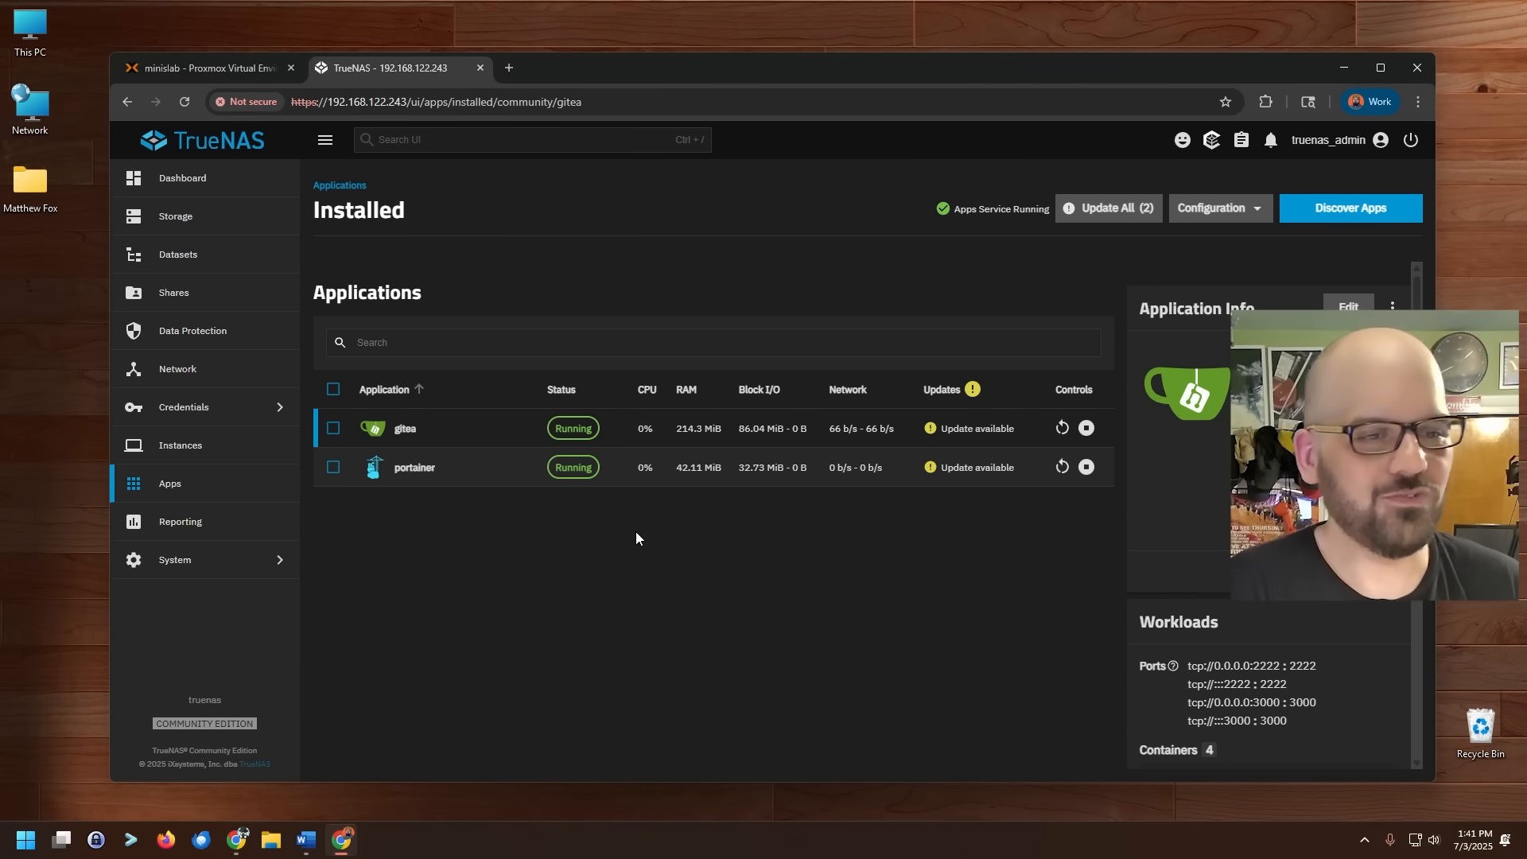
mouse_move(752, 496)
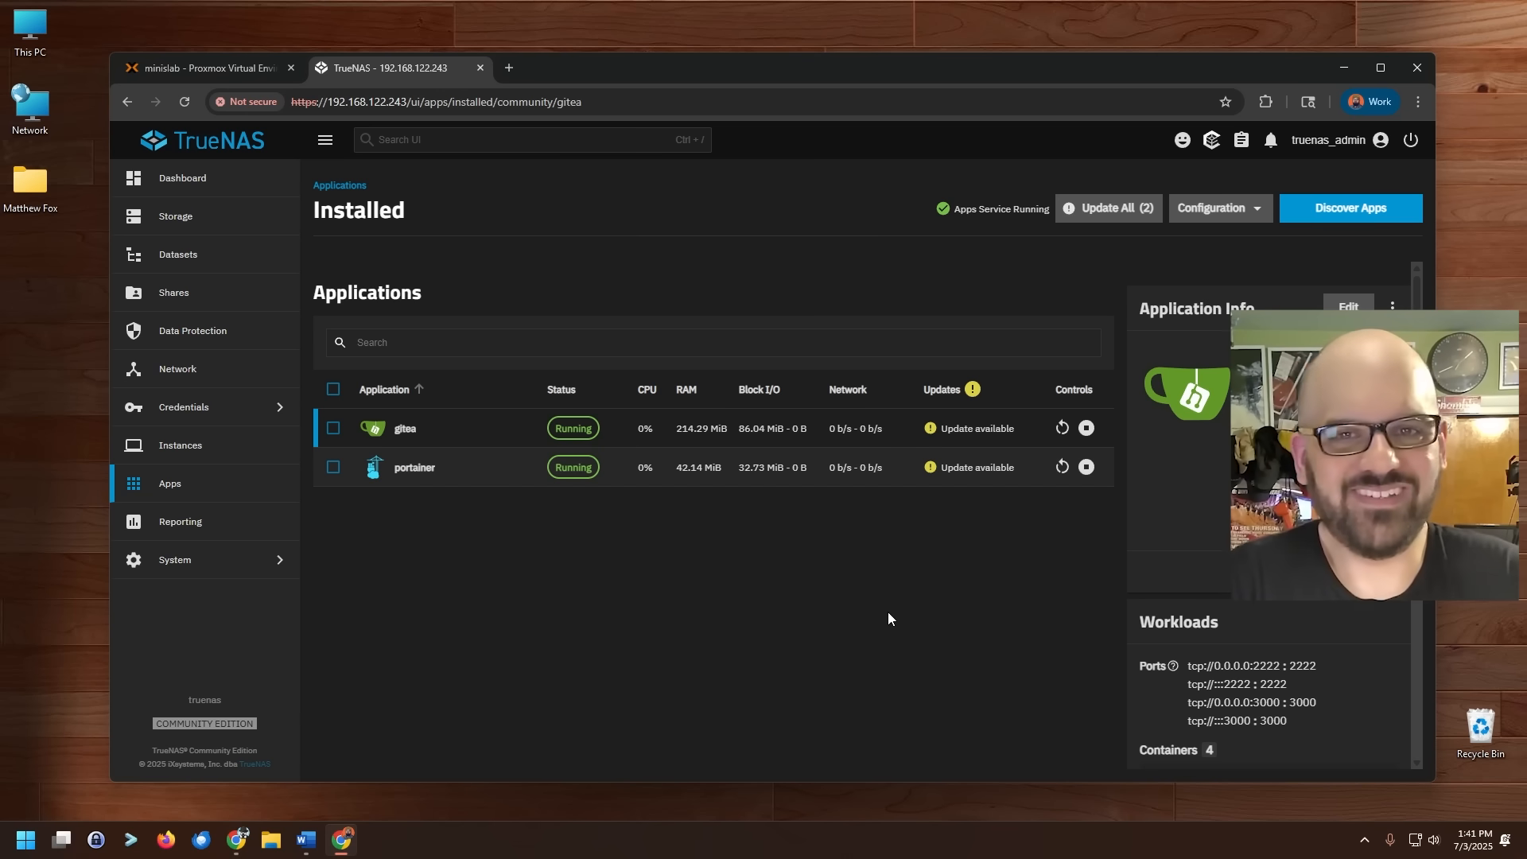
mouse_move(869, 619)
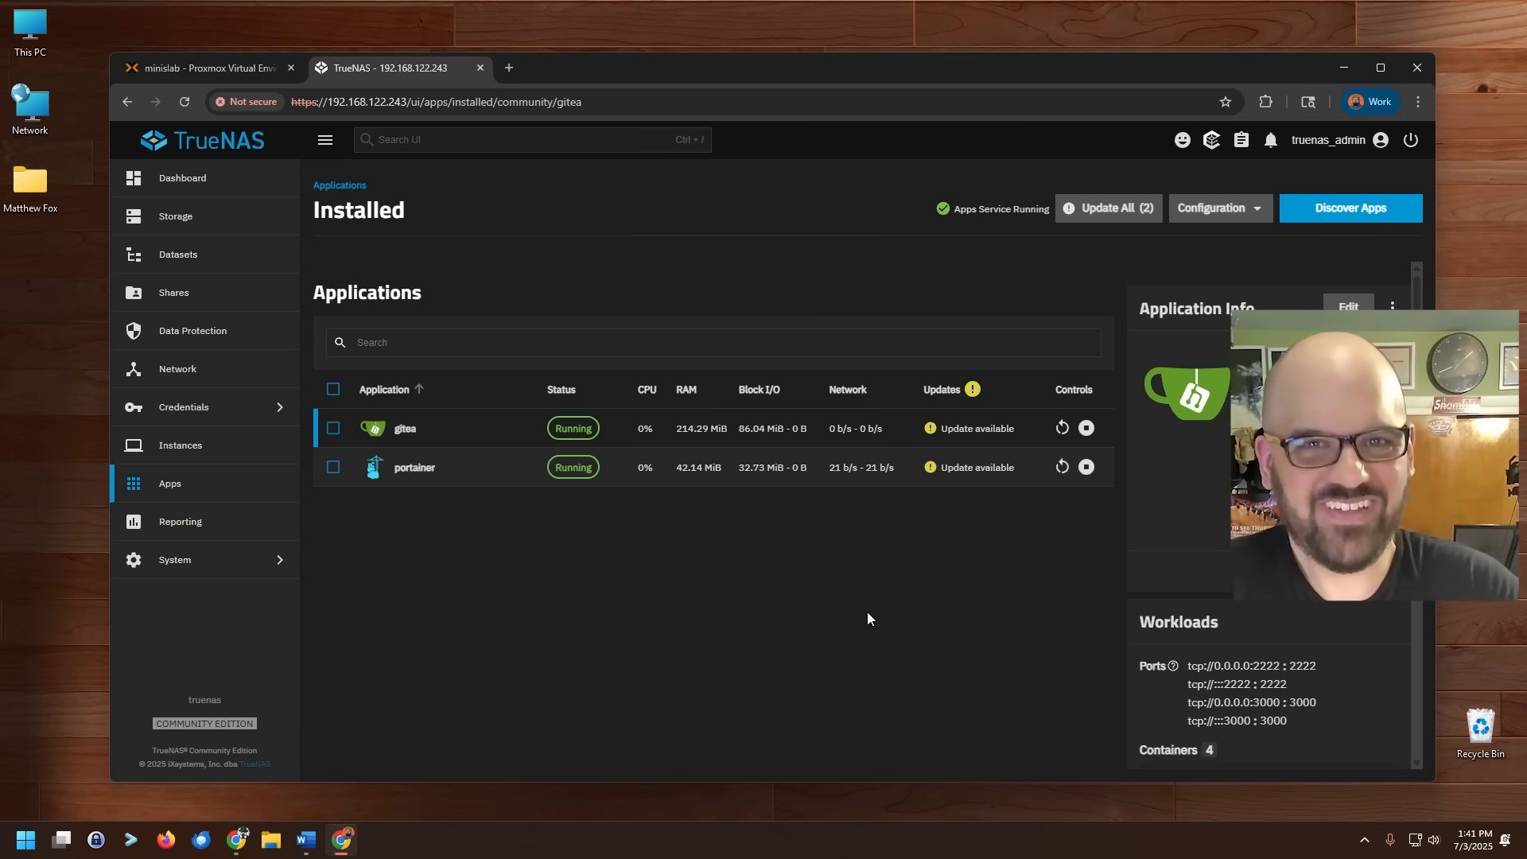
- Log into Portainer as admin, view local containers, then return to the environments list
click(414, 467)
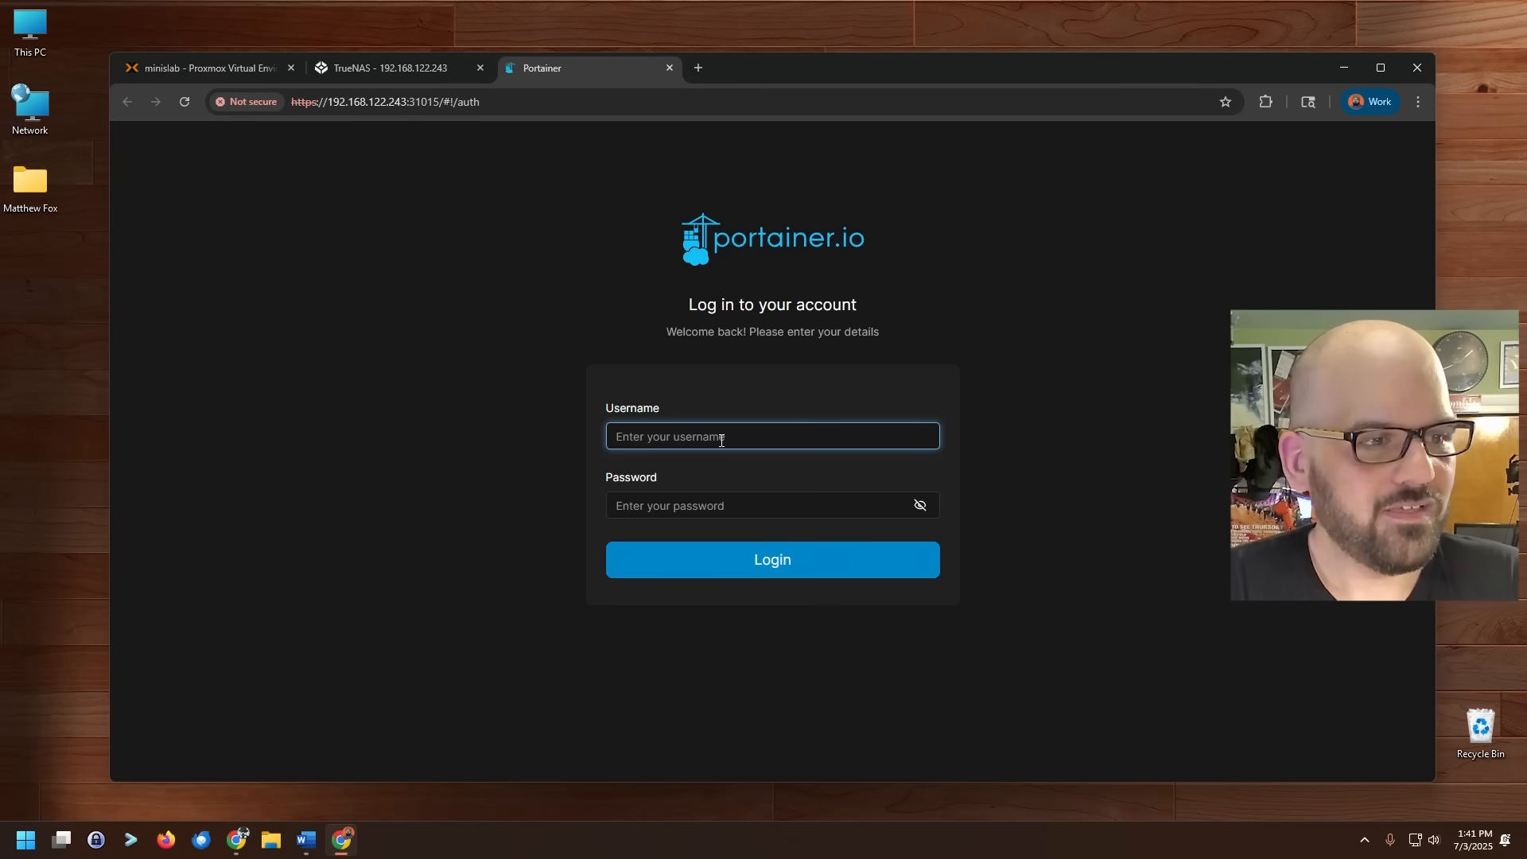
text(admin)
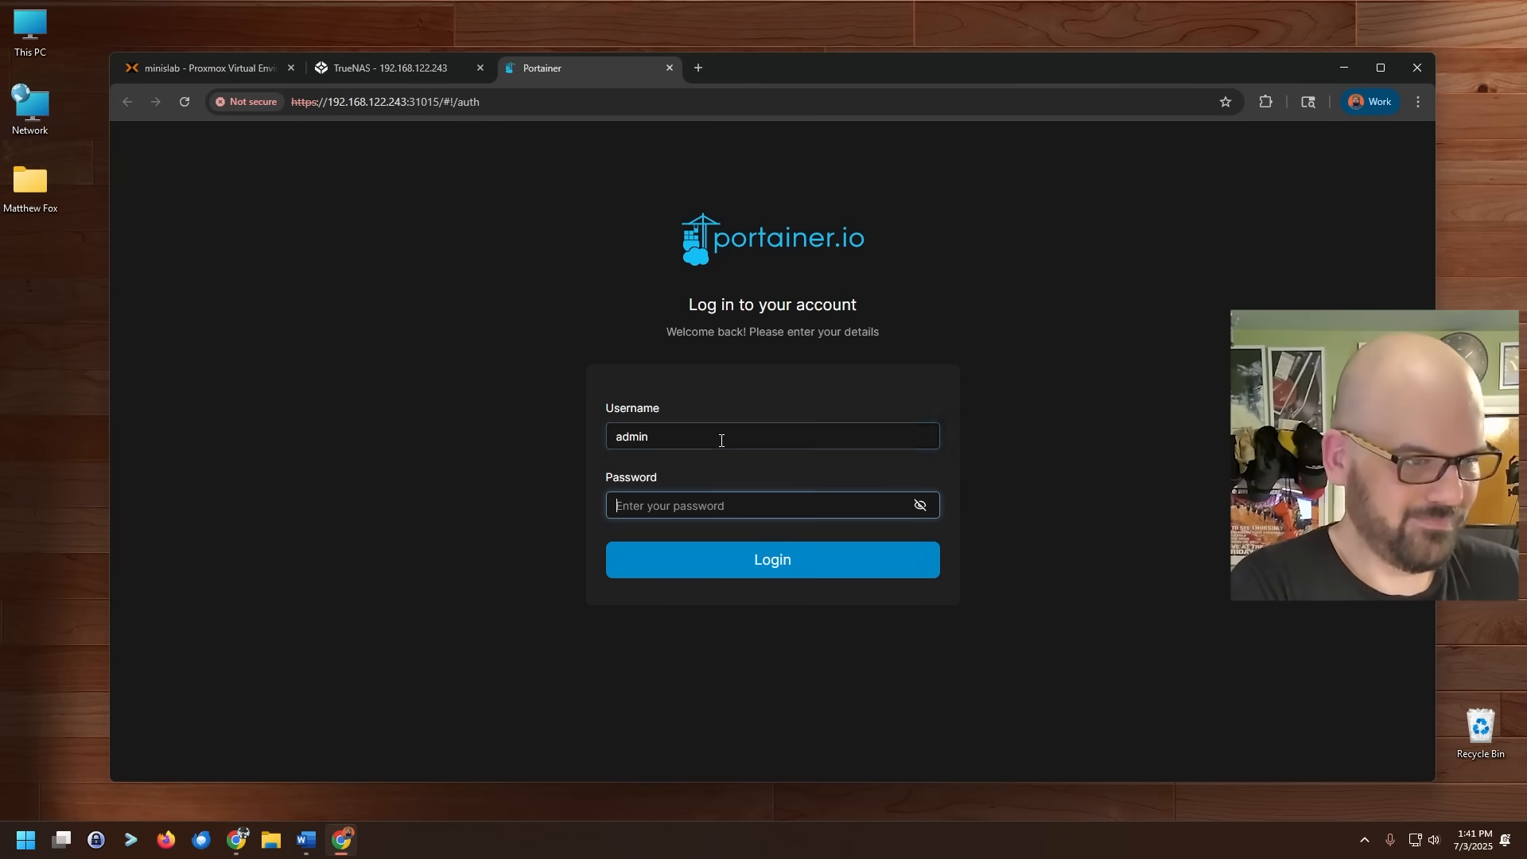
click(772, 559)
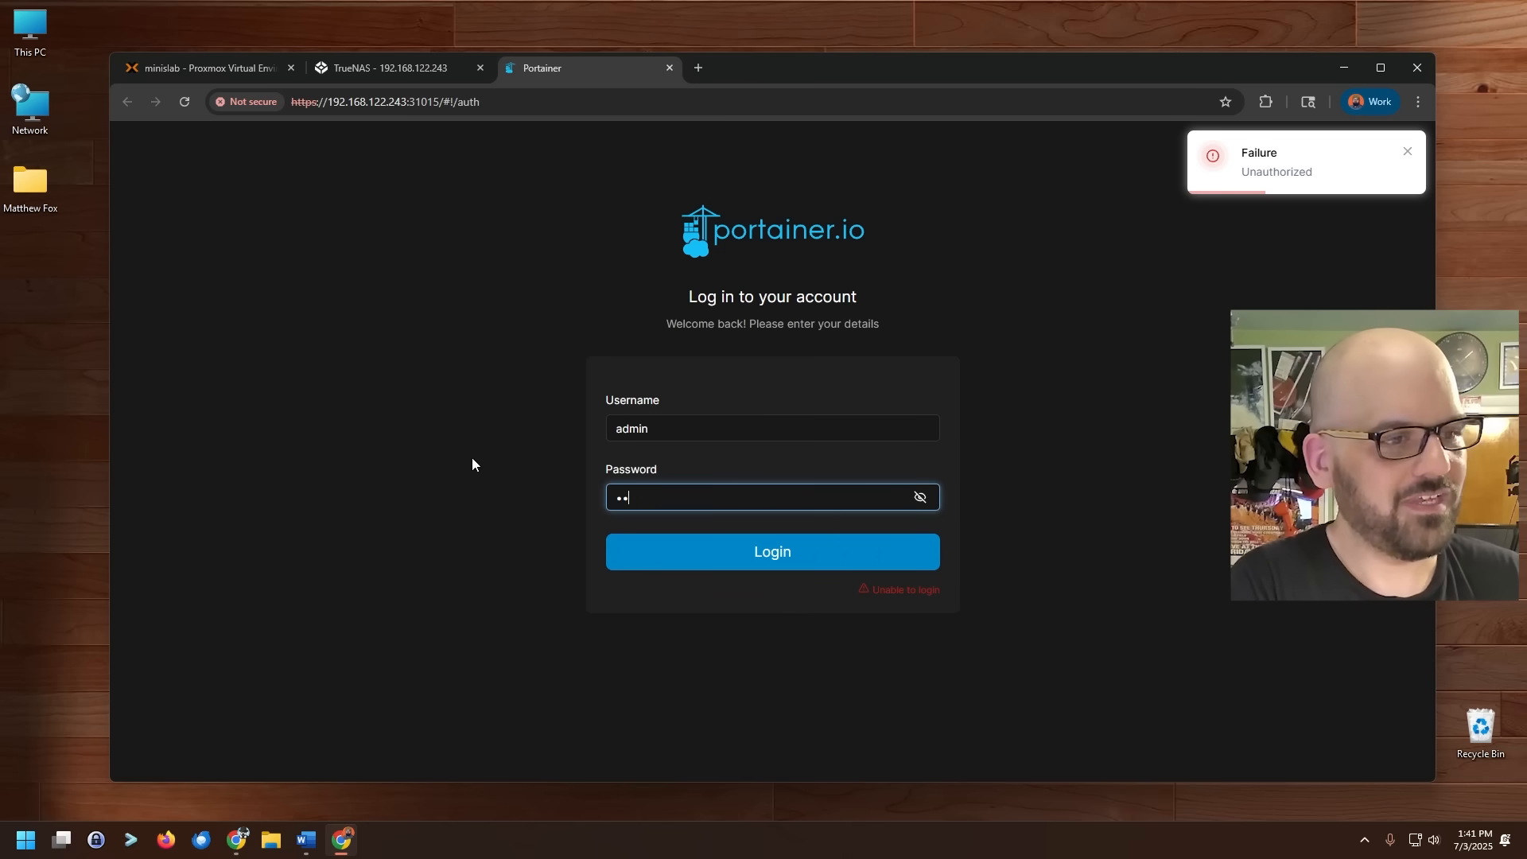
click(773, 551)
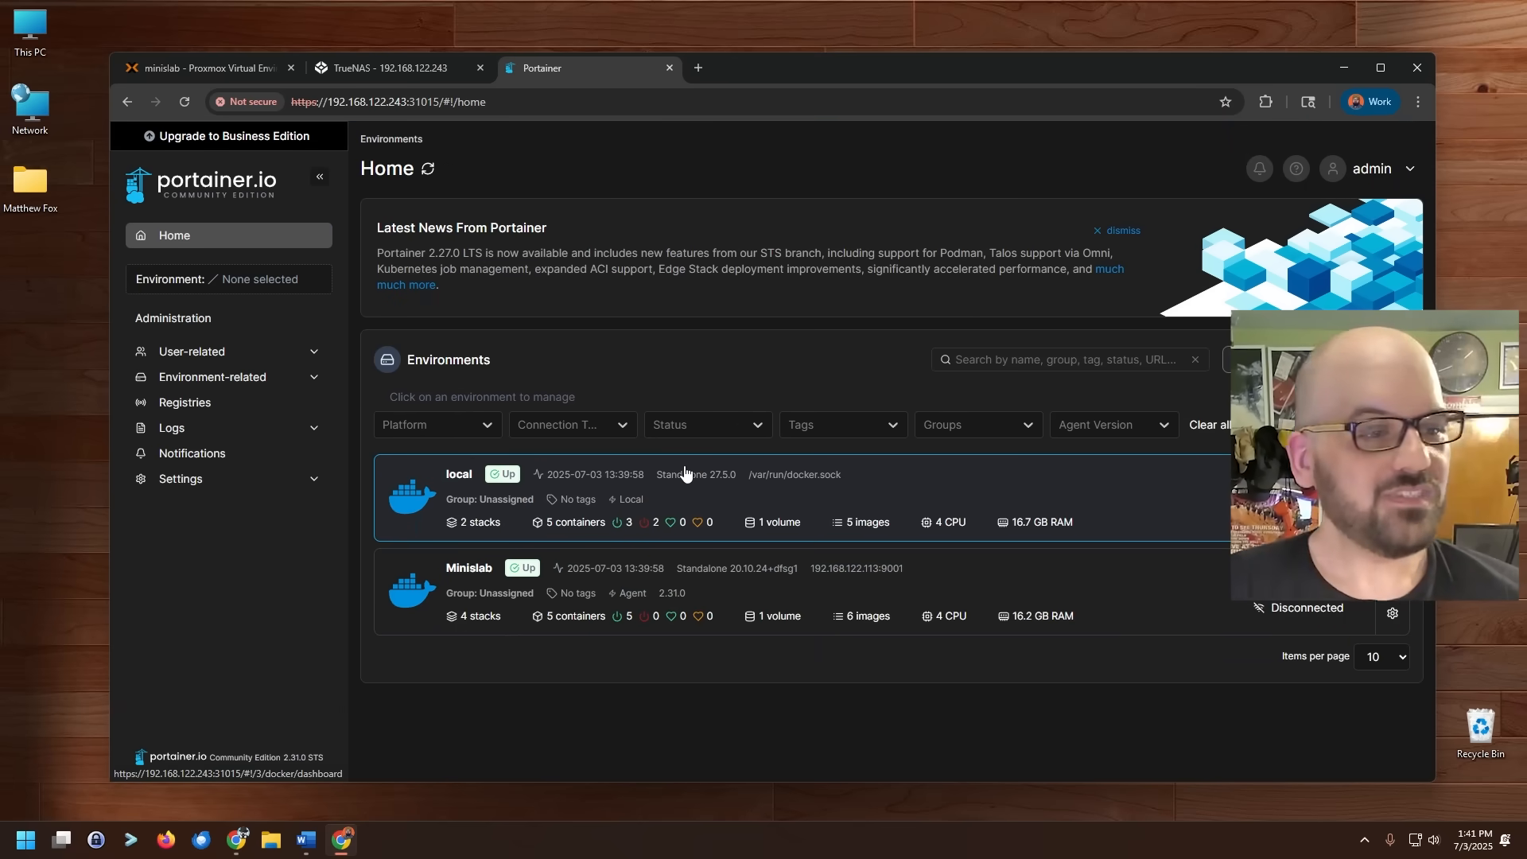
click(490, 496)
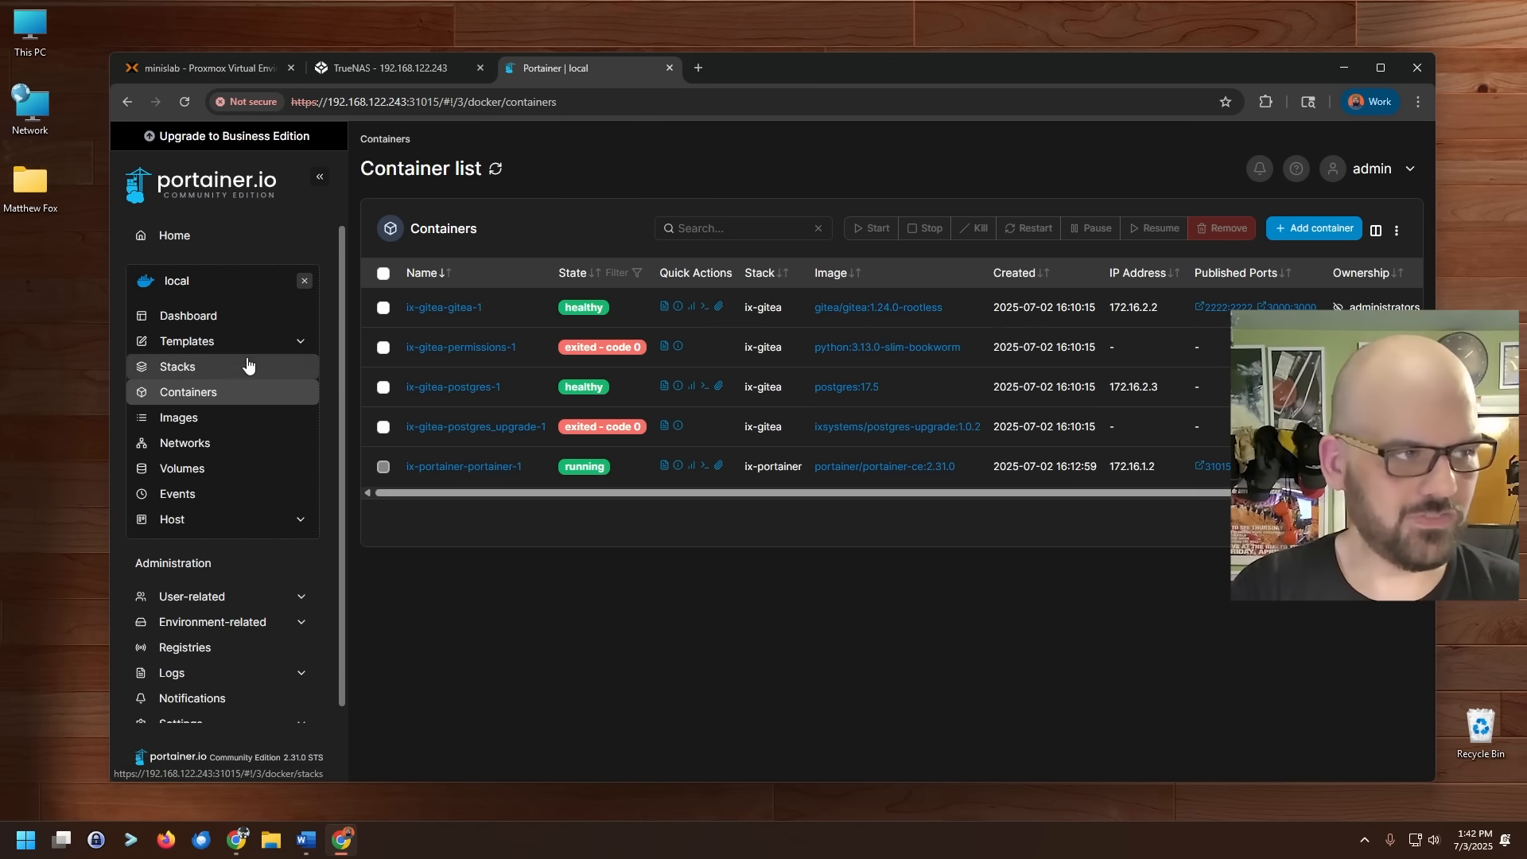
mouse_move(243, 216)
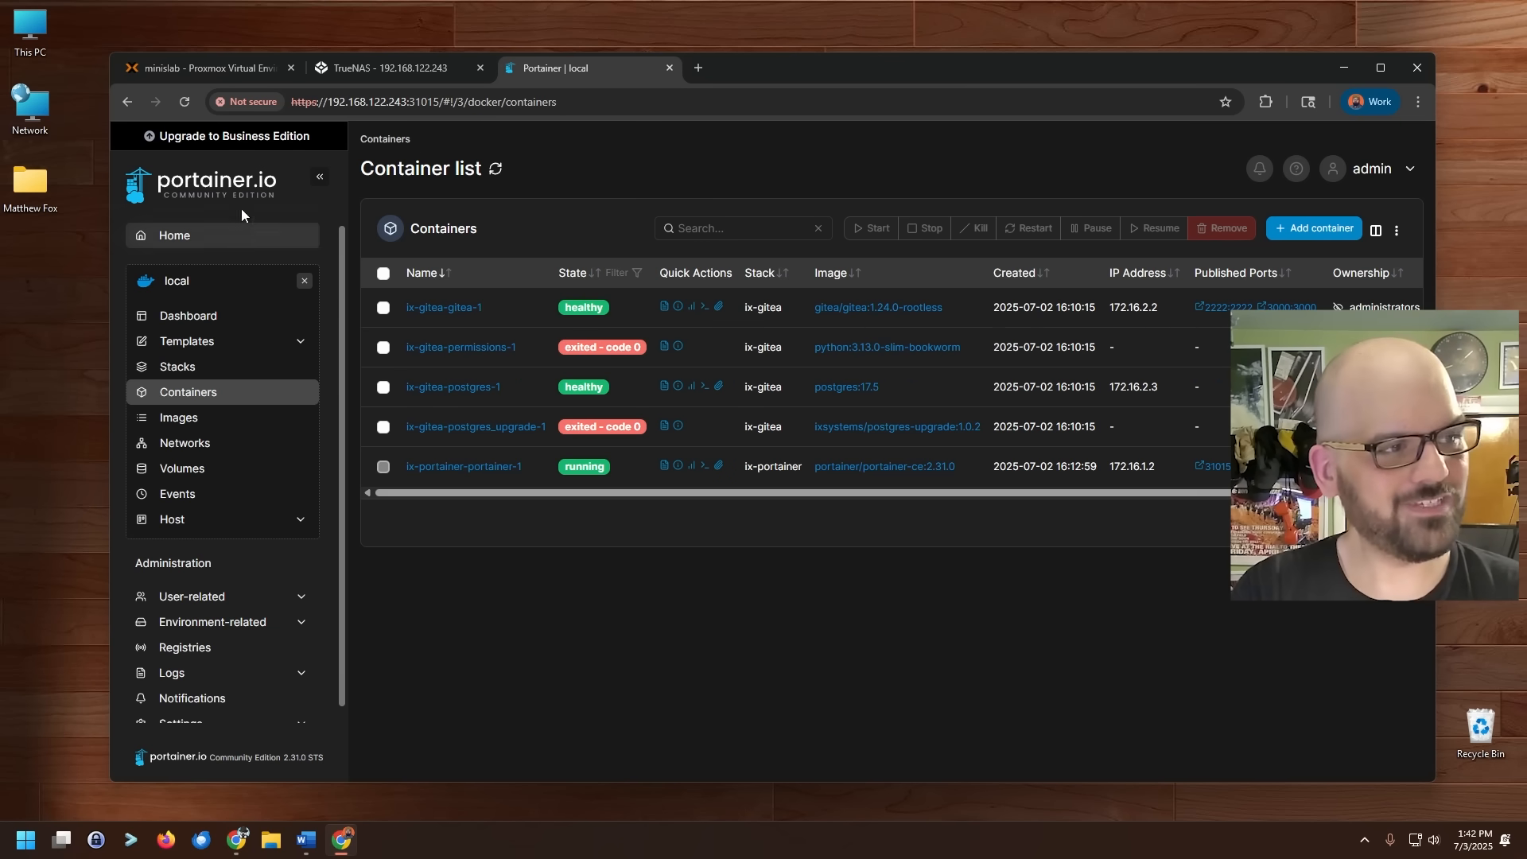
click(173, 236)
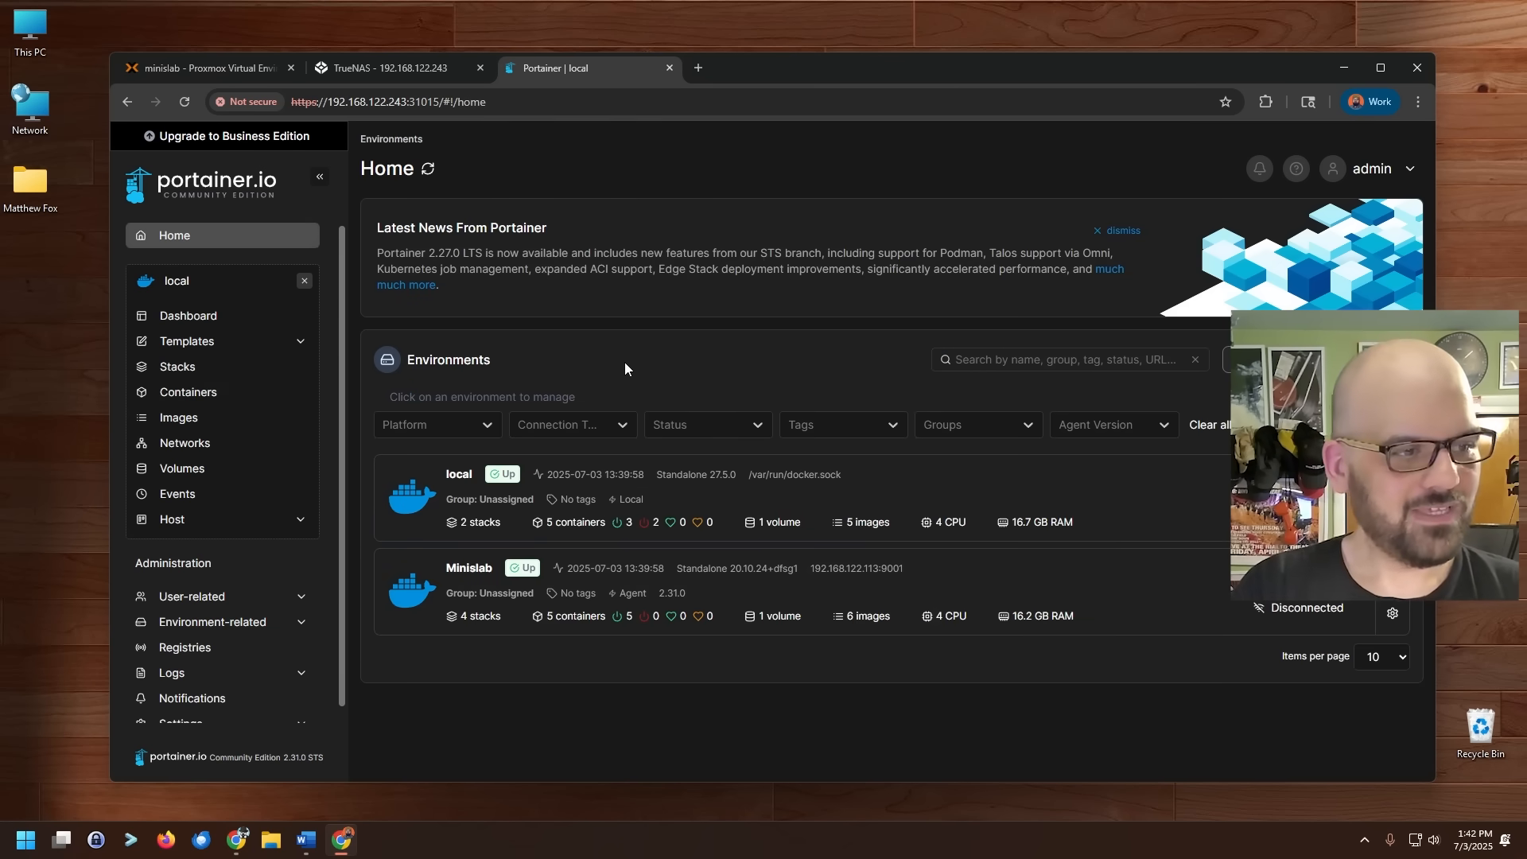
mouse_move(976, 567)
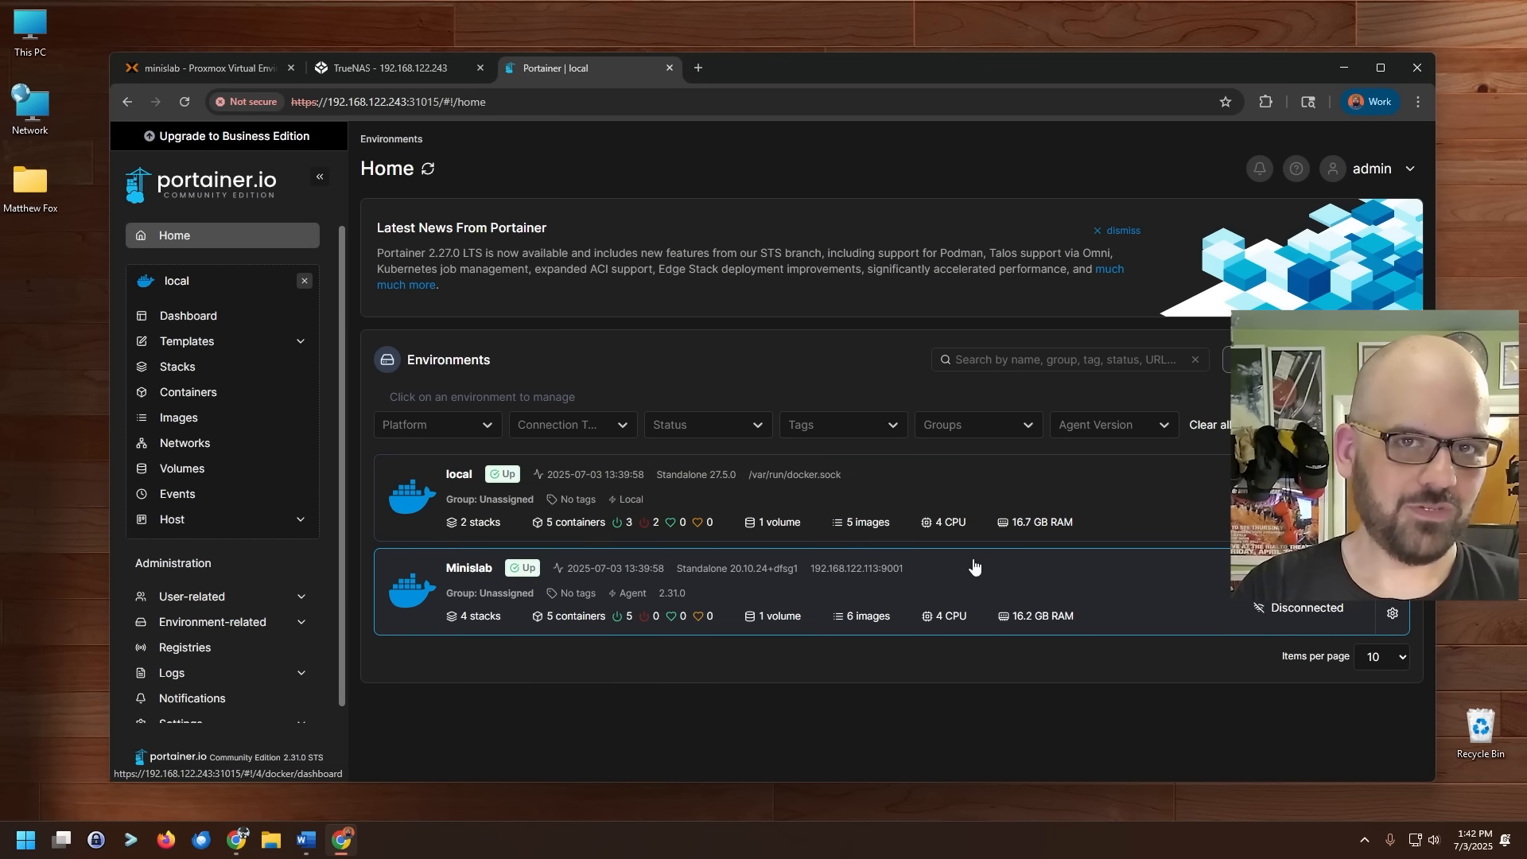
mouse_move(981, 565)
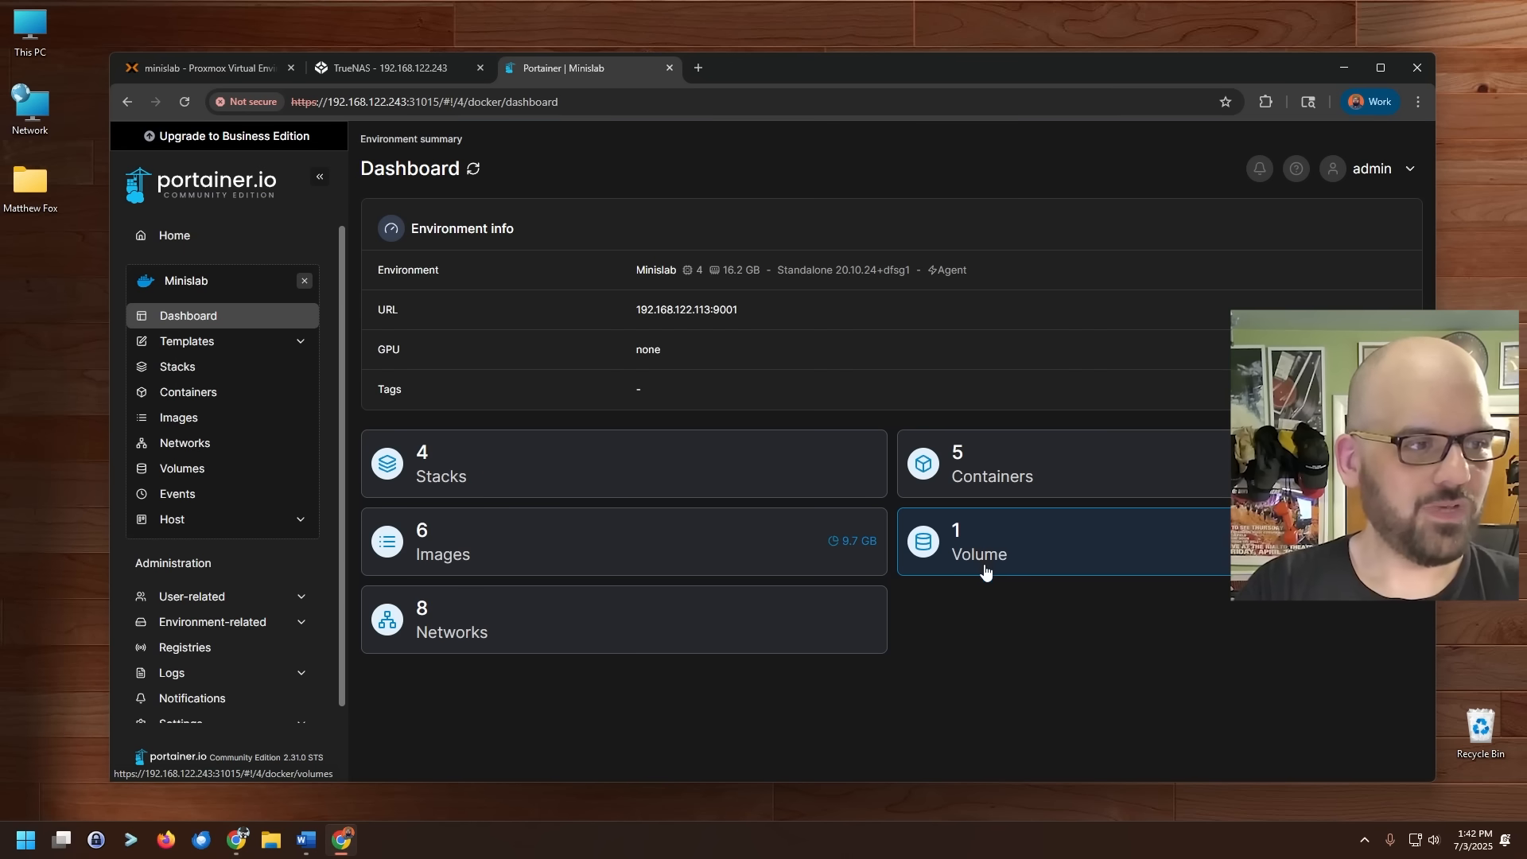
mouse_move(957, 436)
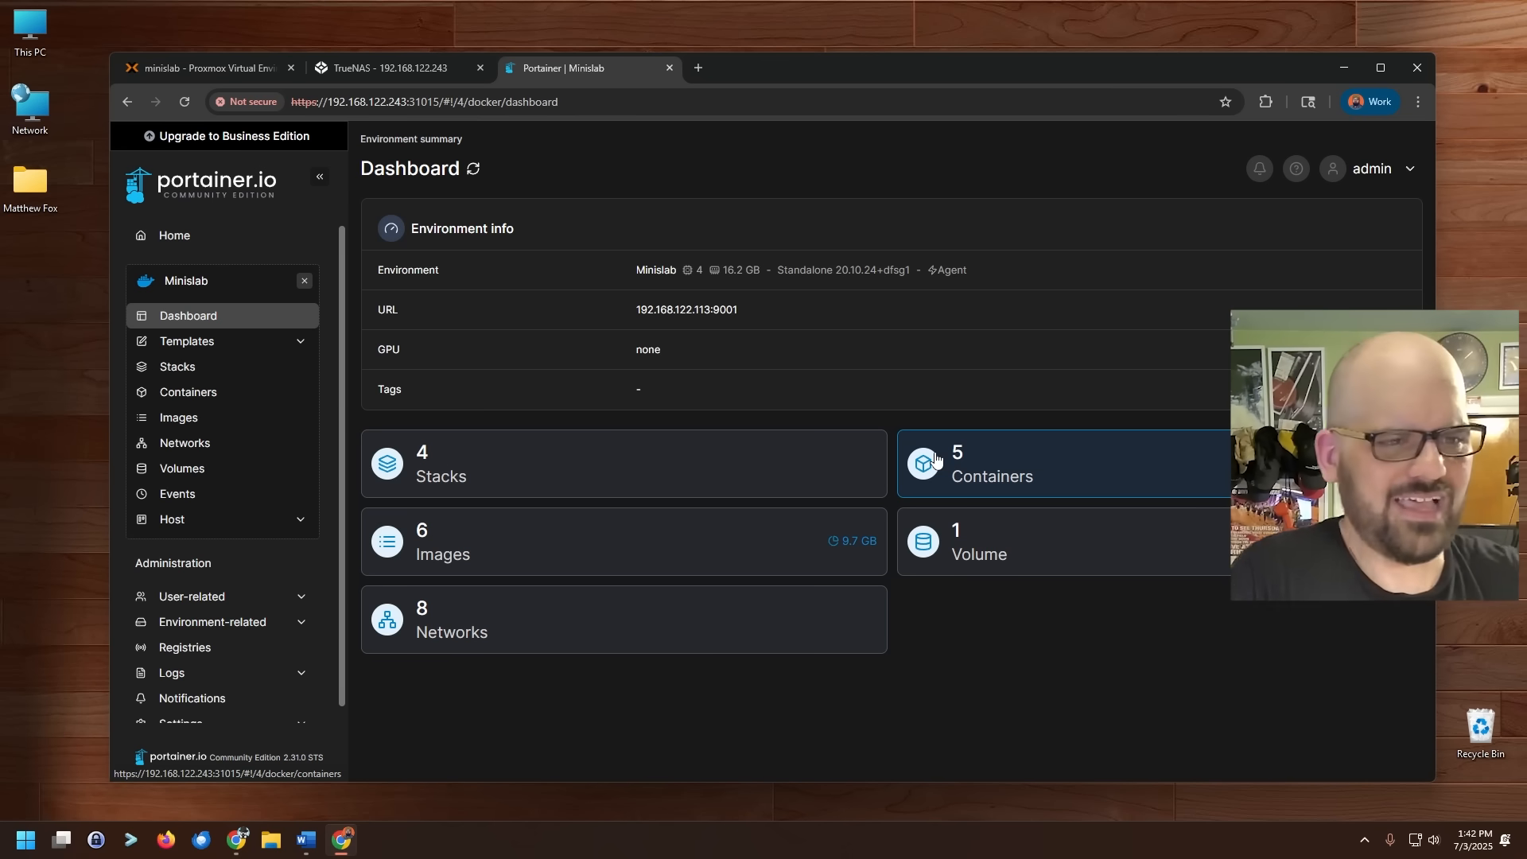
- Open the VM 103 Docker console full screen, log in as root, and run docker ps
click(202, 68)
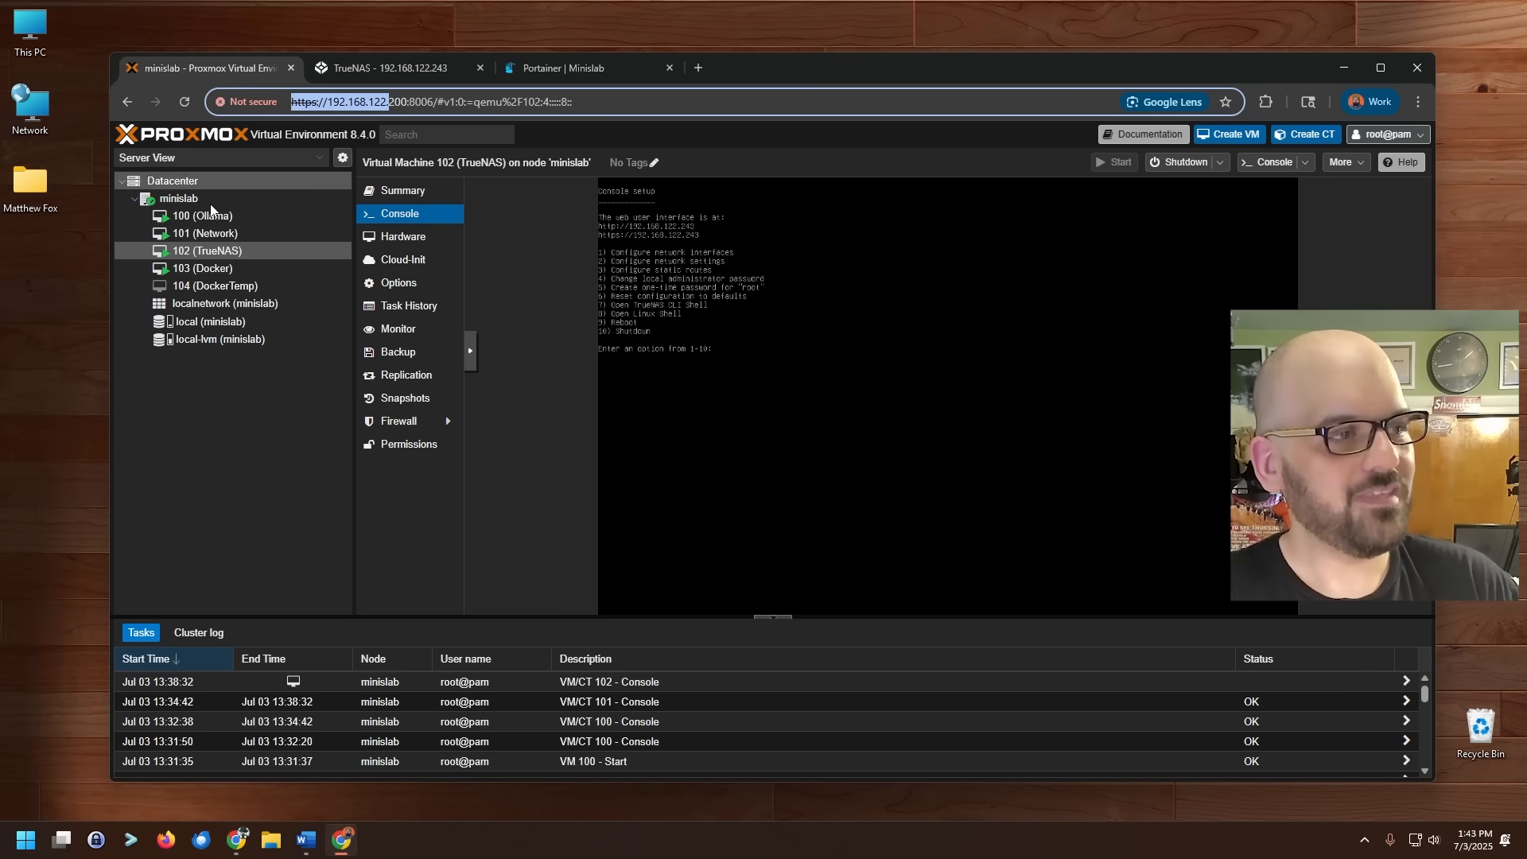
click(204, 268)
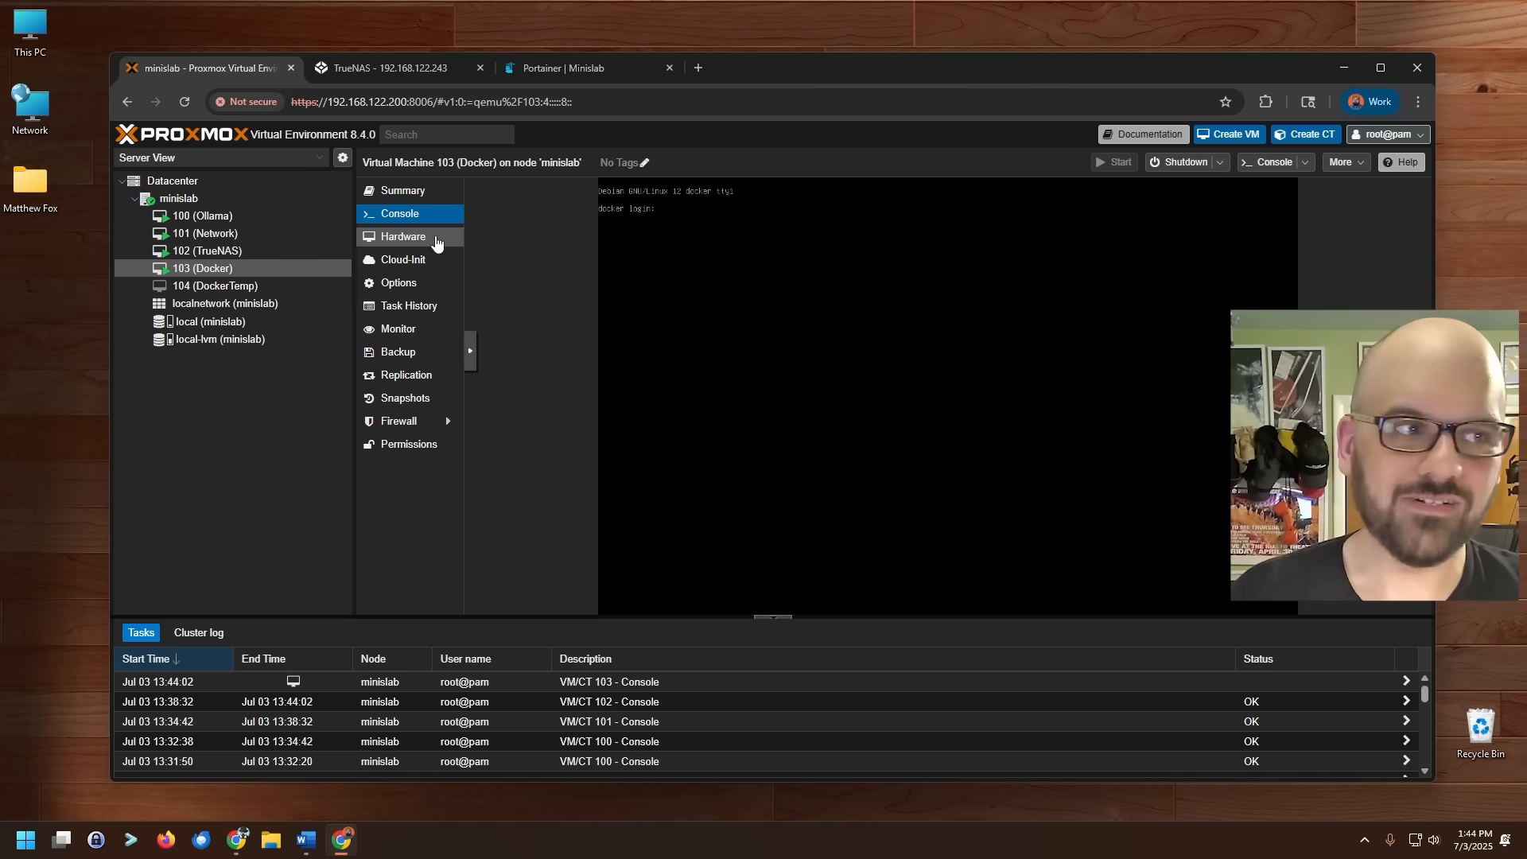
text(root)
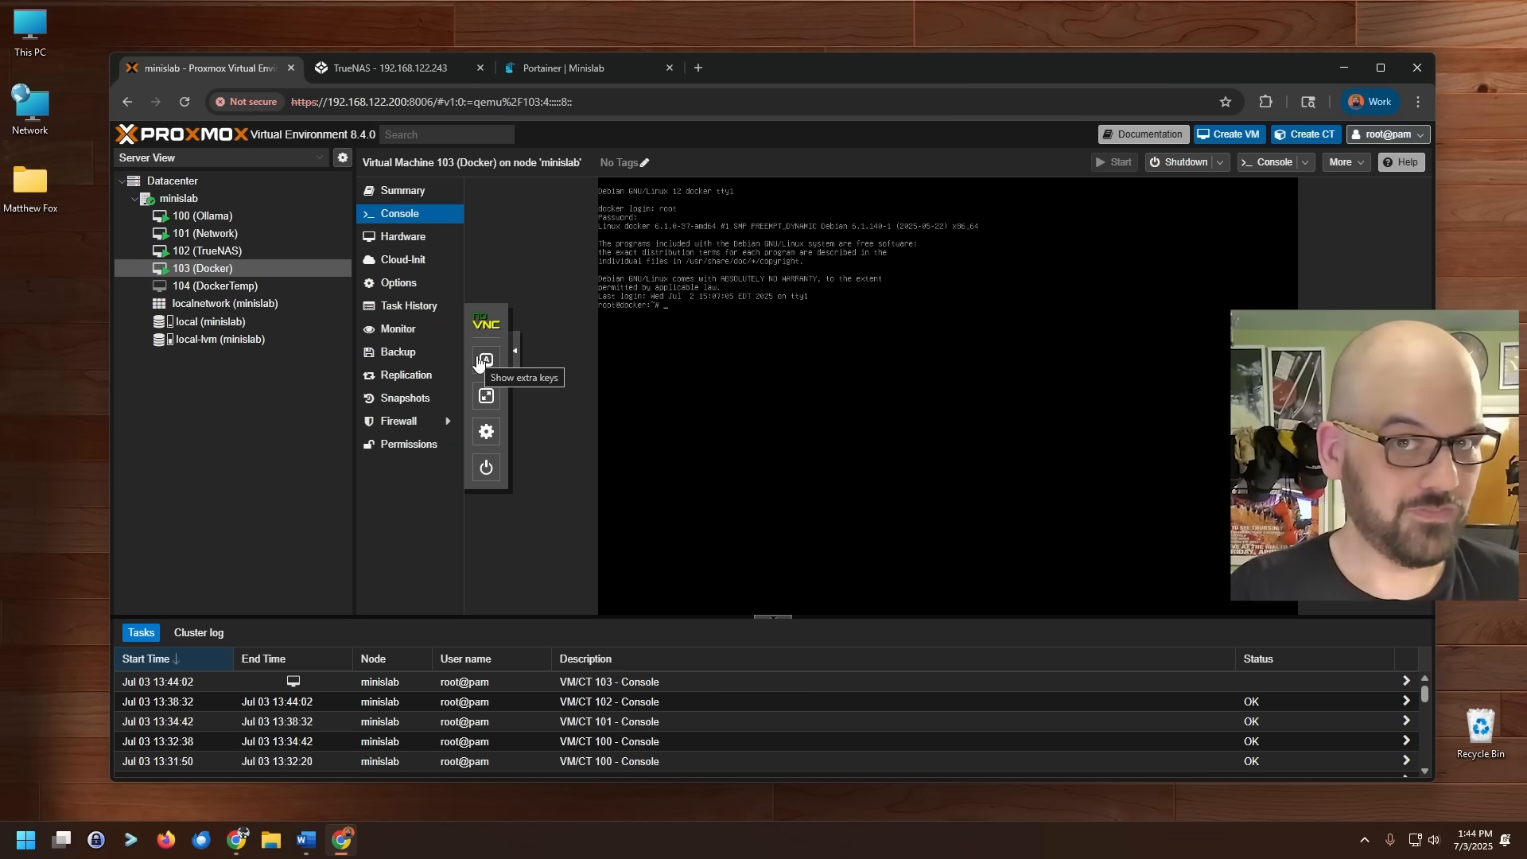
click(486, 396)
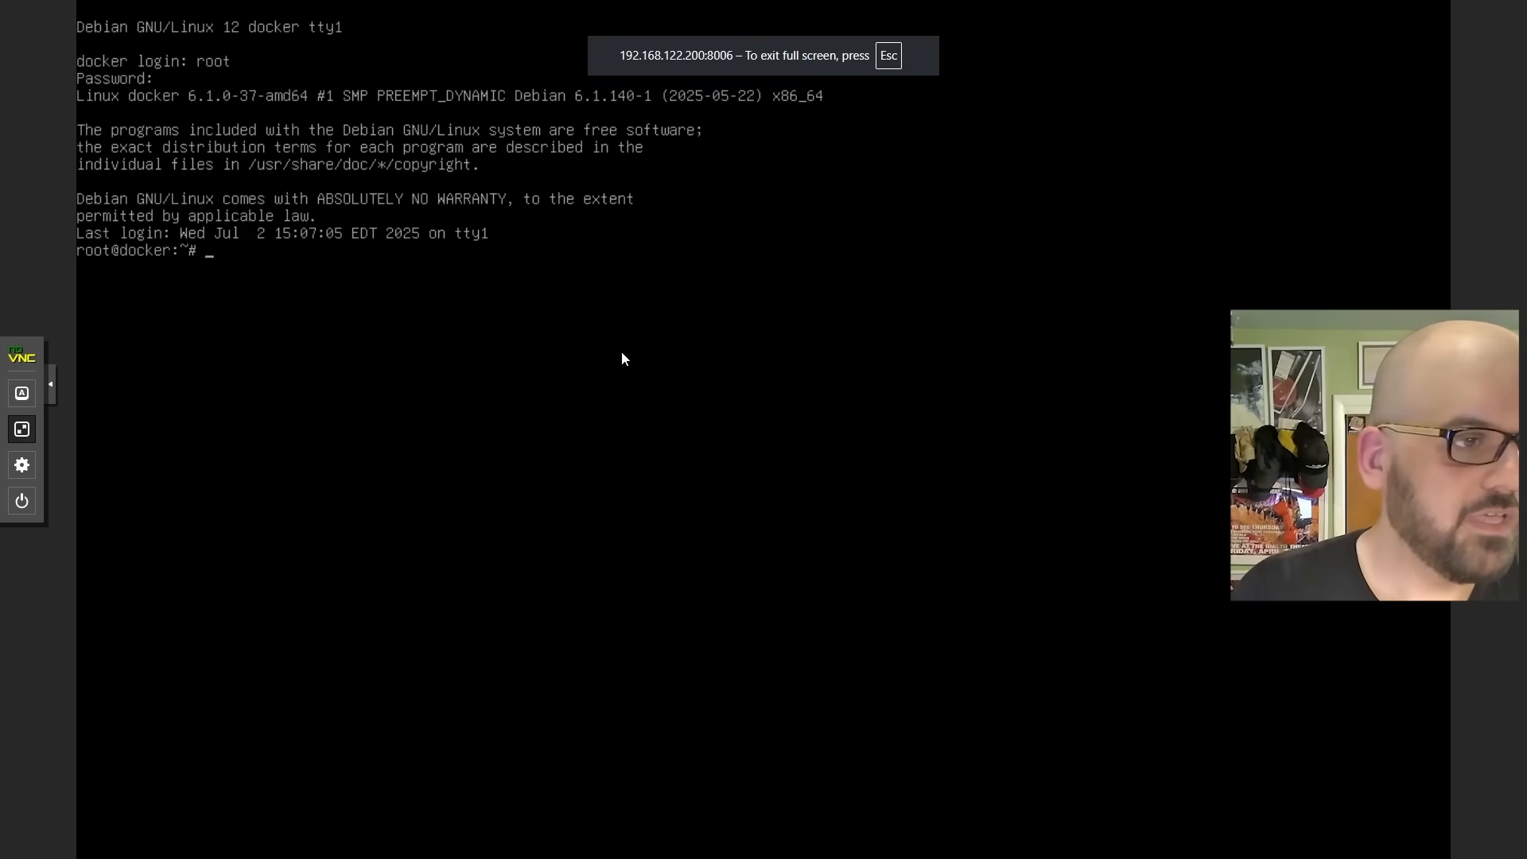
text(docker)
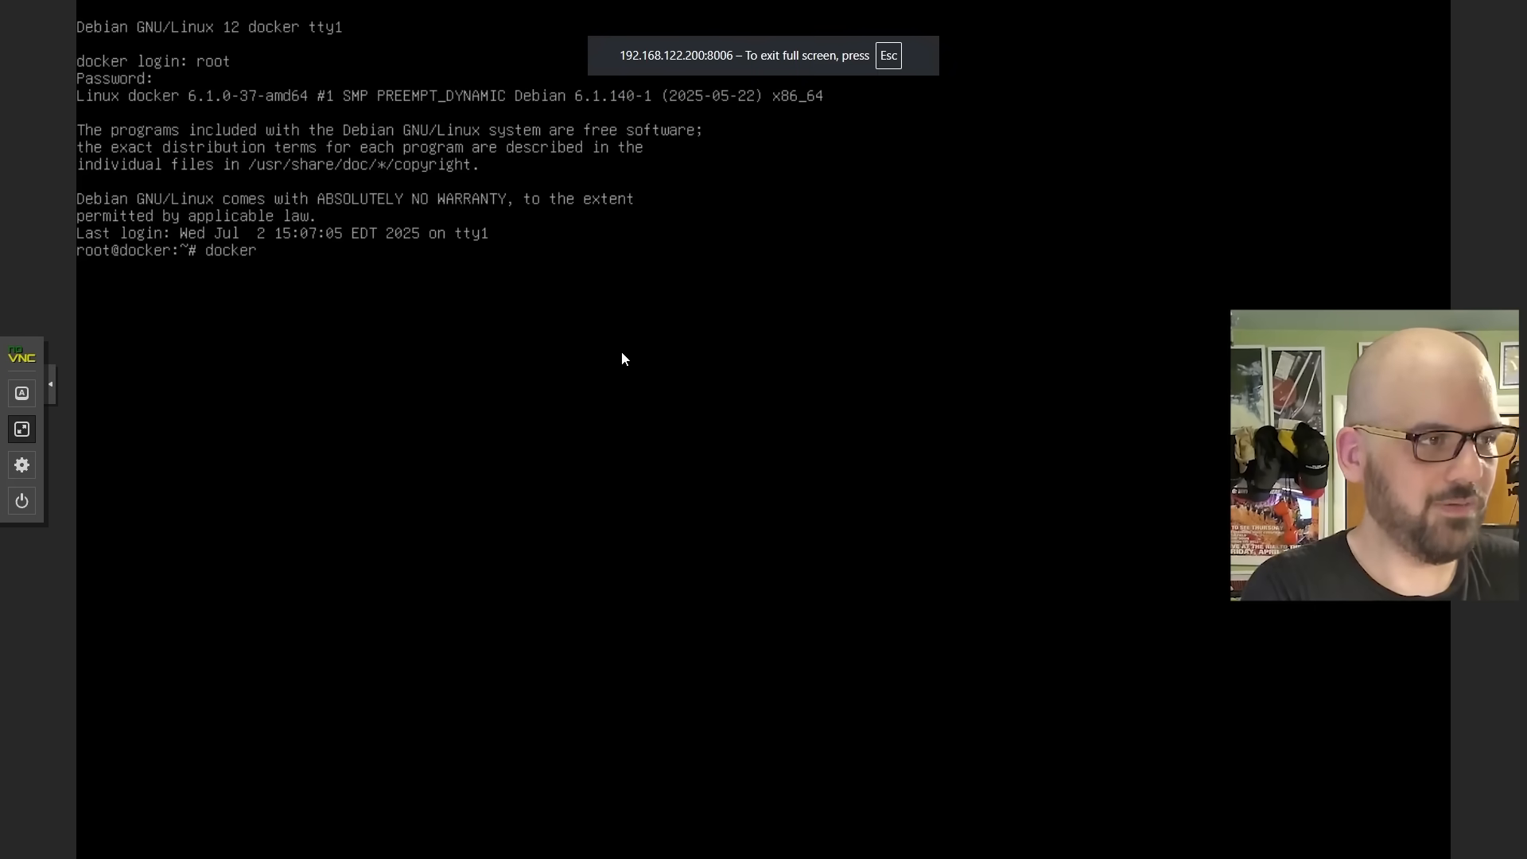
text(ps)
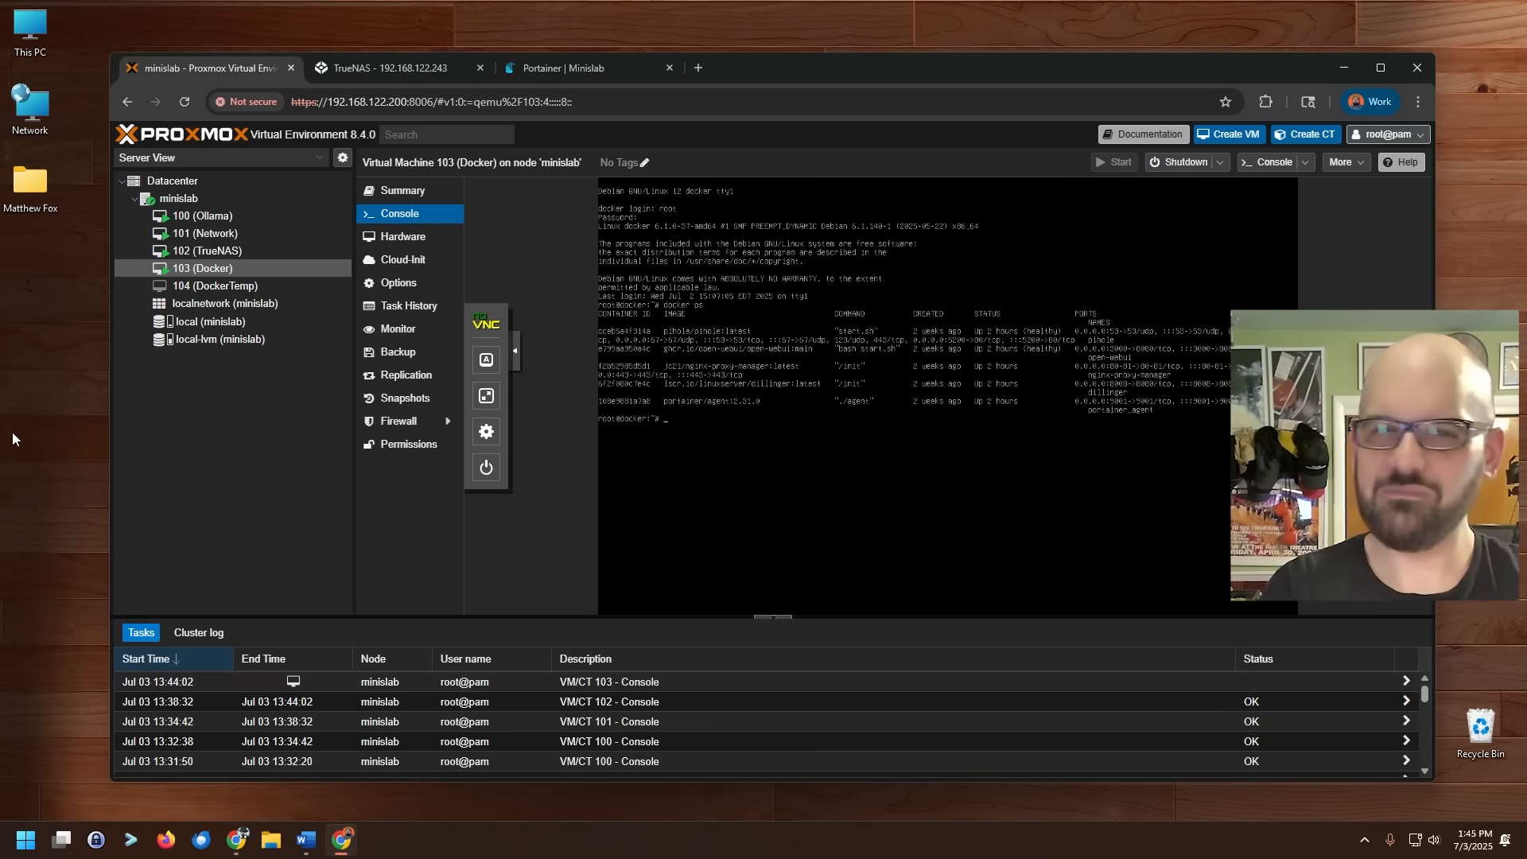
mouse_move(510, 126)
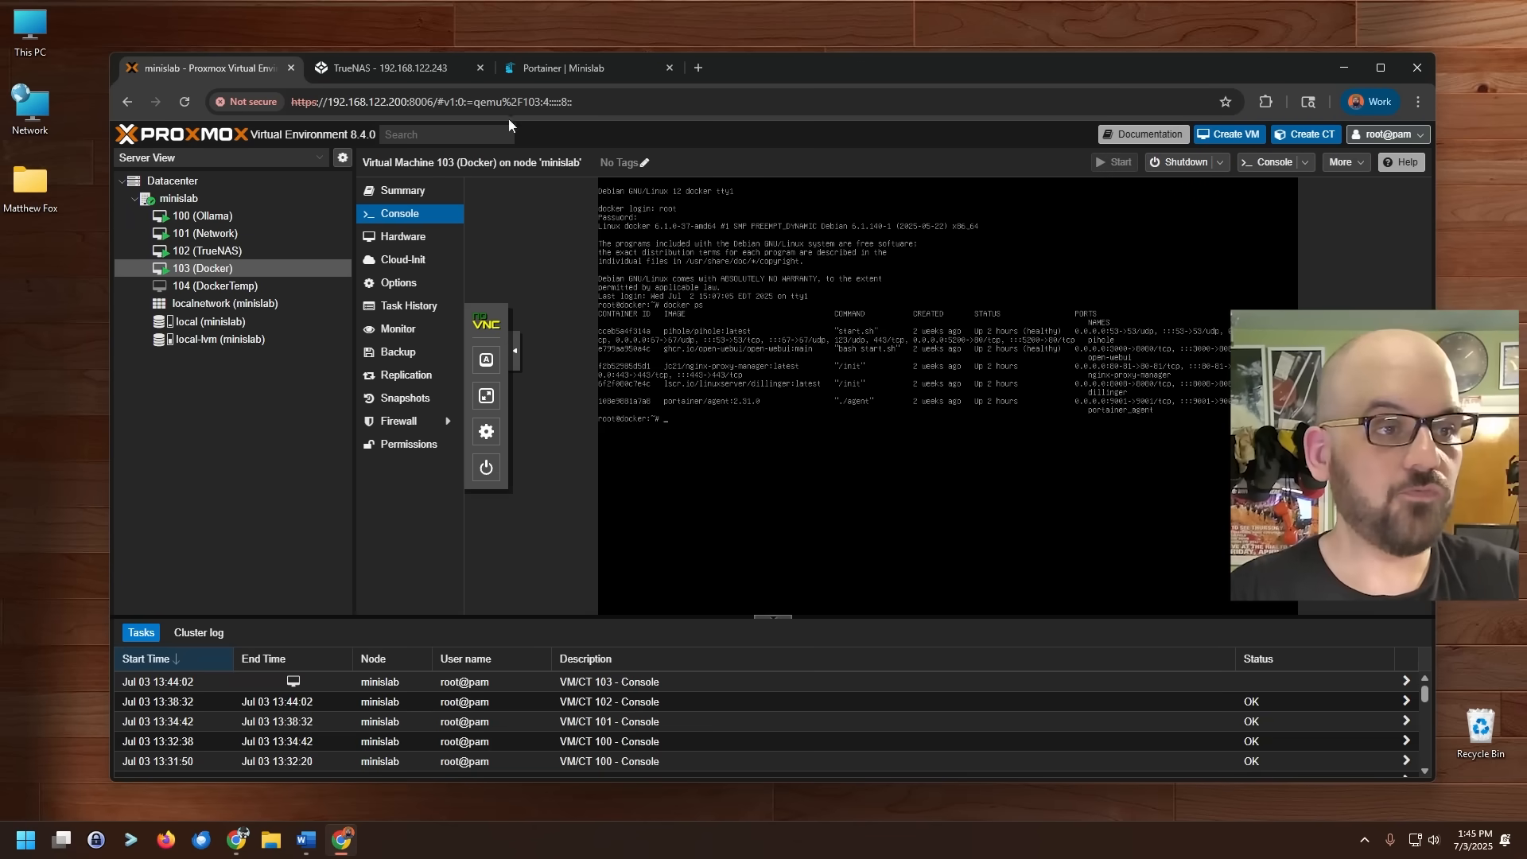
- Open the Minislab dashboard's Containers tile to list dillinger, nginx-proxy-manager, open-webui, pihole, portainer_agent
click(576, 67)
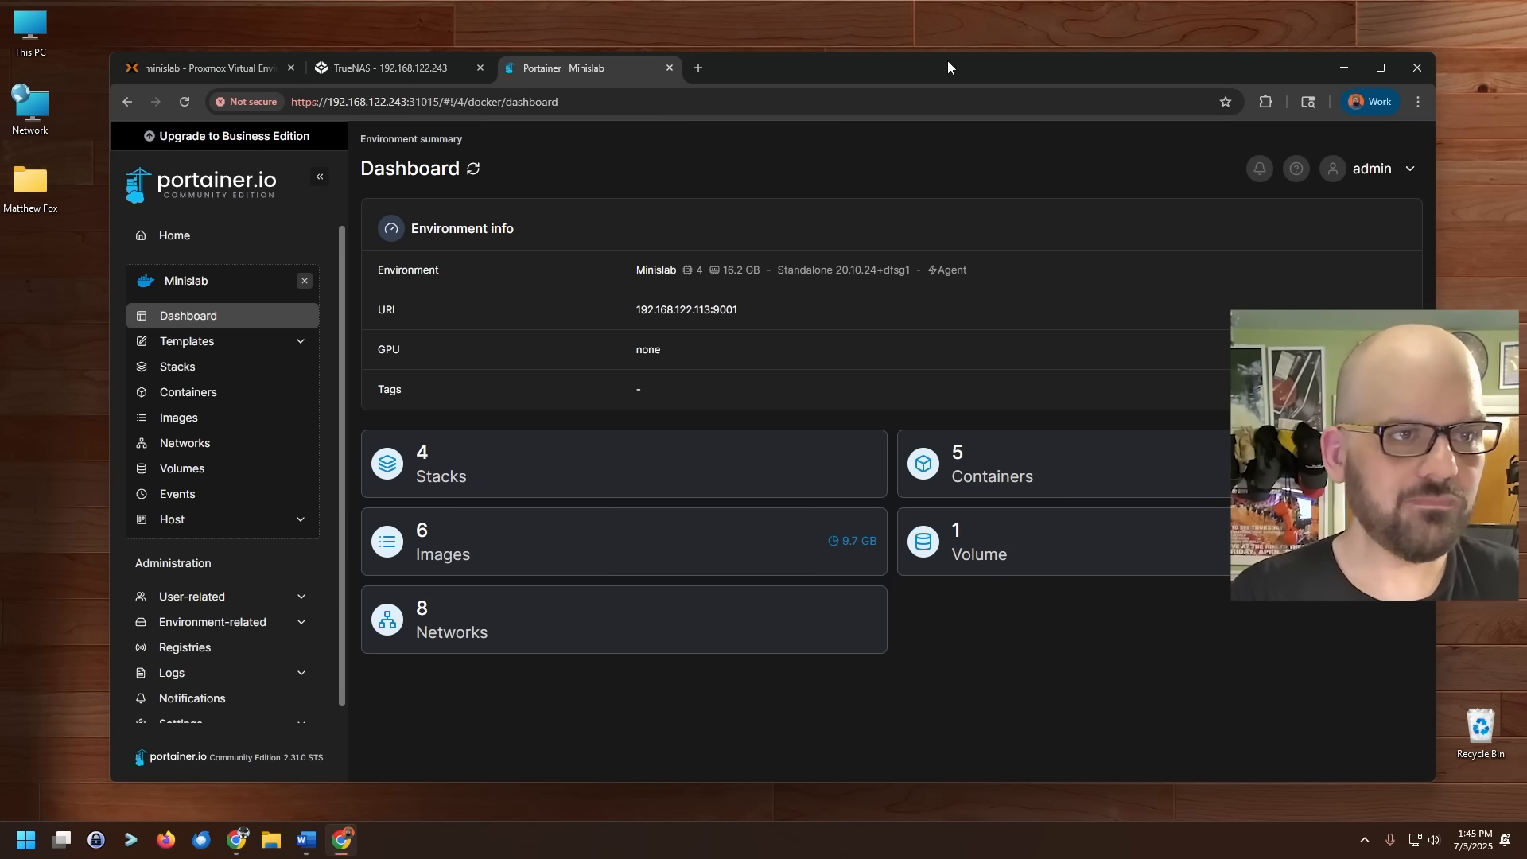
mouse_move(1024, 464)
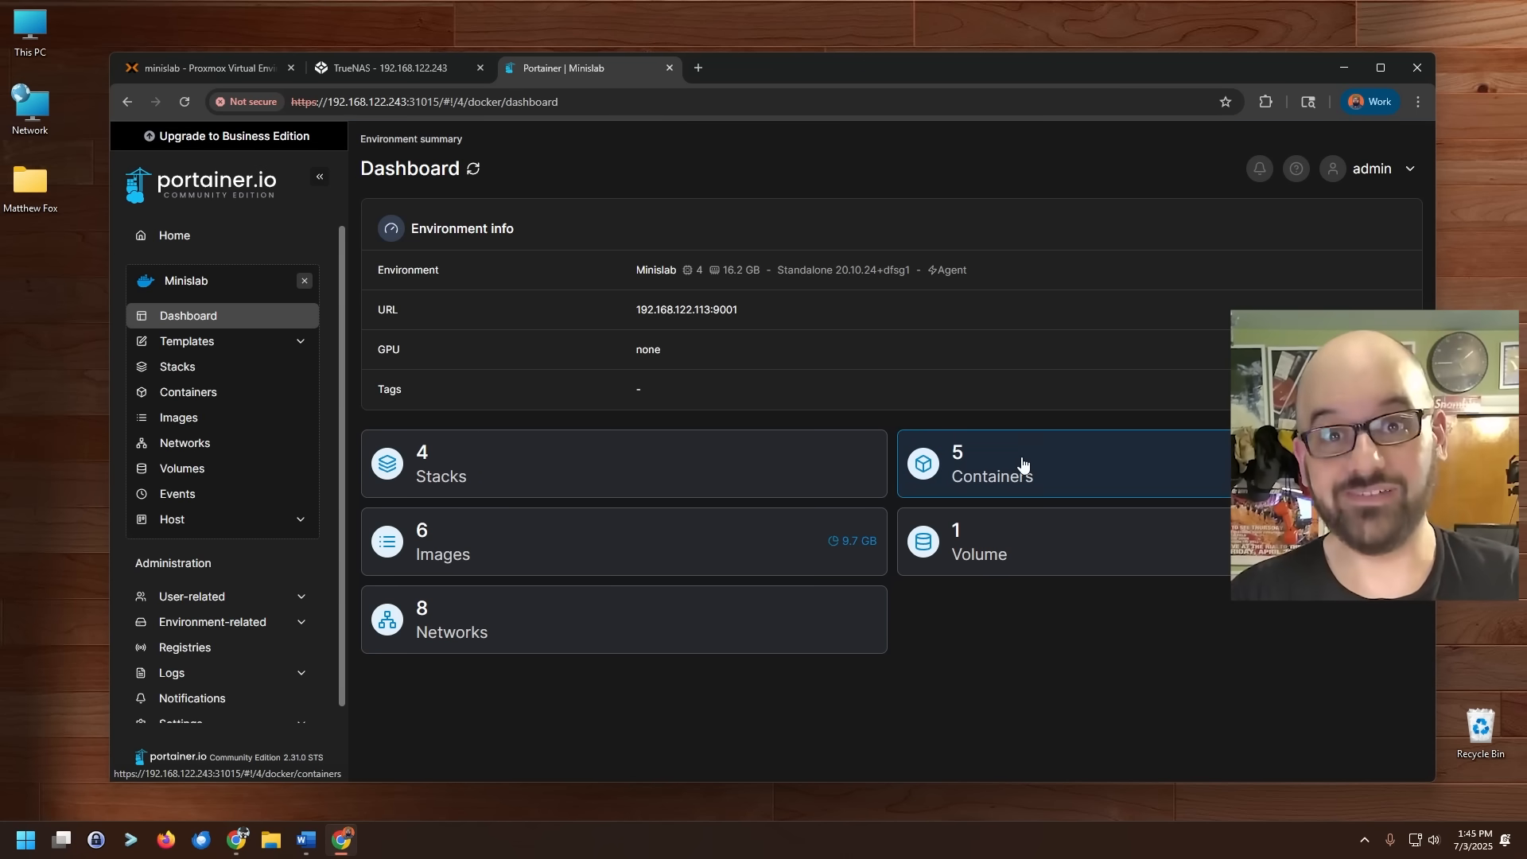
click(1022, 463)
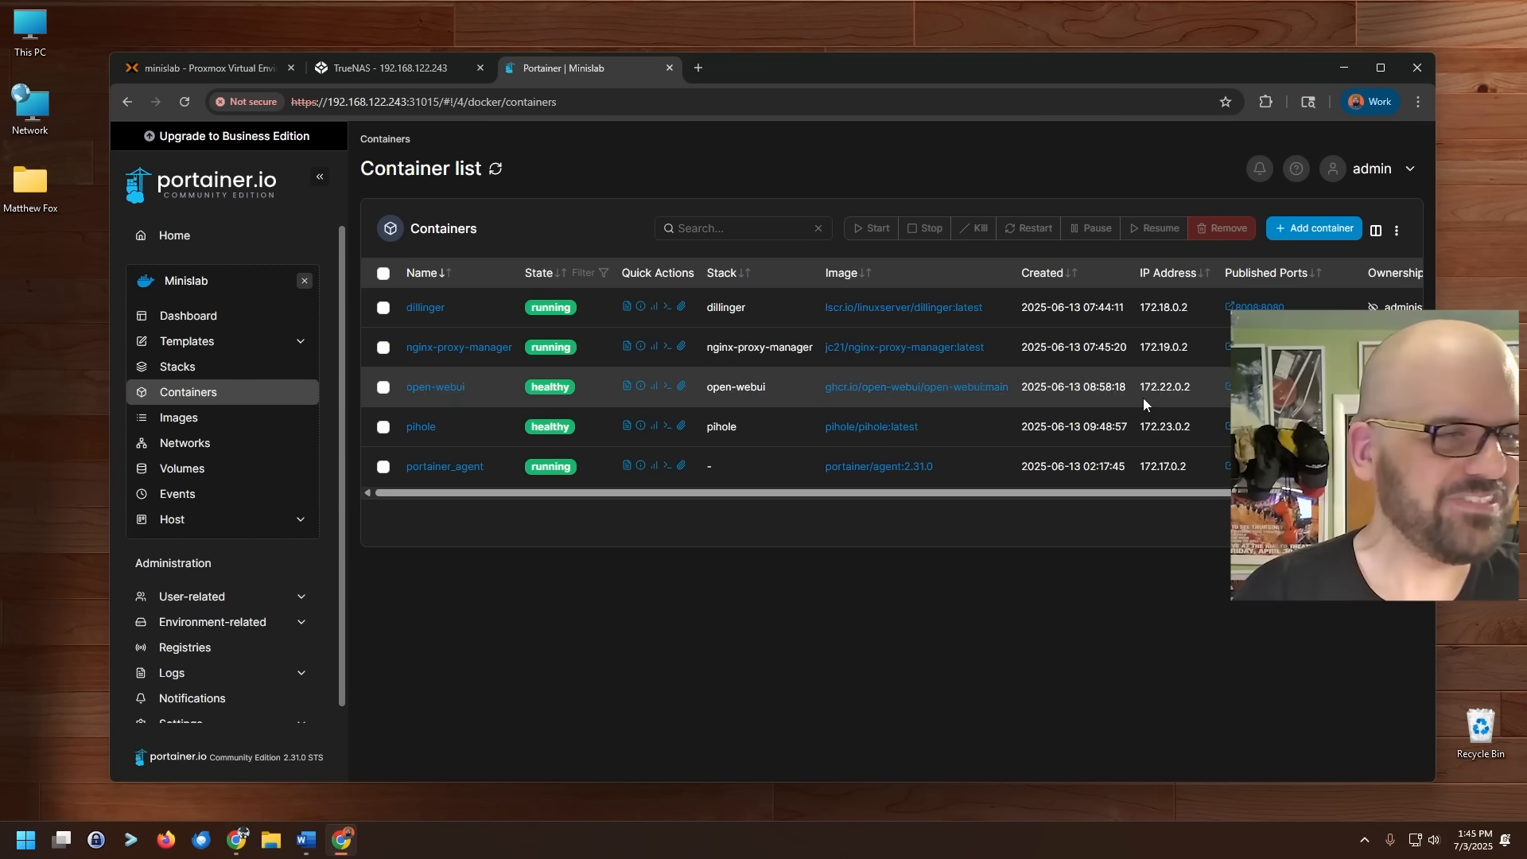
mouse_move(1226, 312)
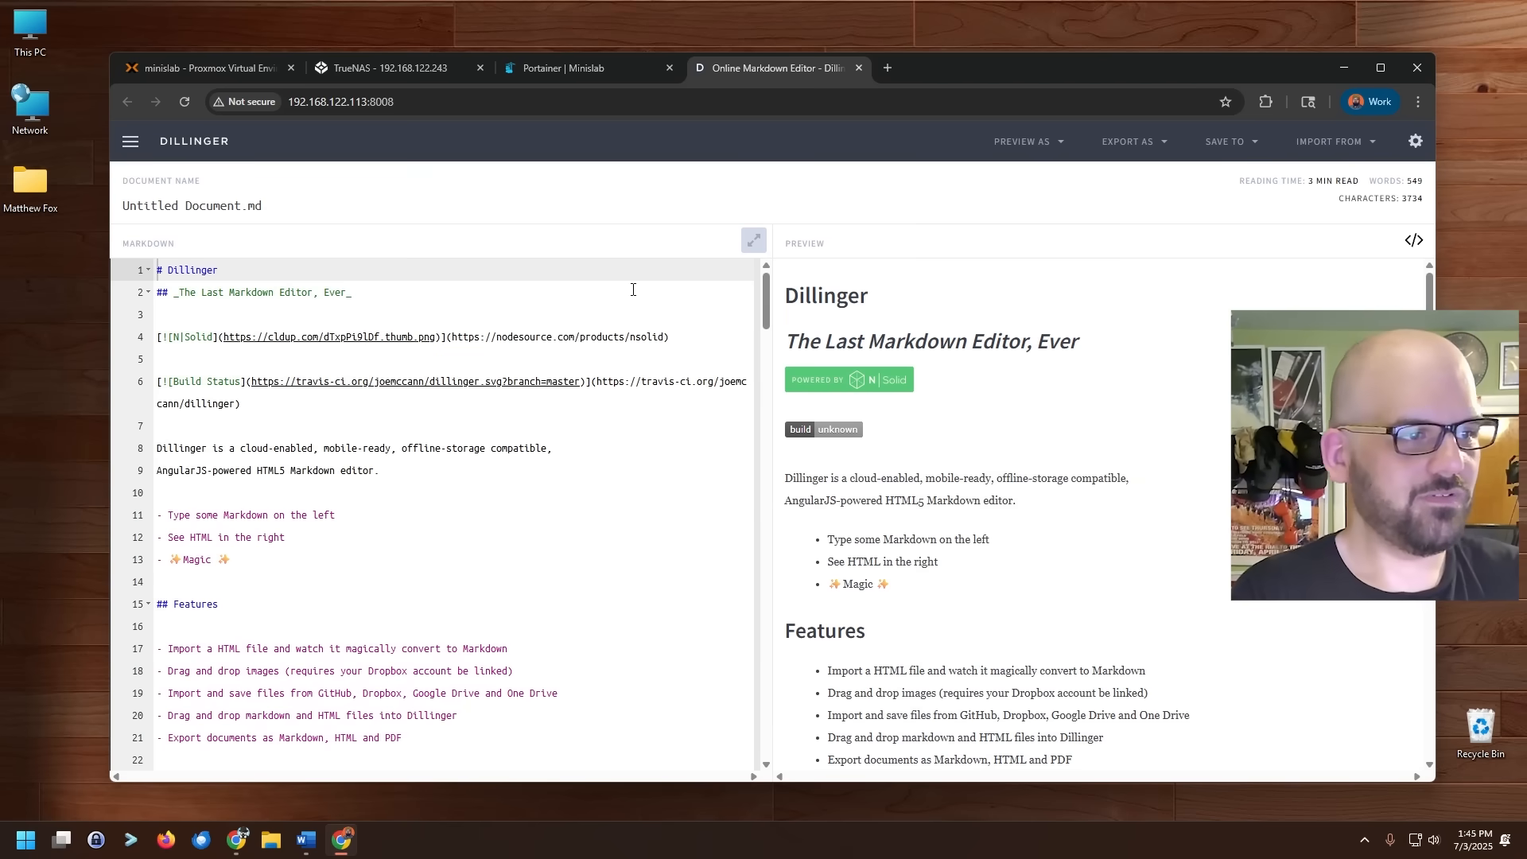
- Add random test characters to Dillinger's subtitle line and see them in the preview
text(kljshdfklj sdlkf;jsdlk jfsdkl;jf)
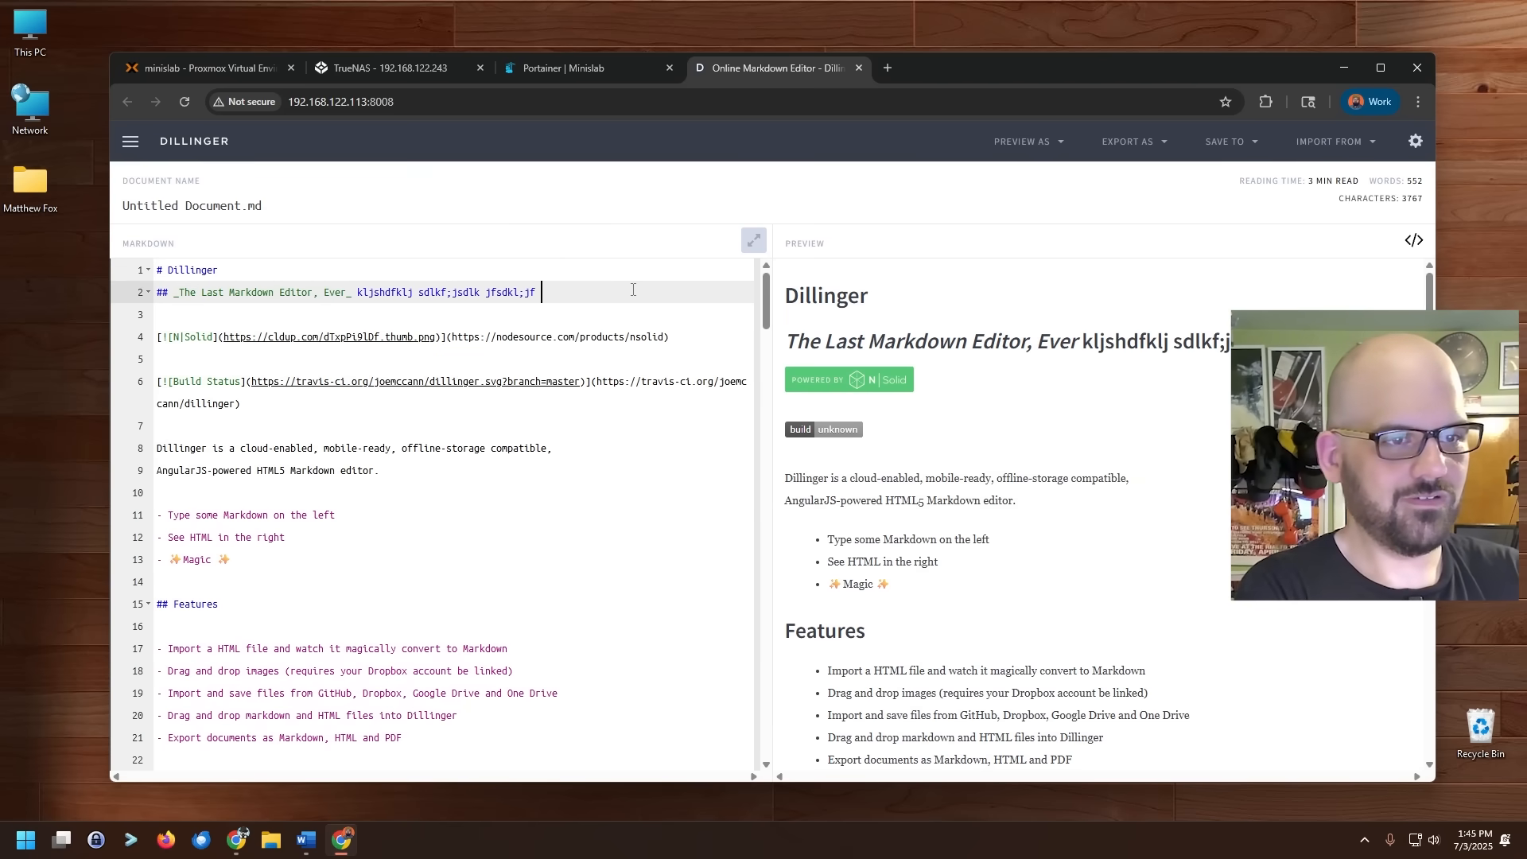
click(334, 515)
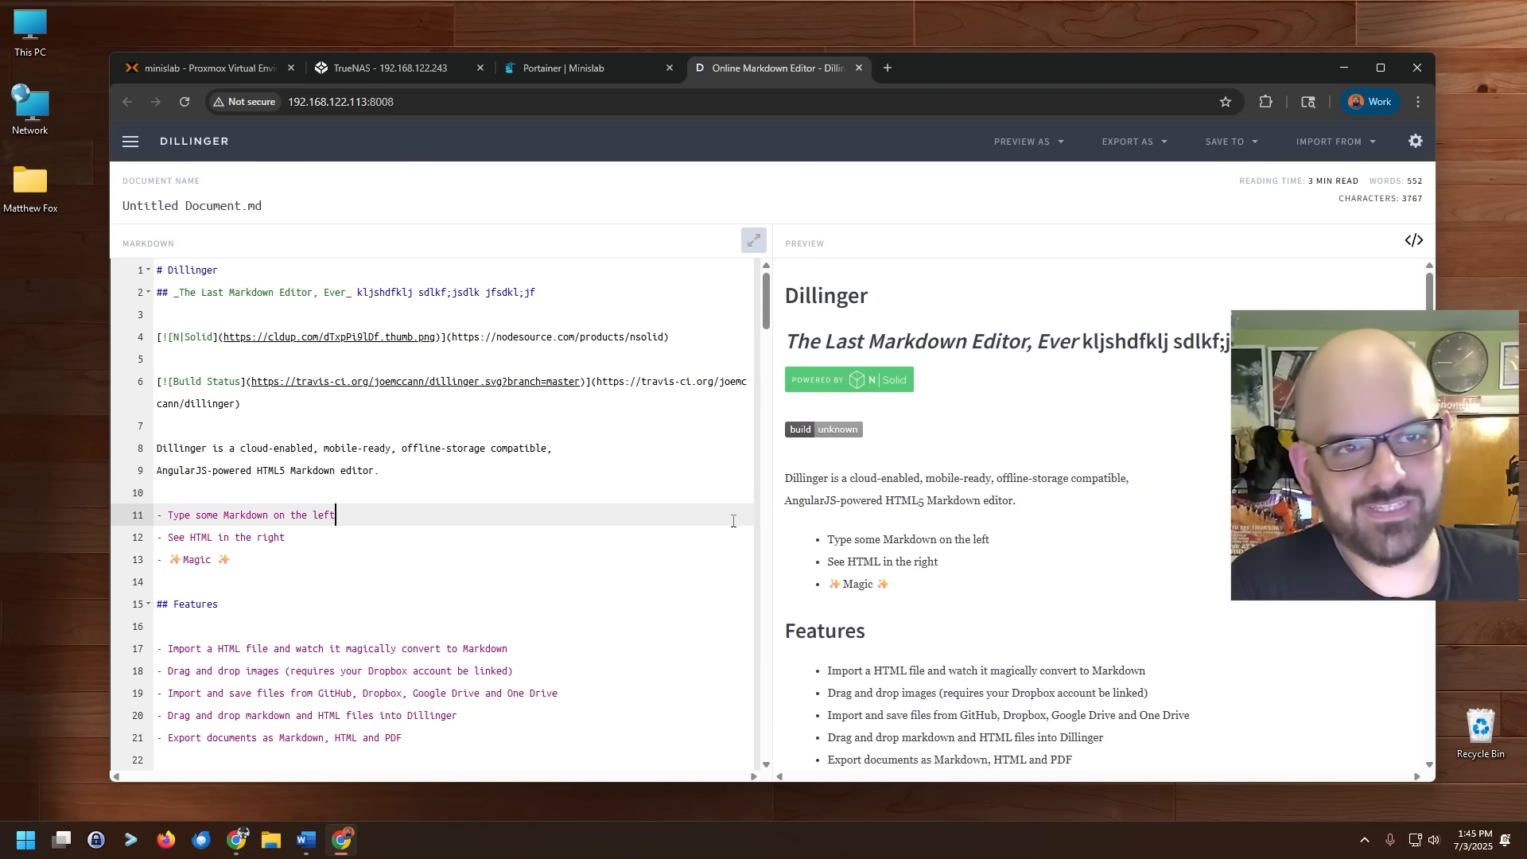
scroll(down, 3)
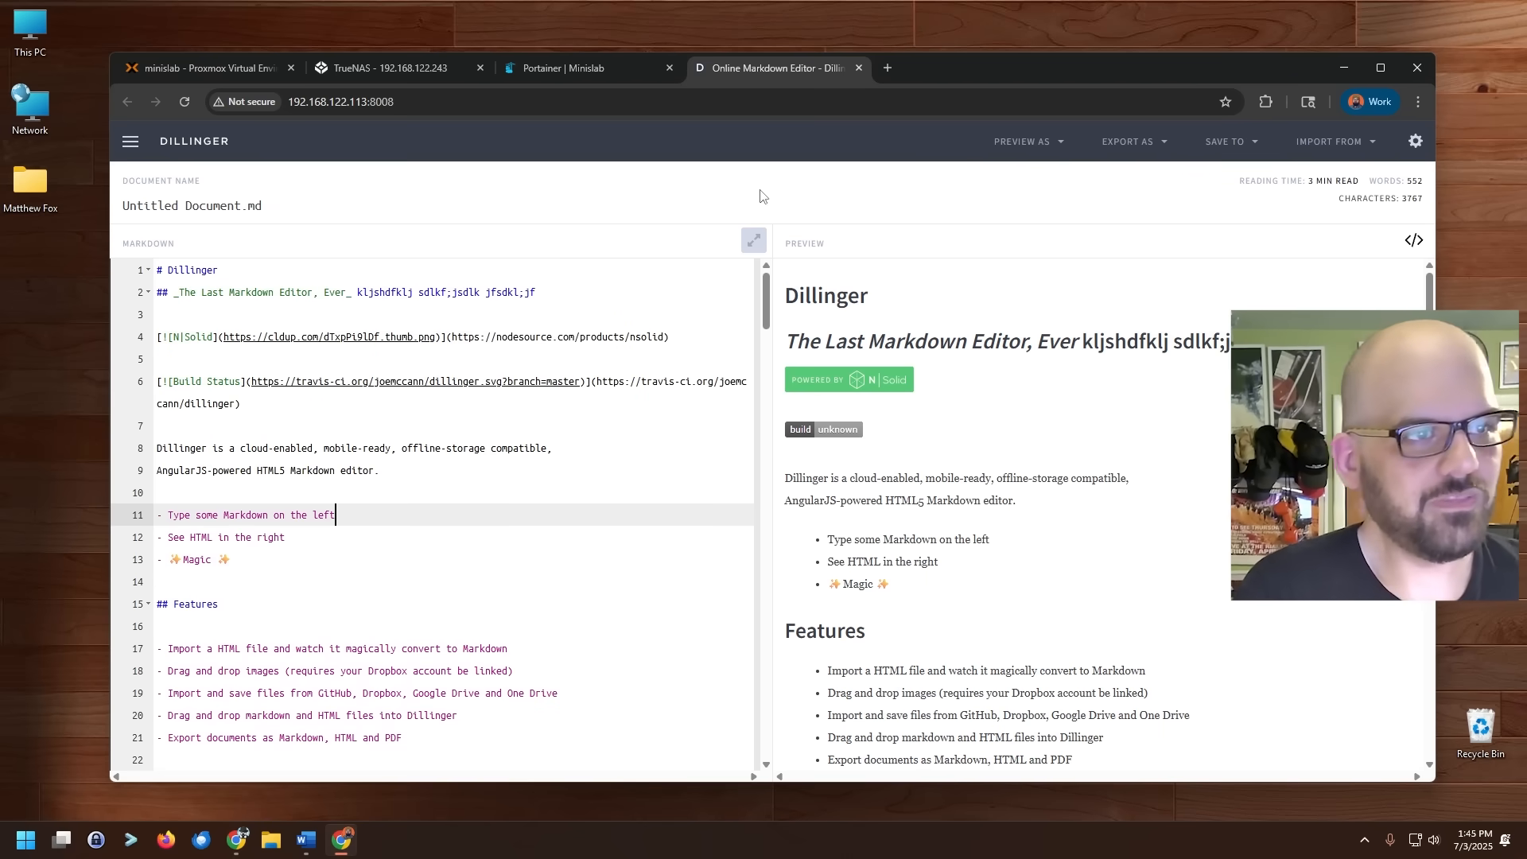
click(586, 68)
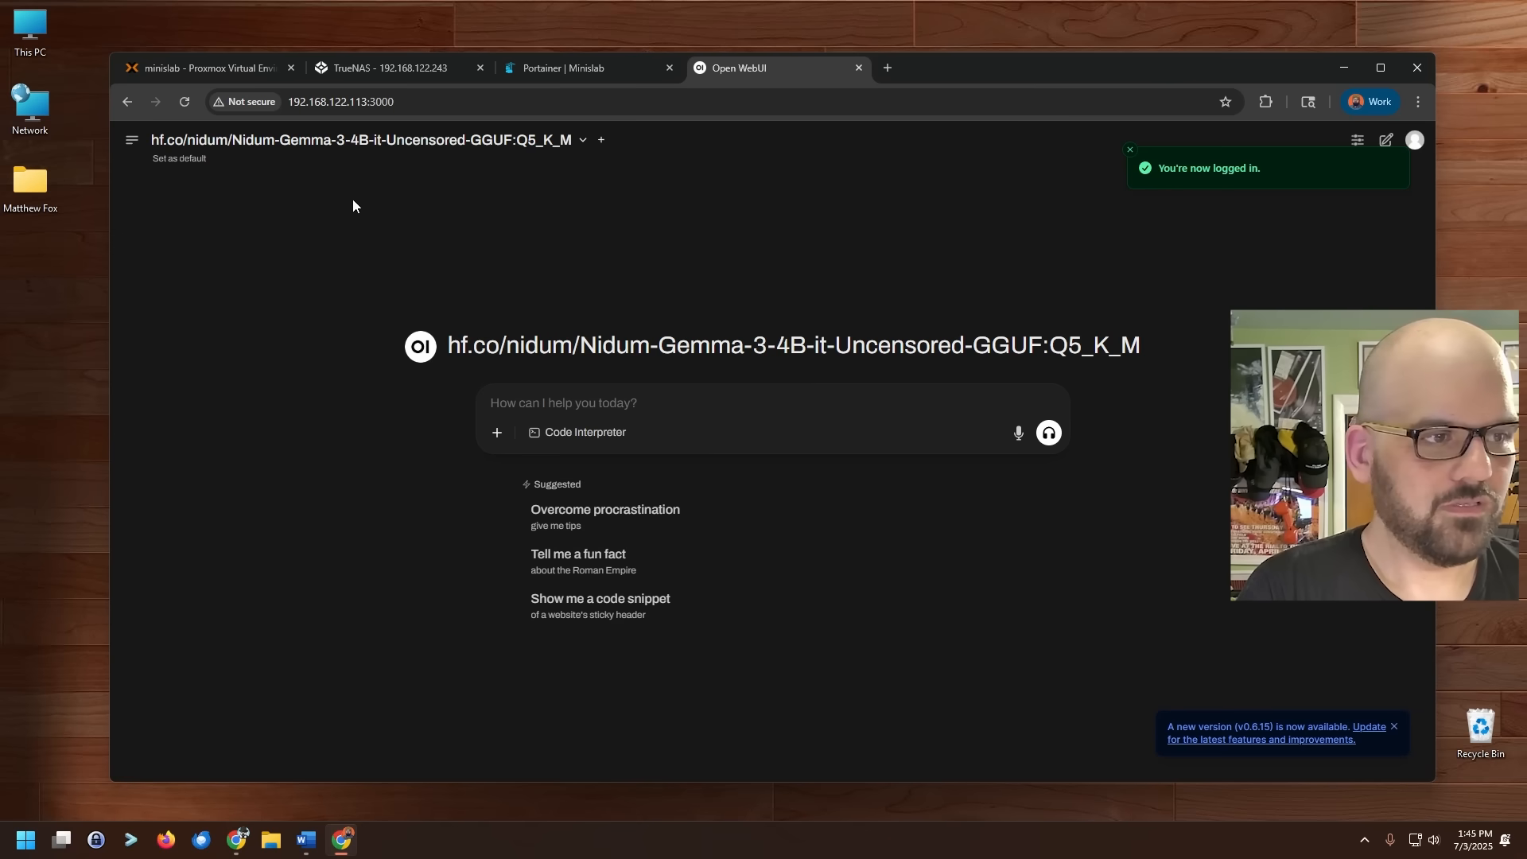
- Switch Open WebUI to smollm2:latest, send a 'hey whats up' greeting, then close the tab
click(584, 140)
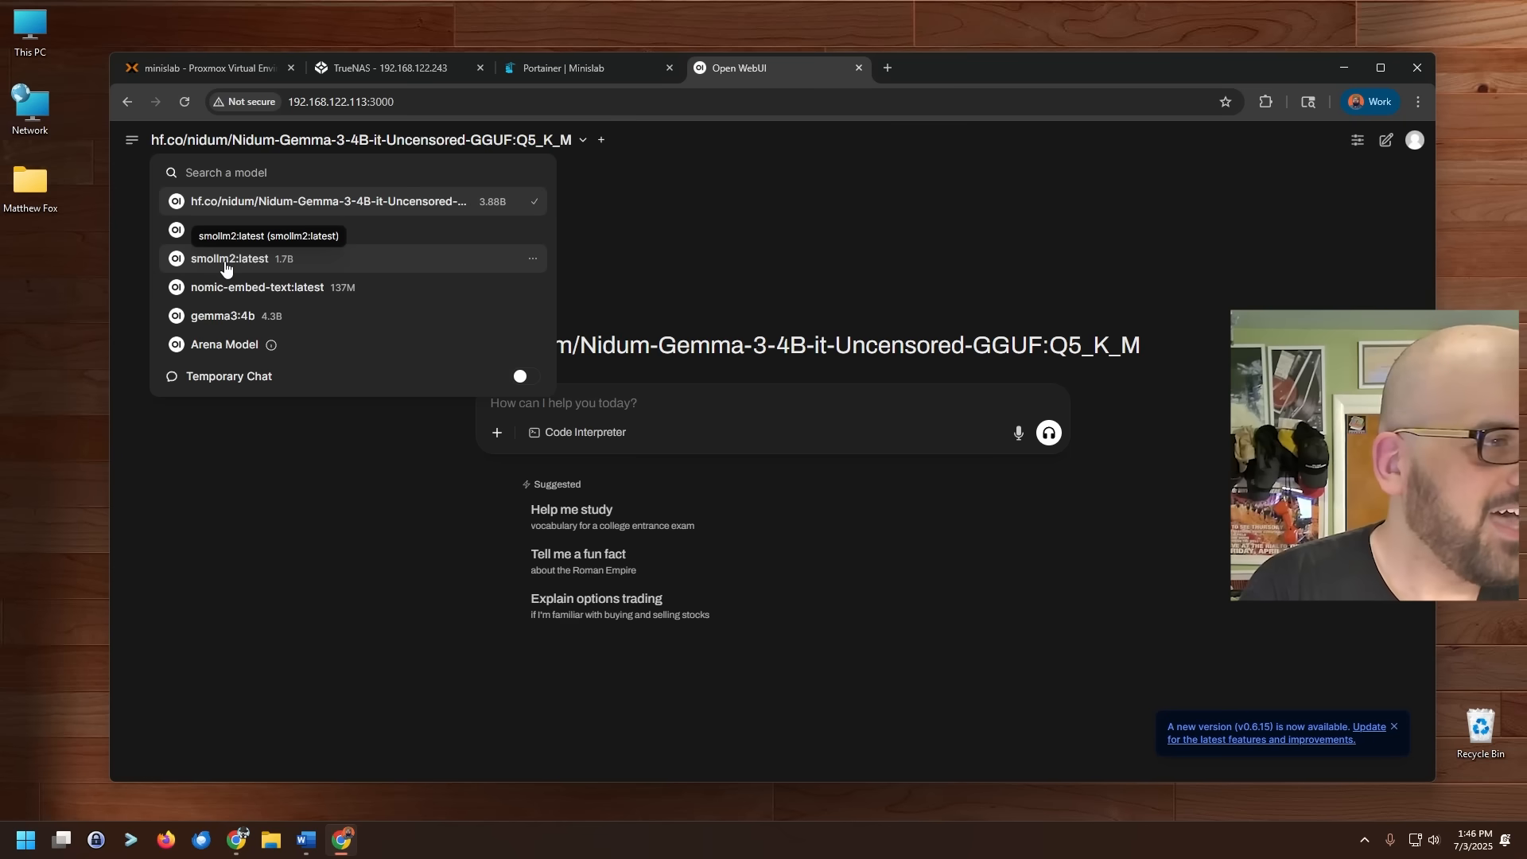
click(229, 258)
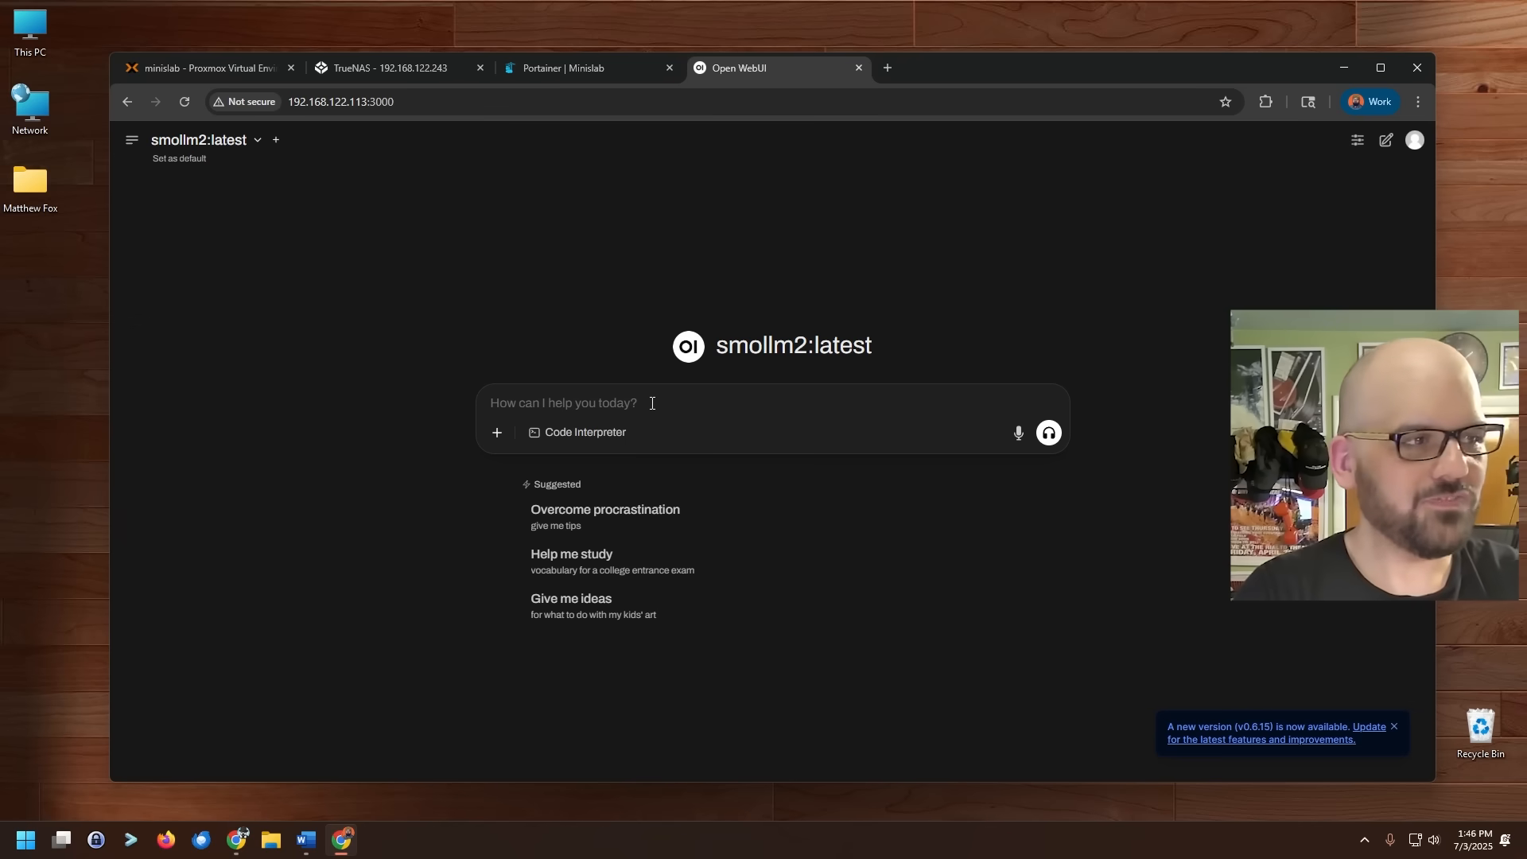
text(hey w)
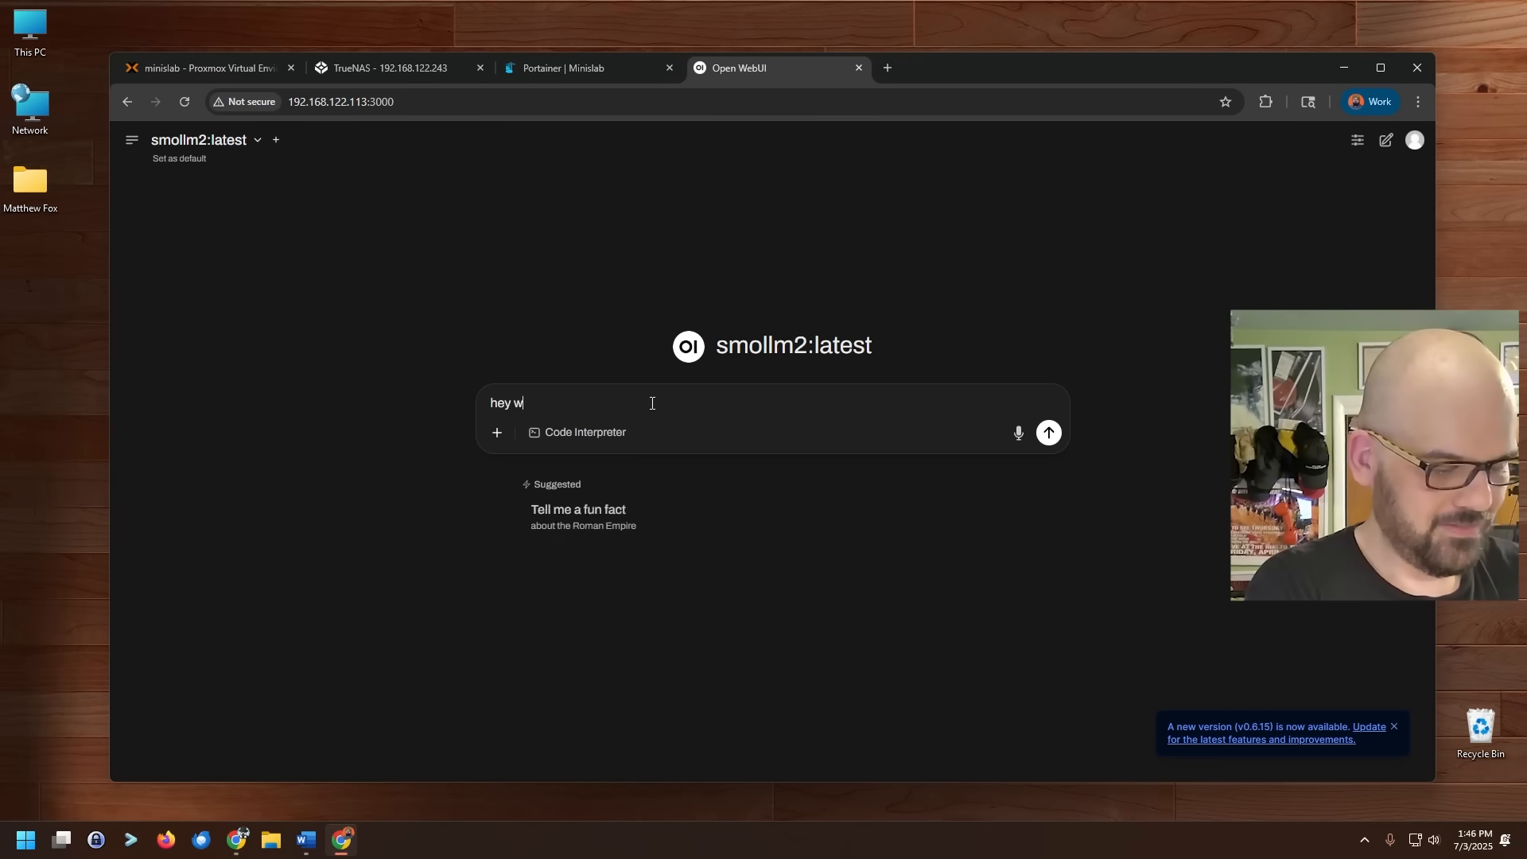
click(1048, 433)
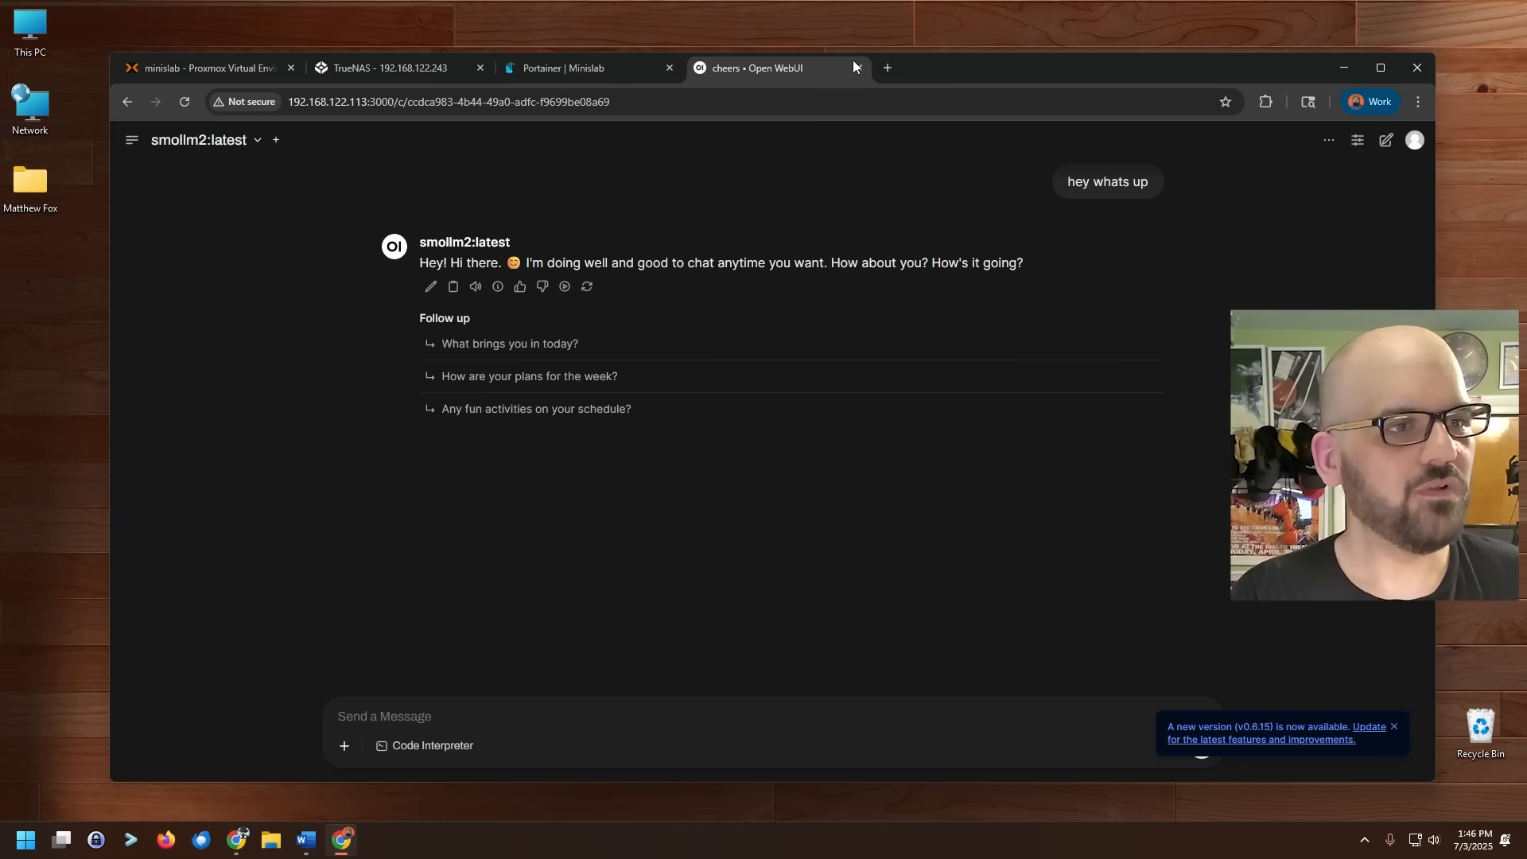
click(582, 67)
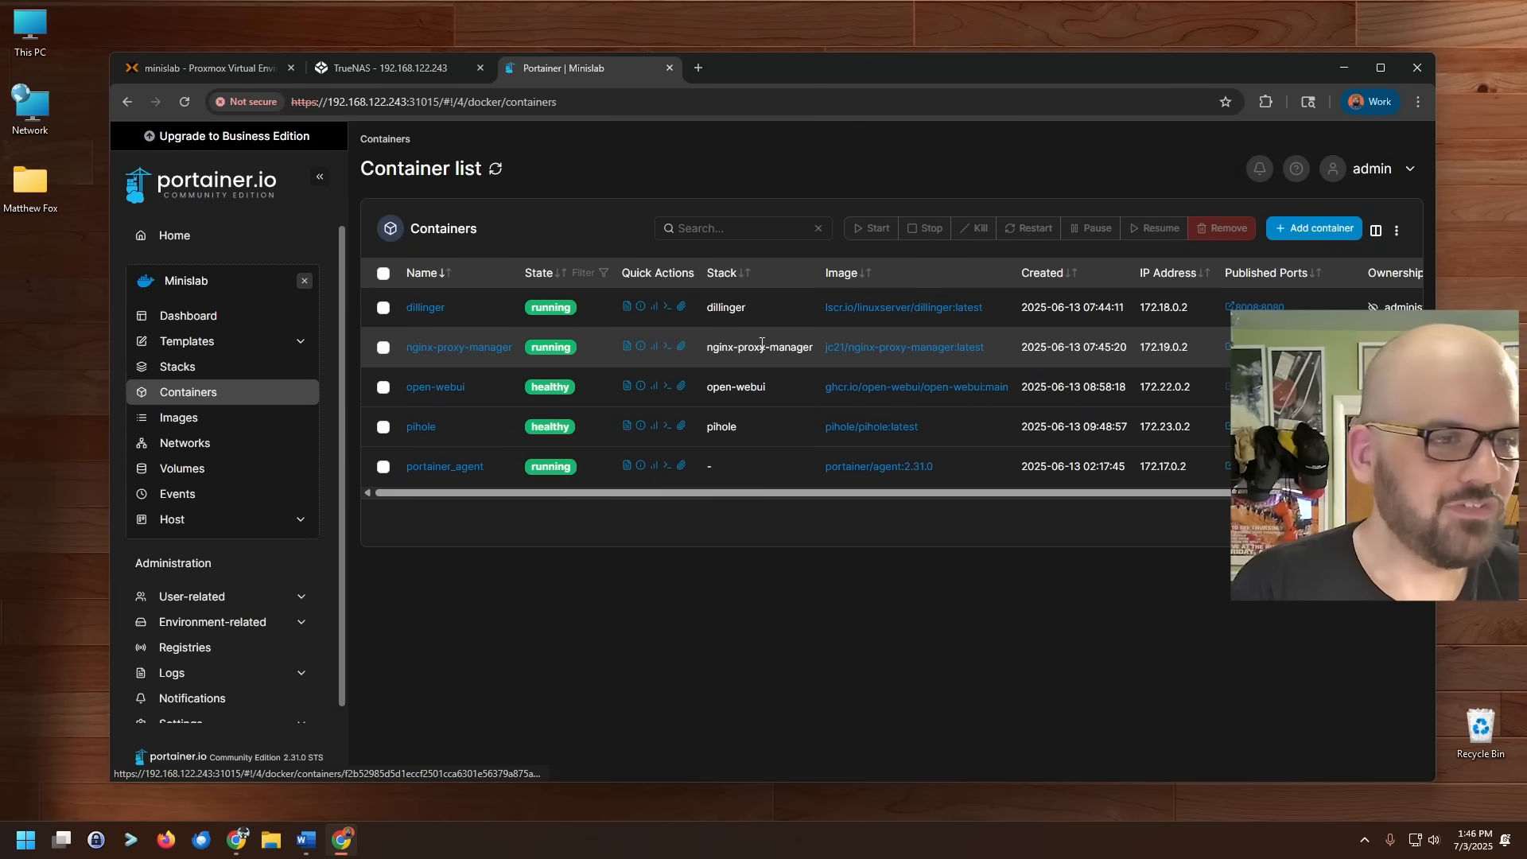
- Open Nginx Proxy Manager's proxy host list showing the seven minislab hosts, e.g. dillinger, gitea, truenas
click(697, 67)
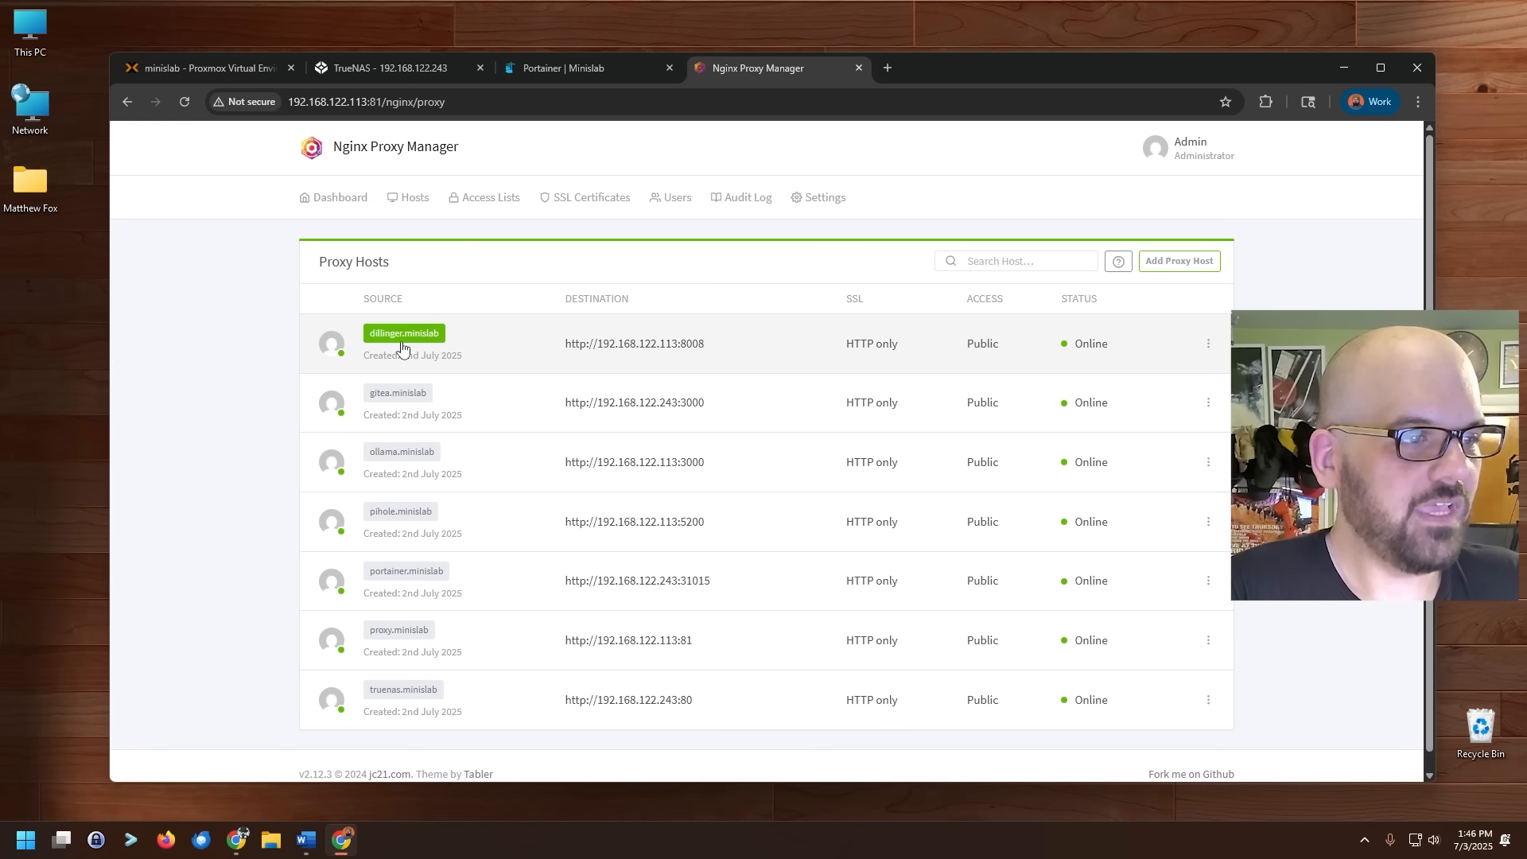
mouse_move(479, 359)
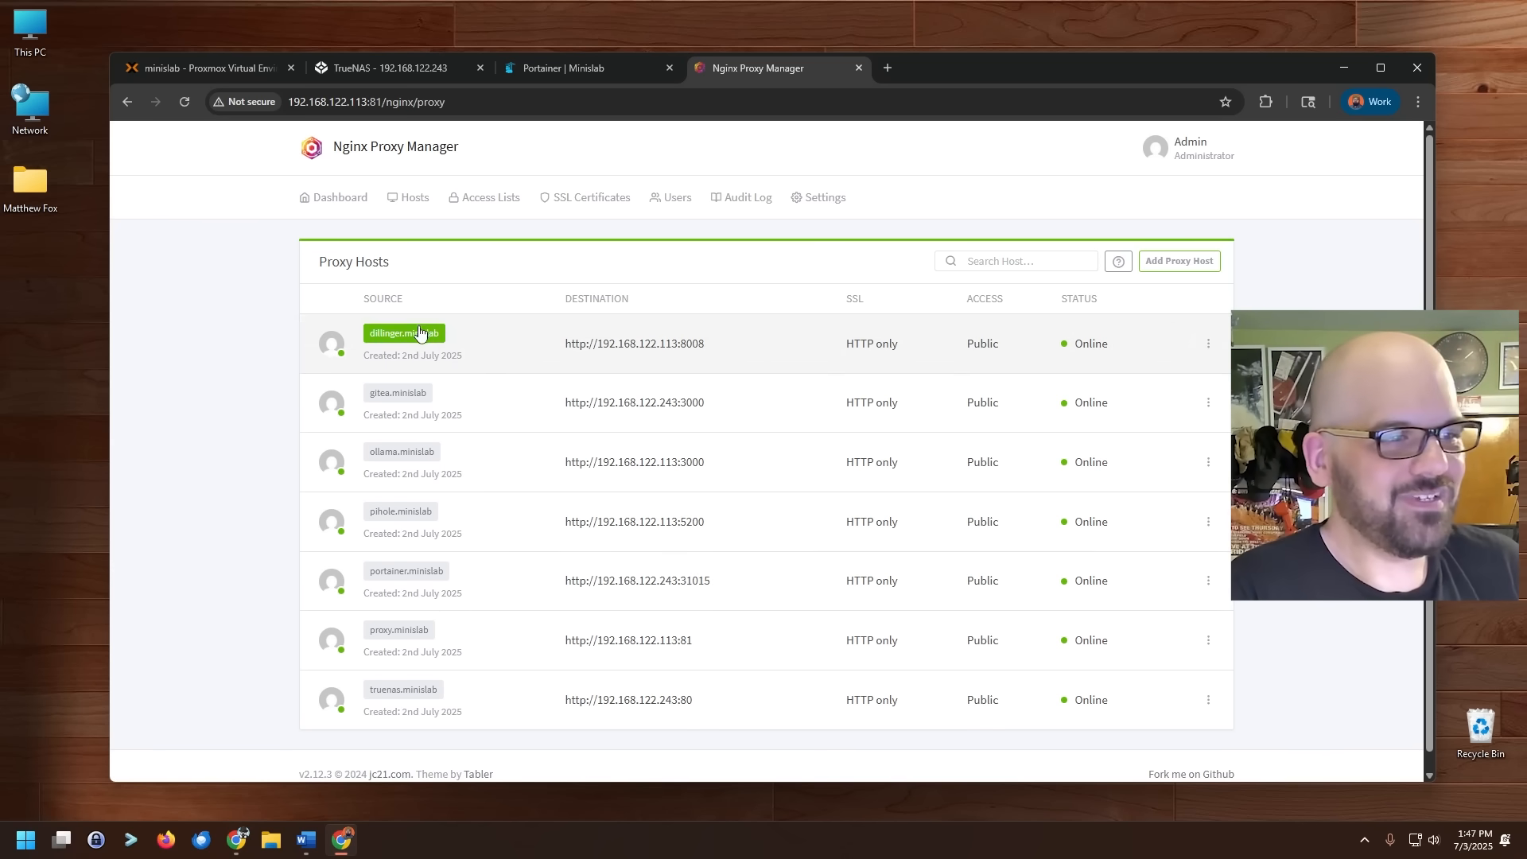
click(403, 333)
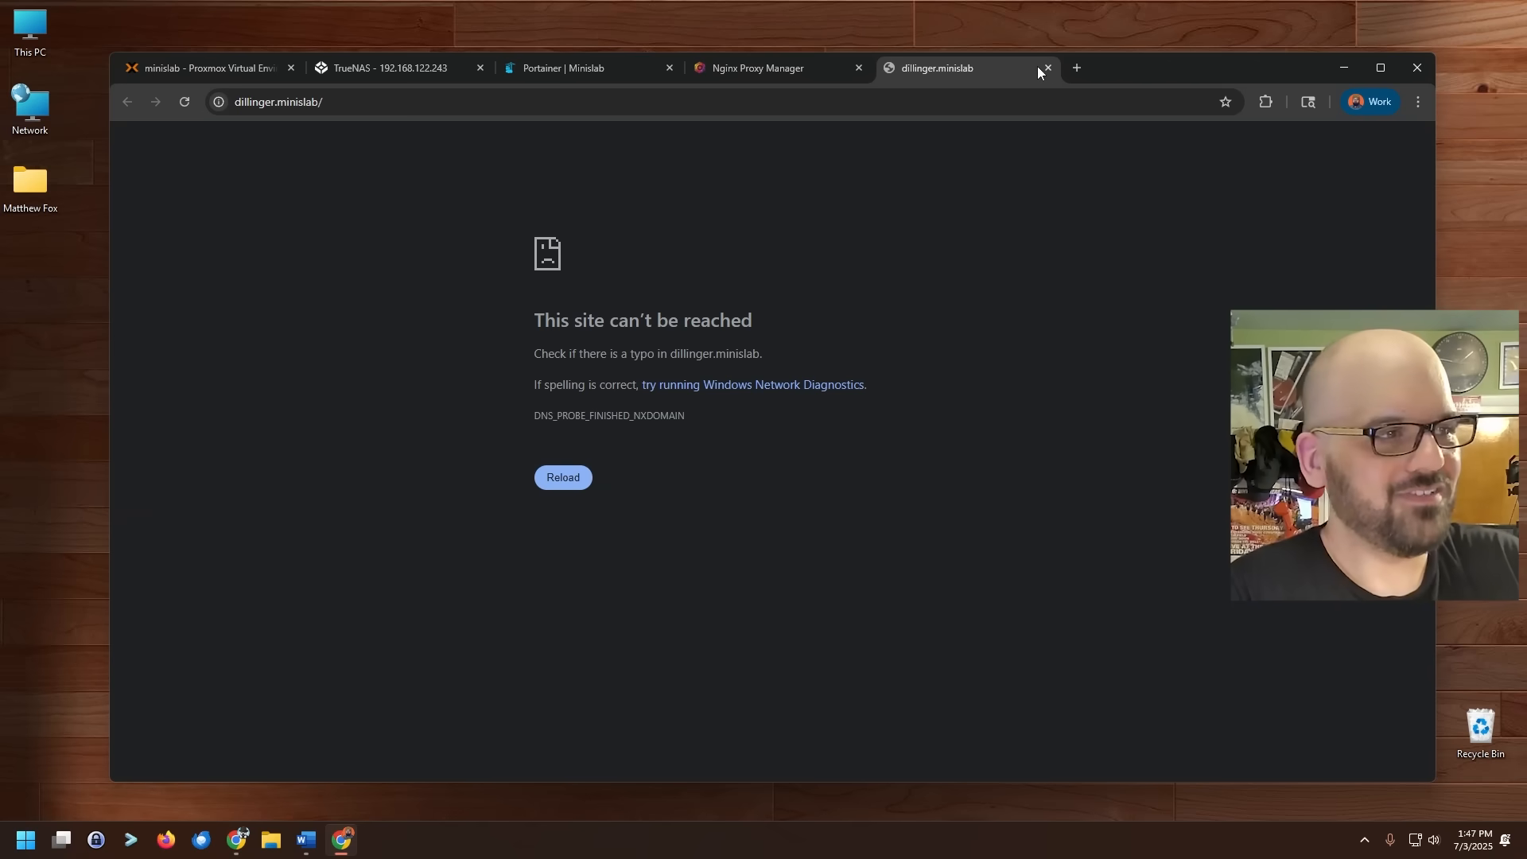
click(1046, 68)
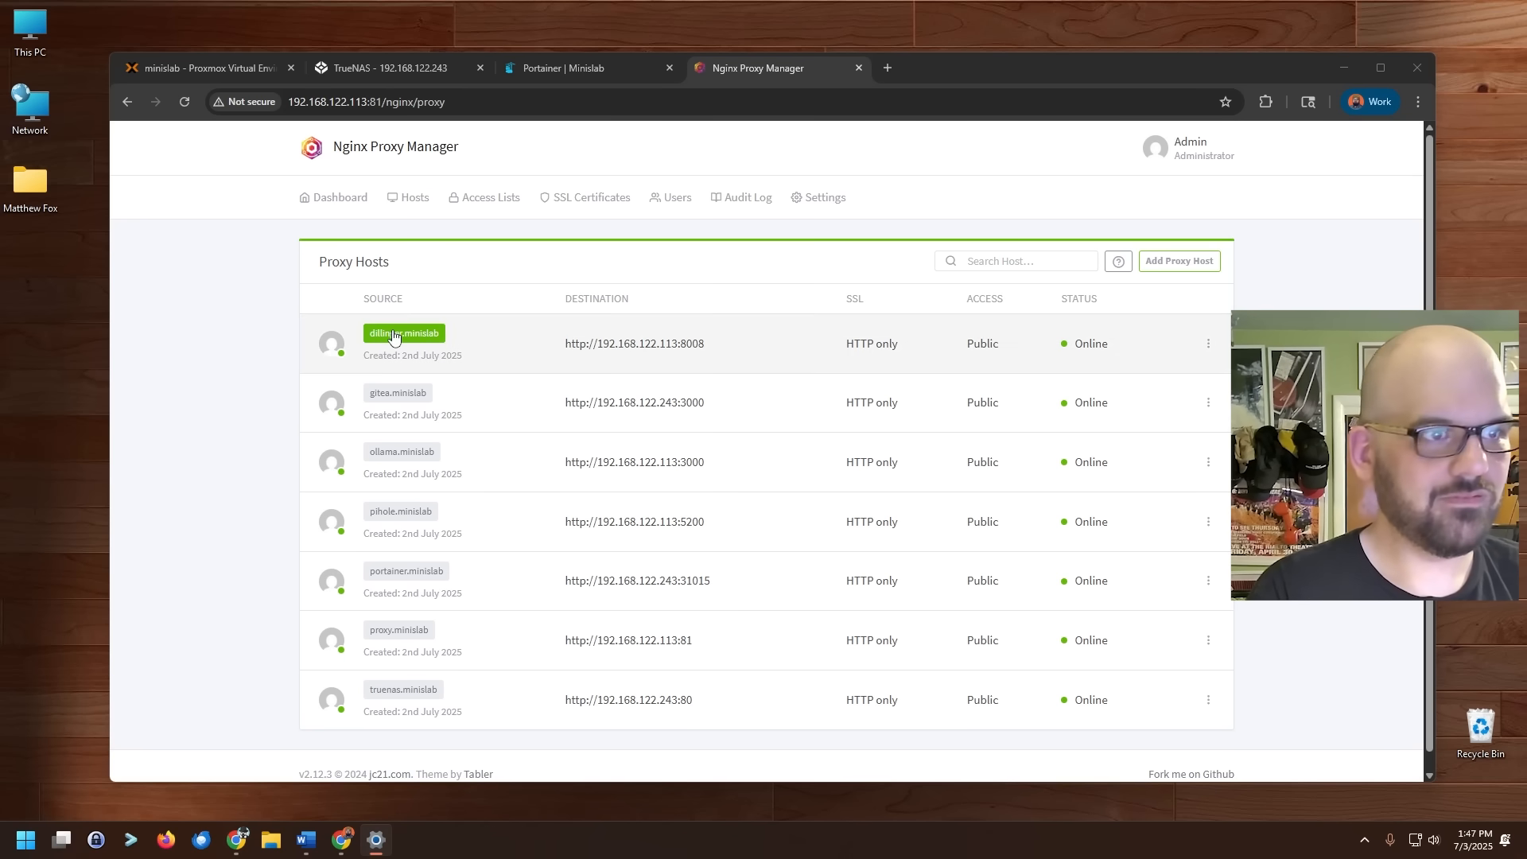
click(404, 333)
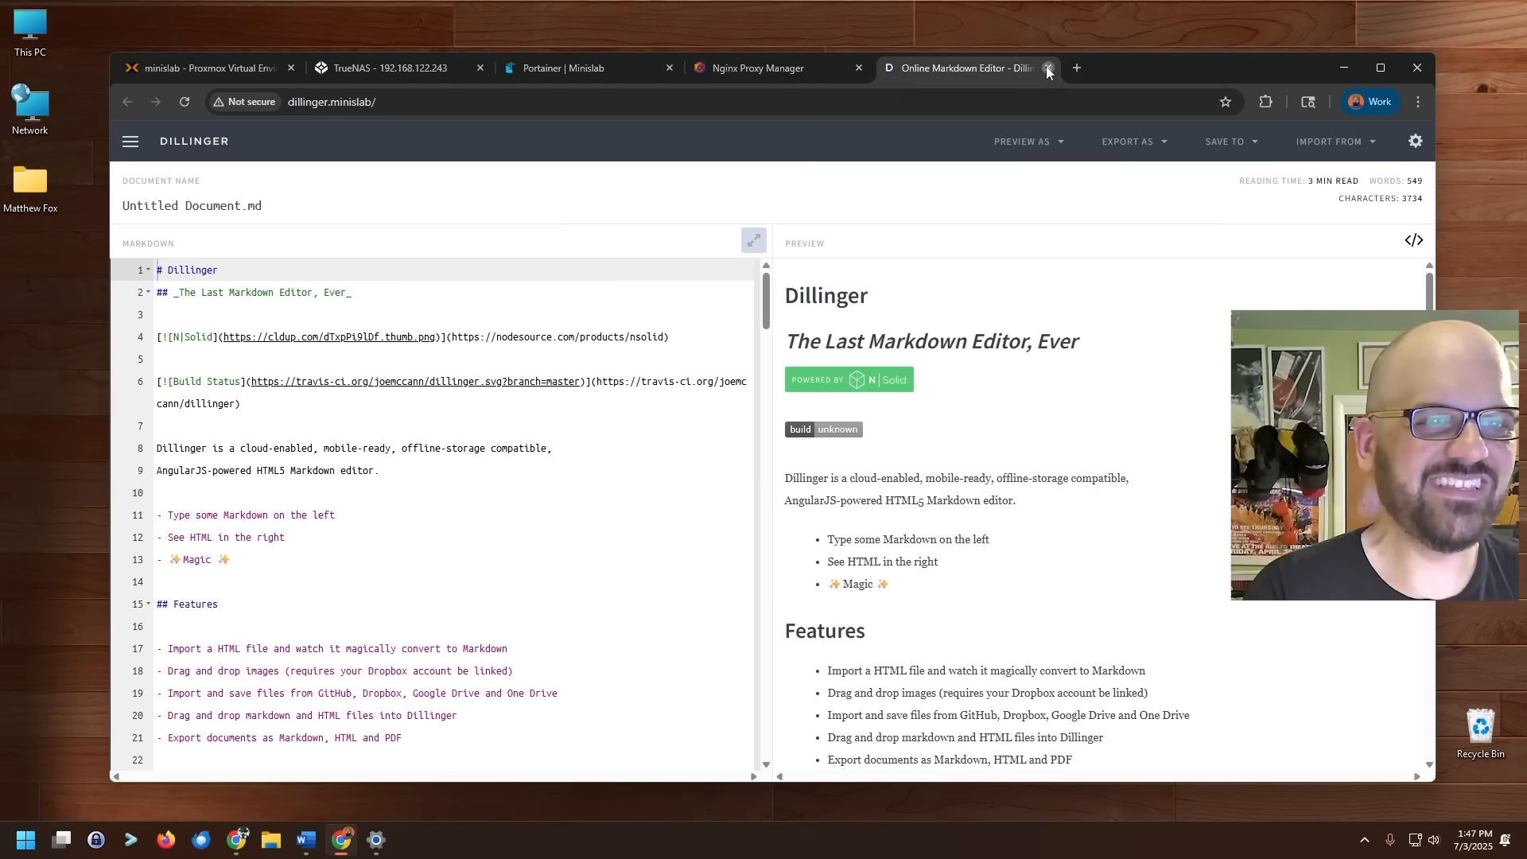
click(1048, 72)
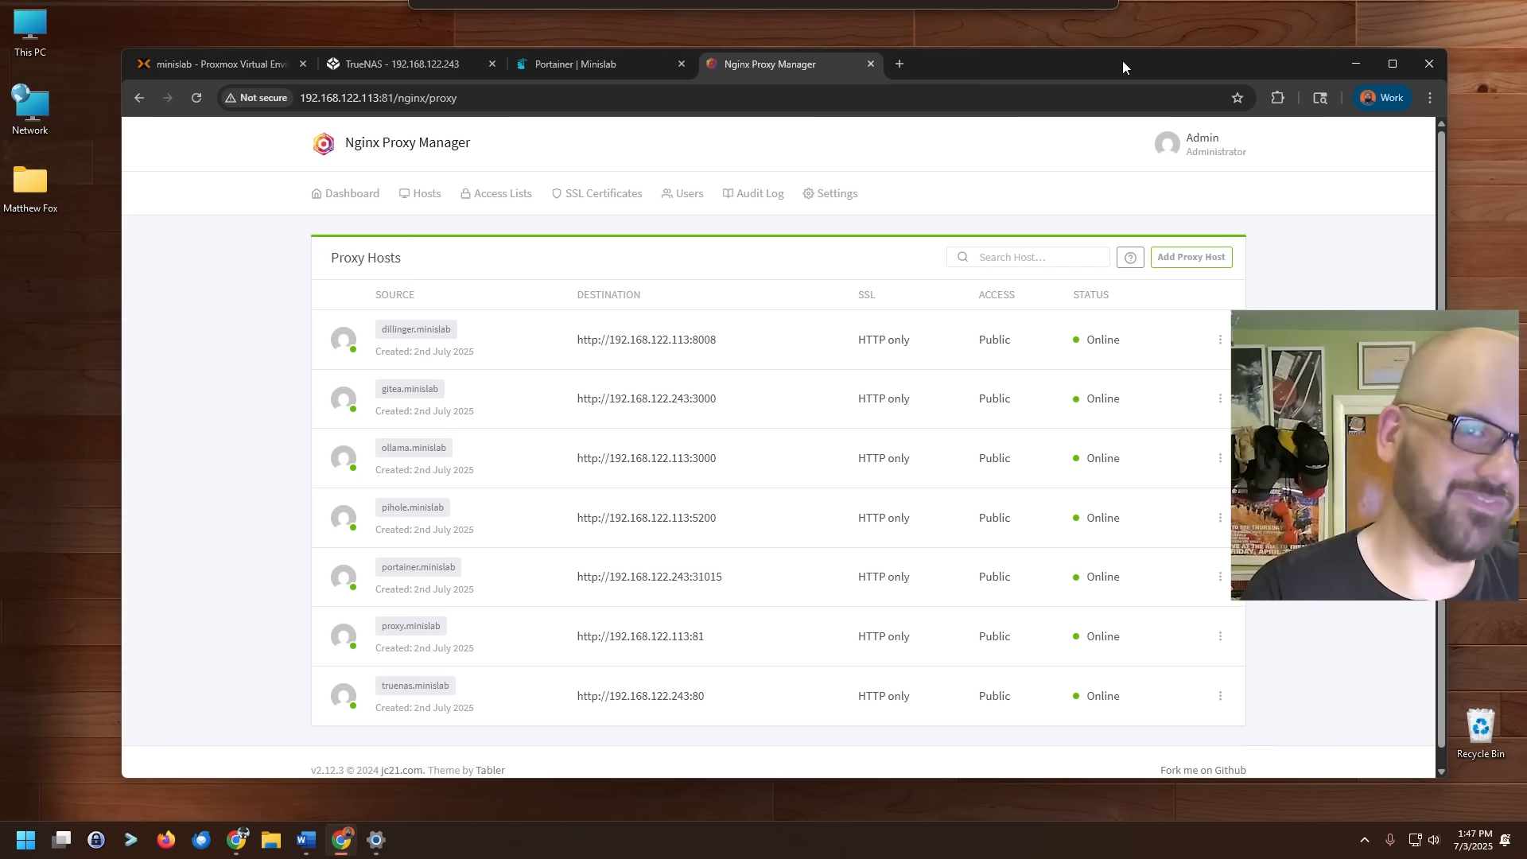